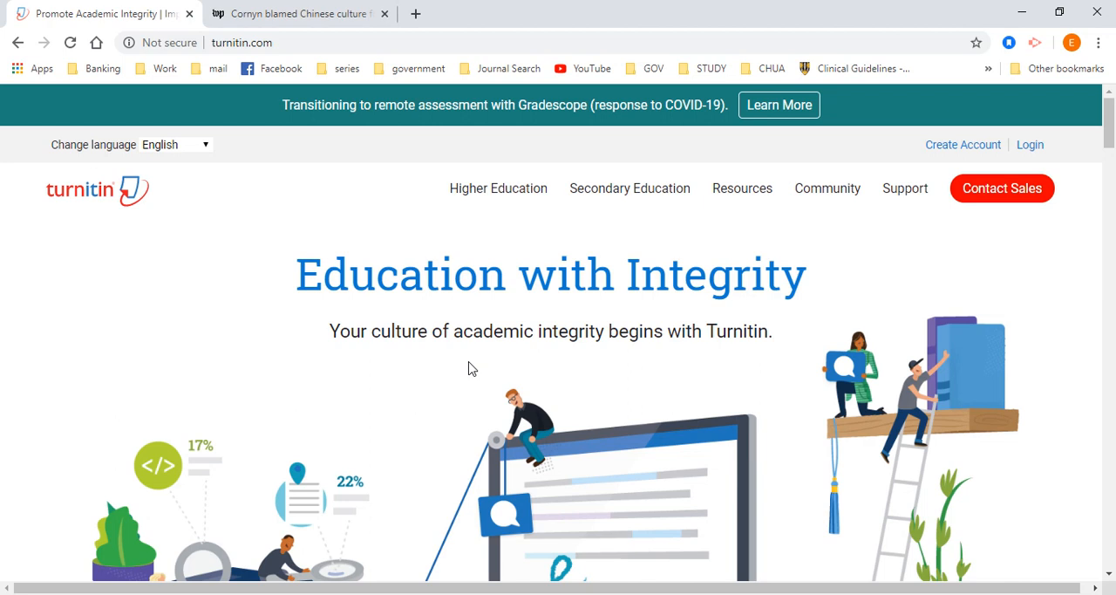
pyautogui.moveTo(825, 225)
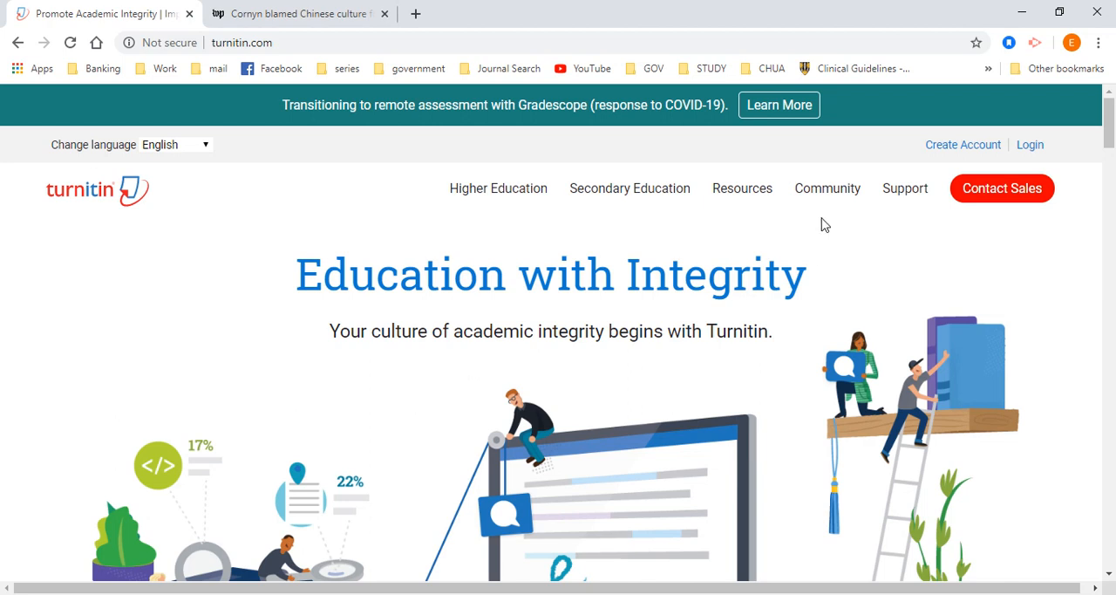
pyautogui.moveTo(856, 218)
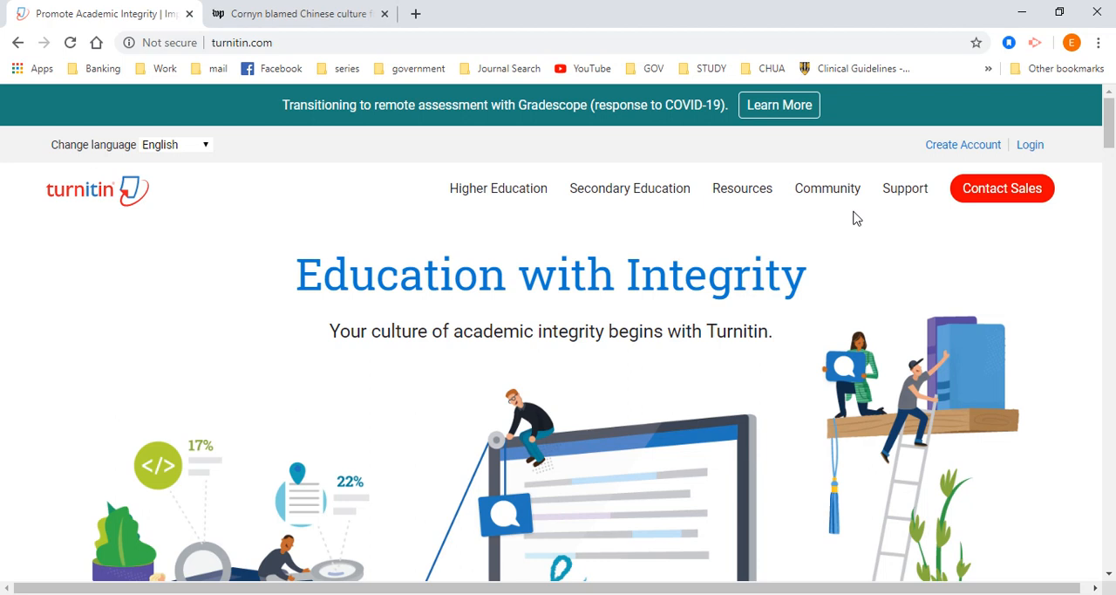
pyautogui.moveTo(298, 127)
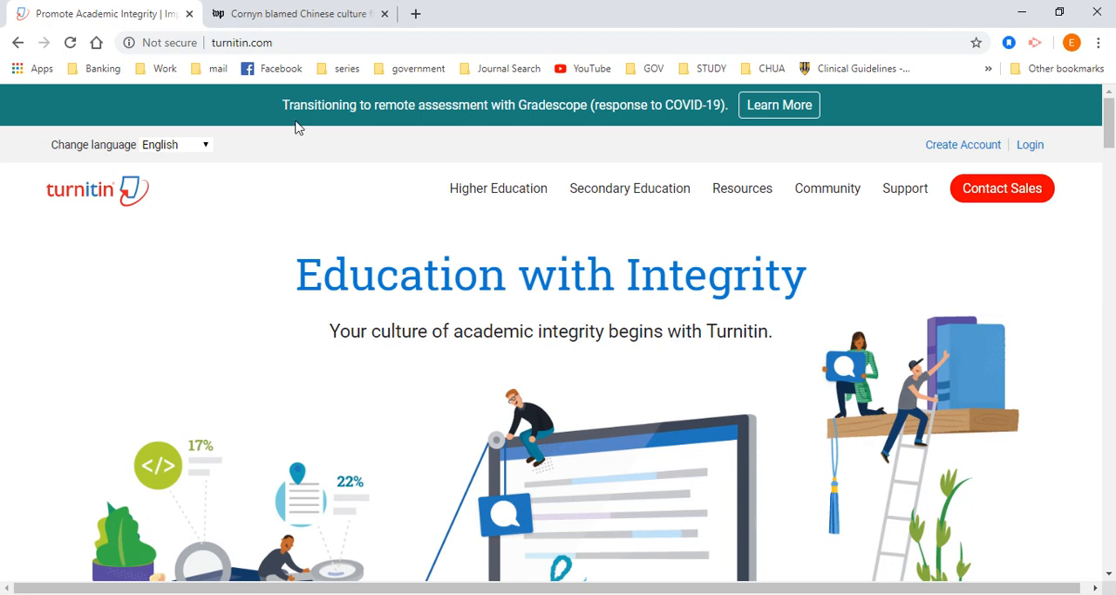
pyautogui.moveTo(279, 68)
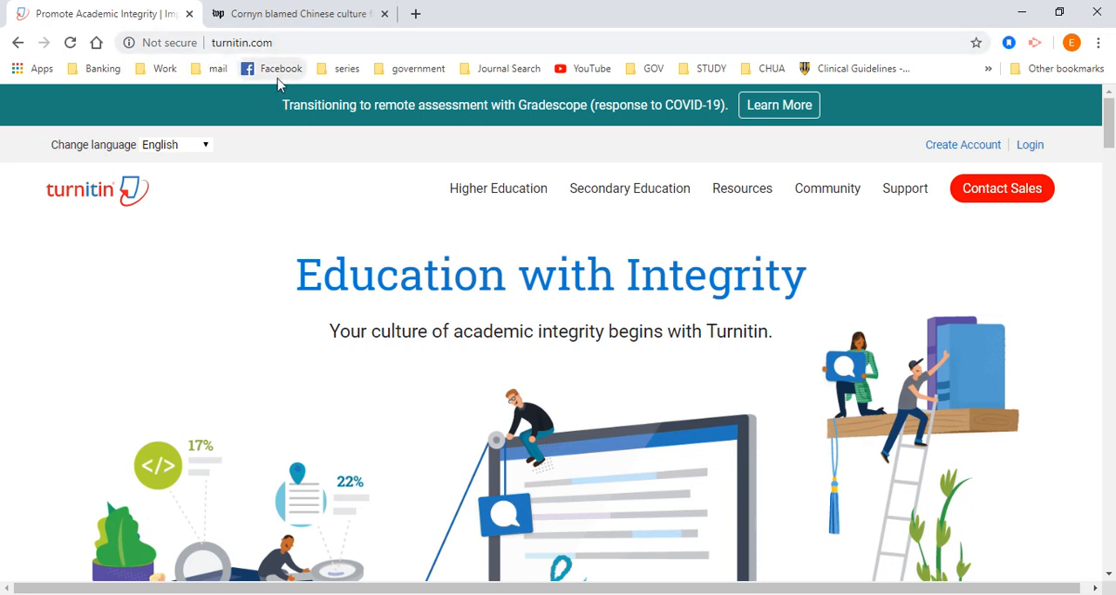
pyautogui.moveTo(436, 373)
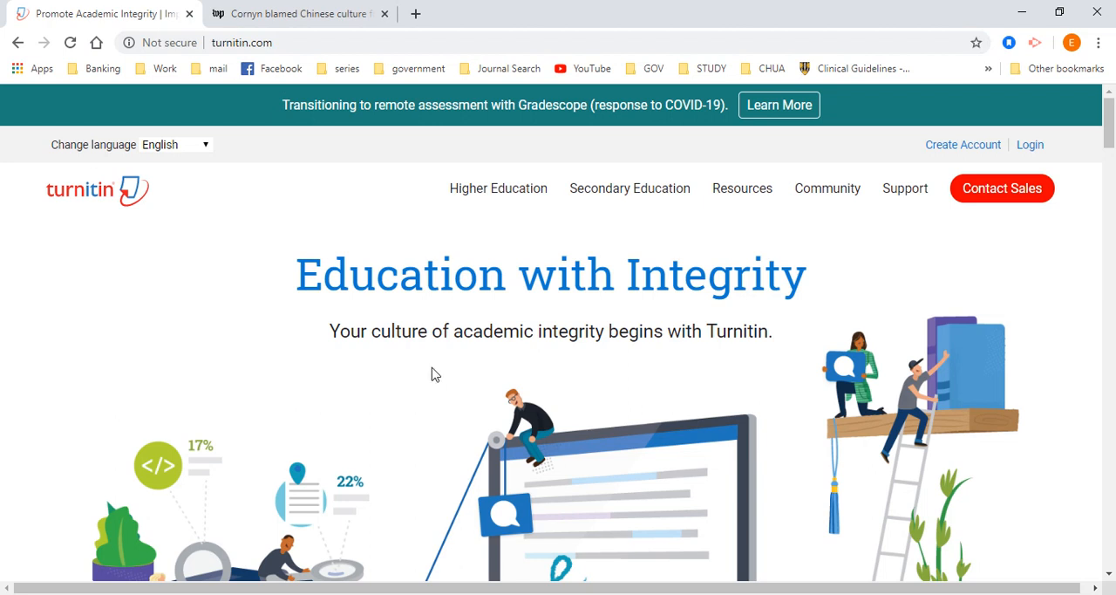
pyautogui.moveTo(963, 143)
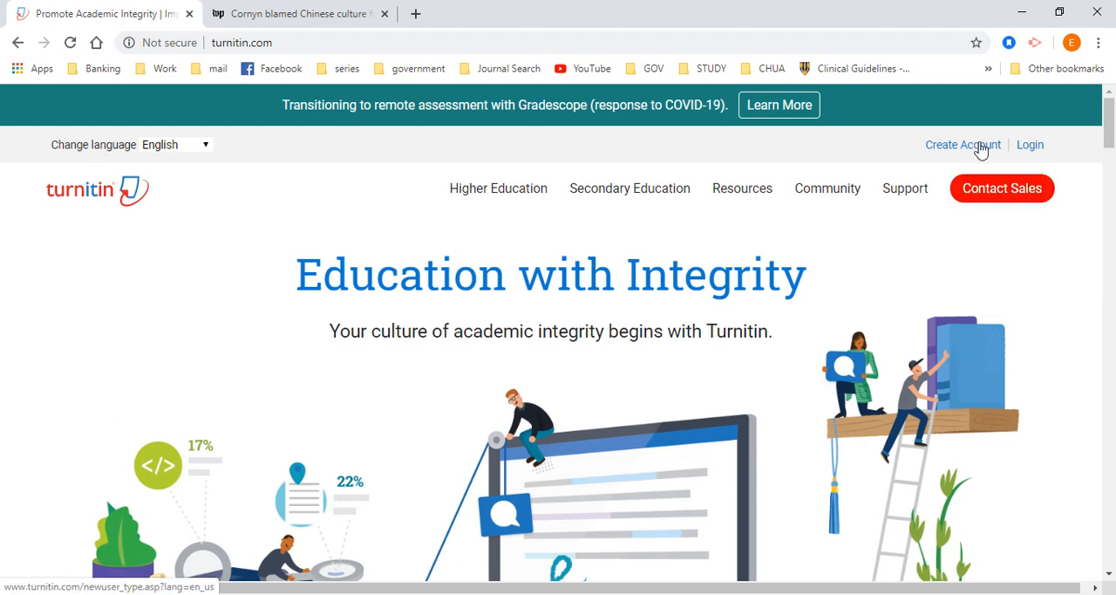
# Start a new user profile as a student and review the sign-up form.
pyautogui.click(963, 143)
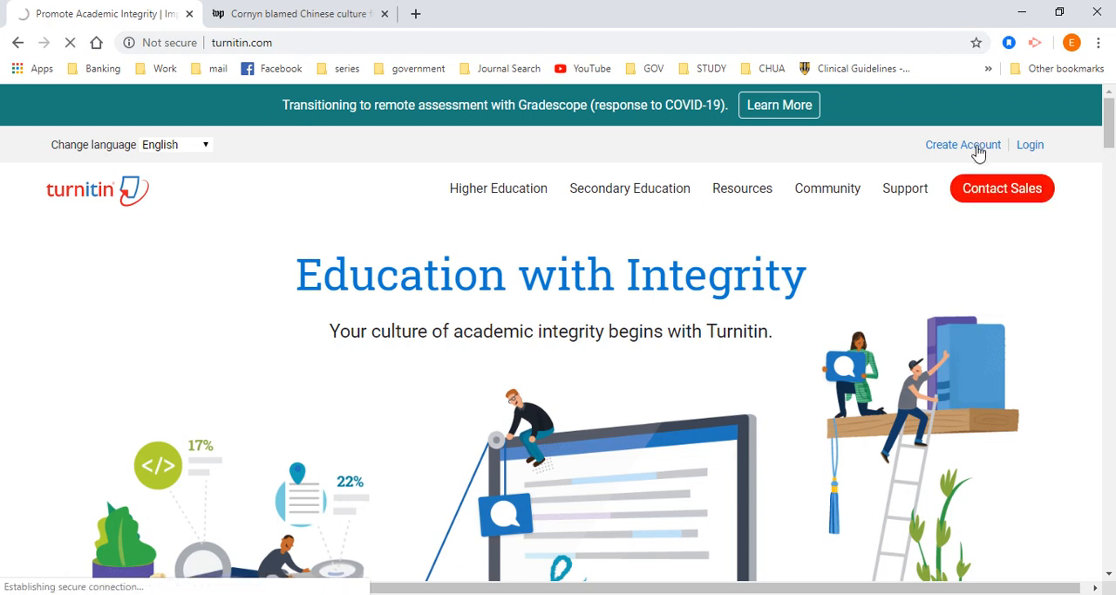
pyautogui.click(963, 143)
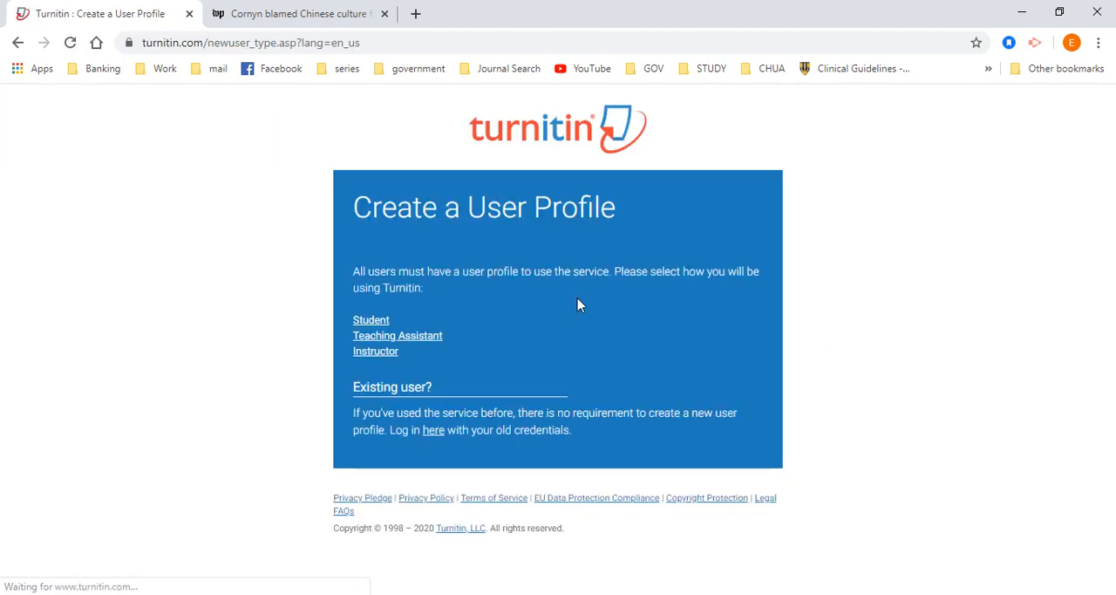
pyautogui.click(370, 320)
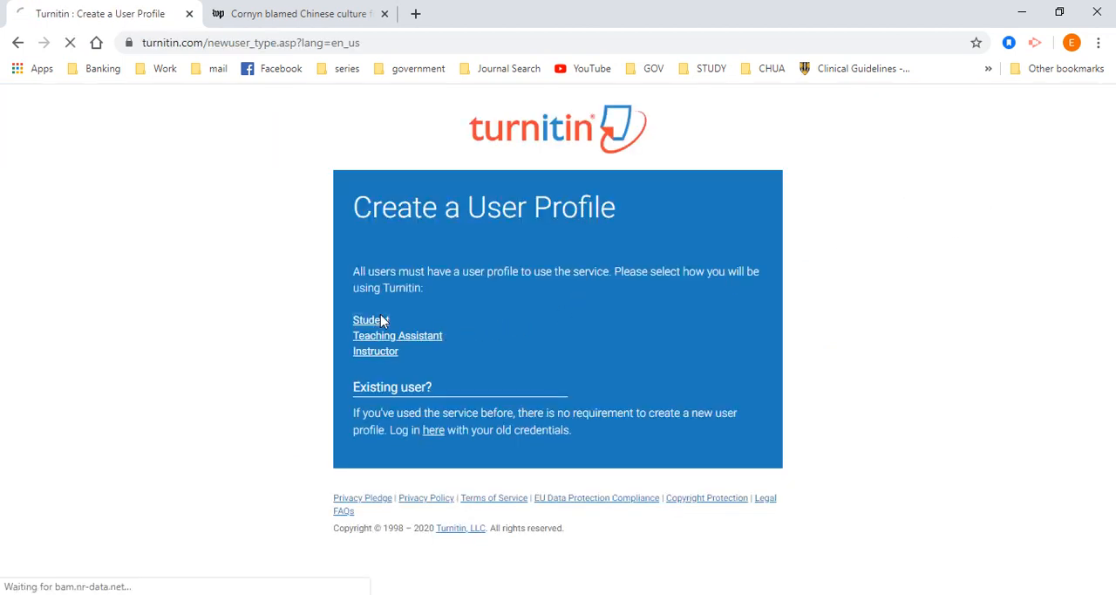
pyautogui.click(366, 319)
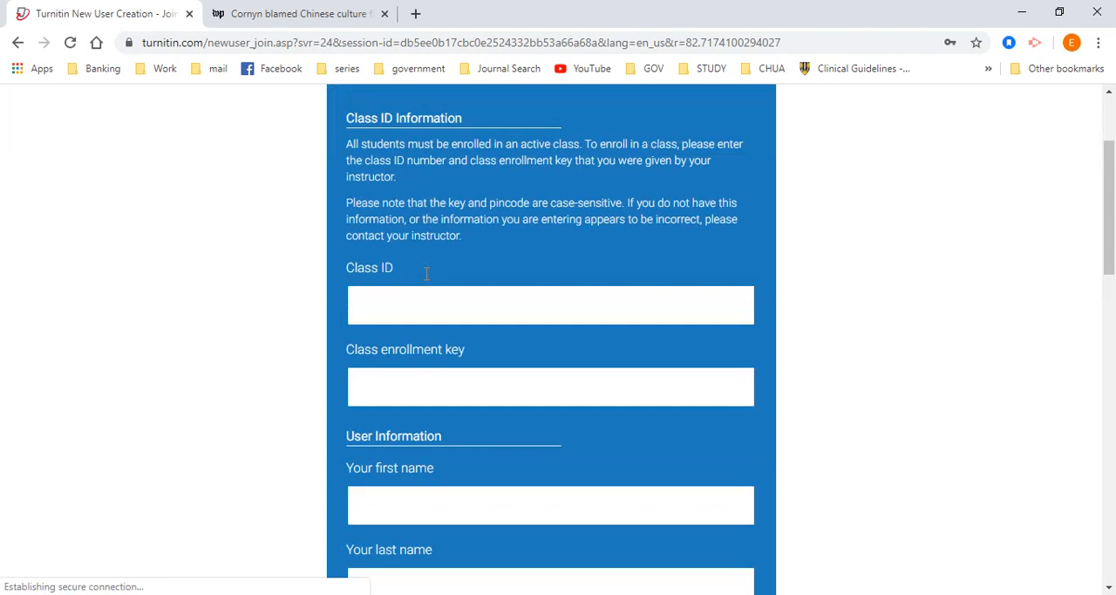
pyautogui.scroll(-3)
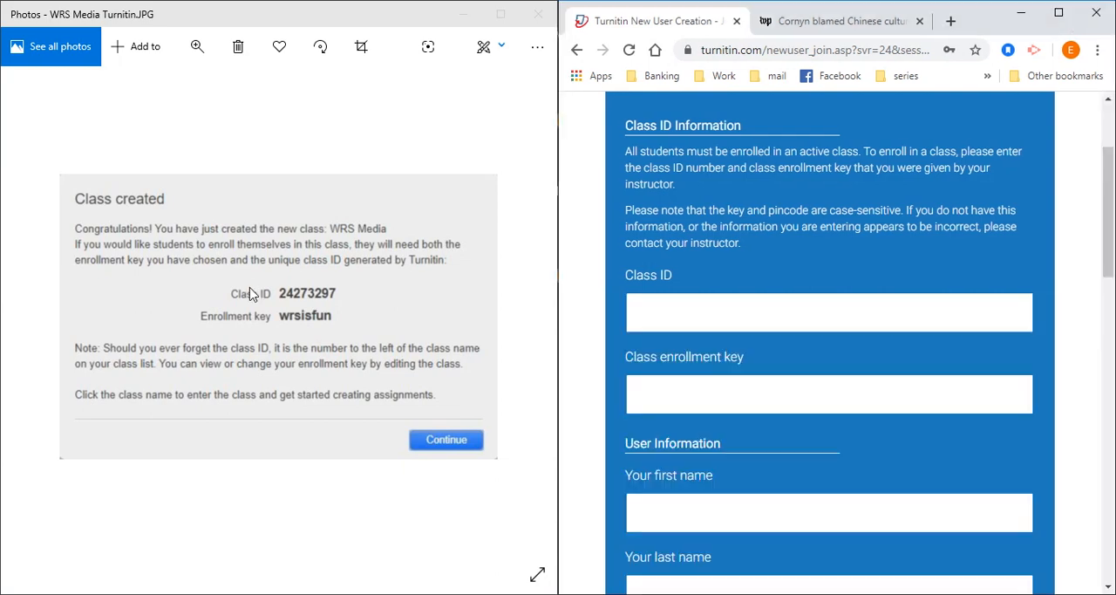
pyautogui.moveTo(286, 342)
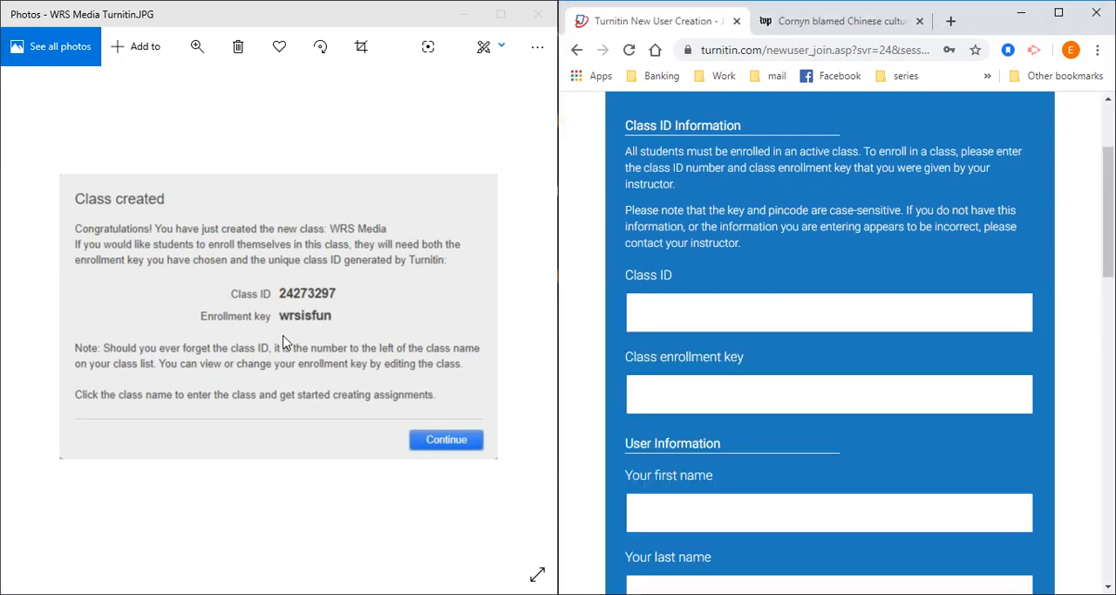
pyautogui.scroll(-3)
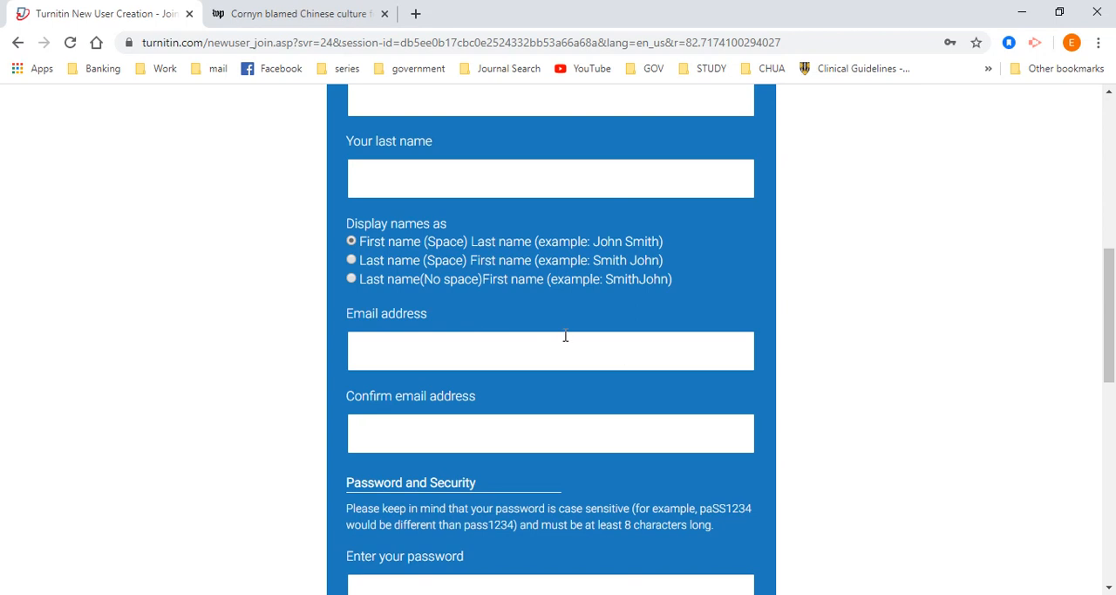
pyautogui.moveTo(527, 410)
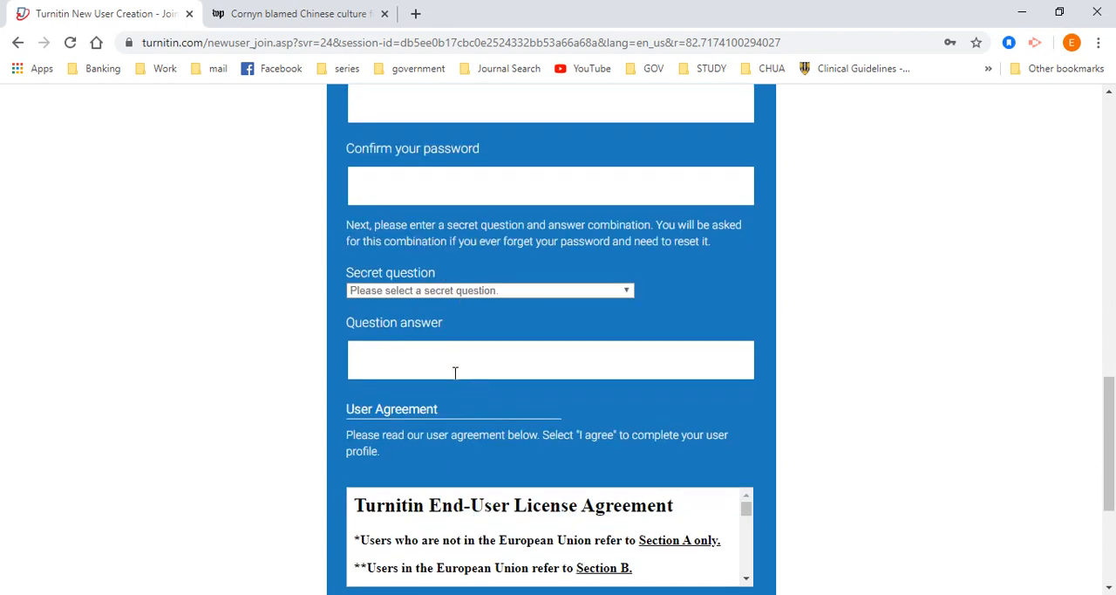
pyautogui.scroll(-3)
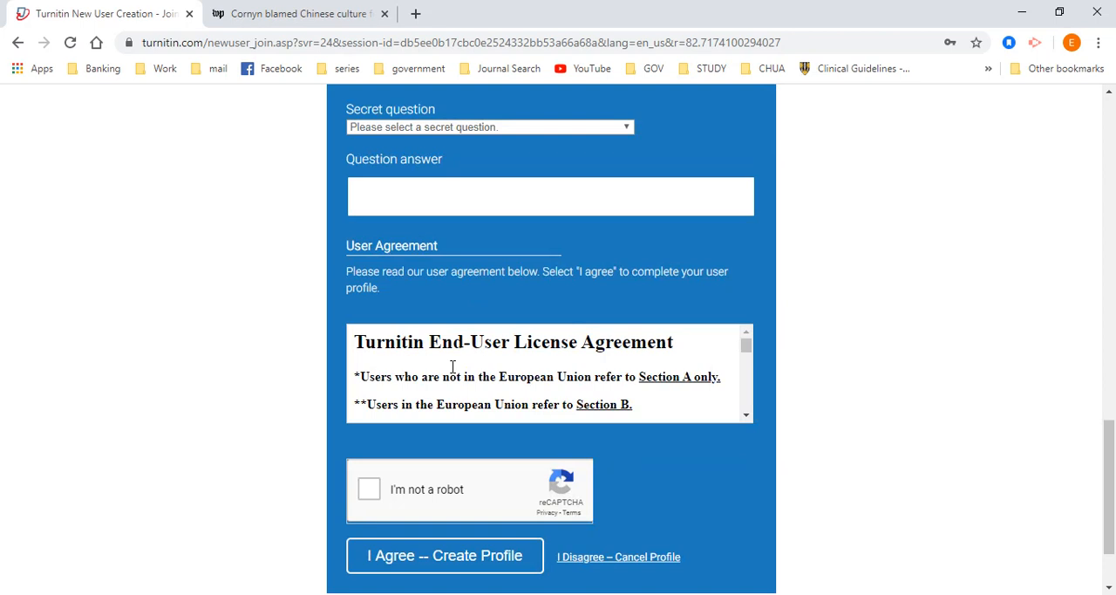
pyautogui.scroll(-3)
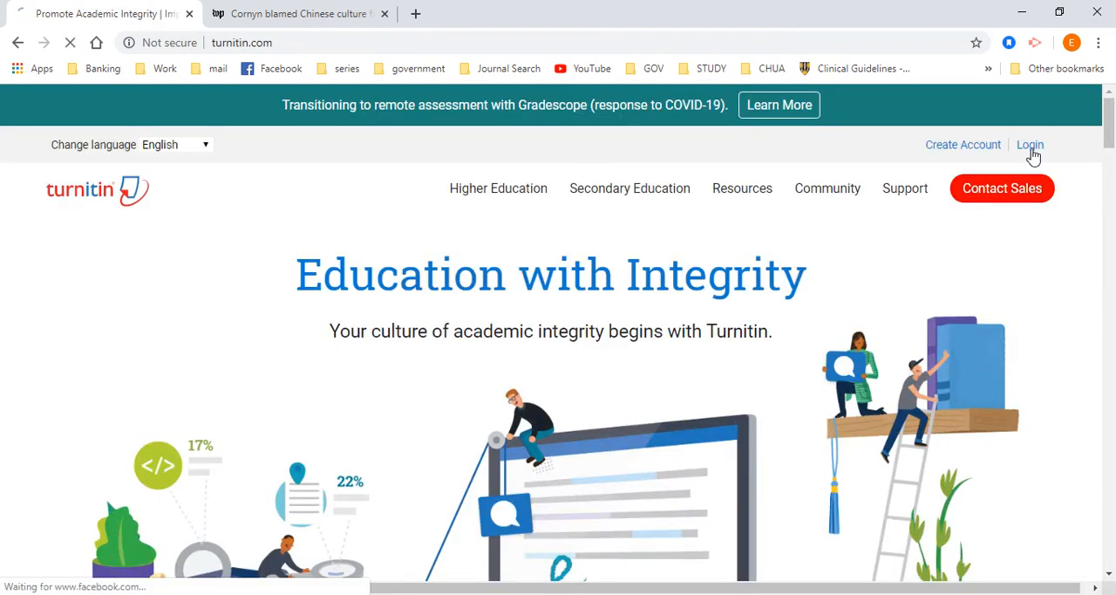
# Sign in to Turnitin with the other (student) email address.
pyautogui.click(1029, 145)
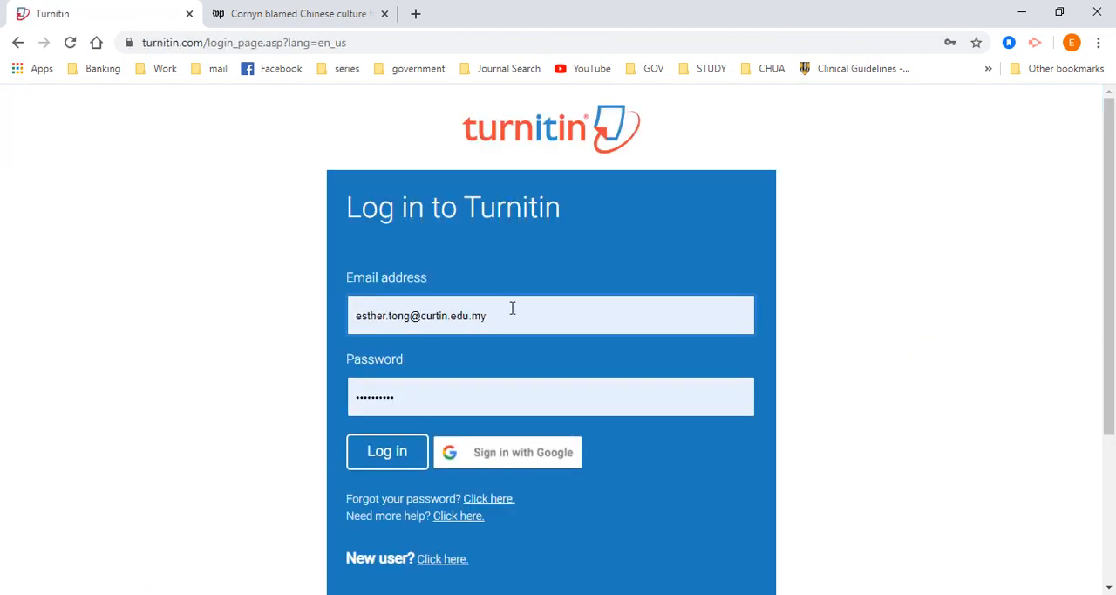
pyautogui.click(523, 314)
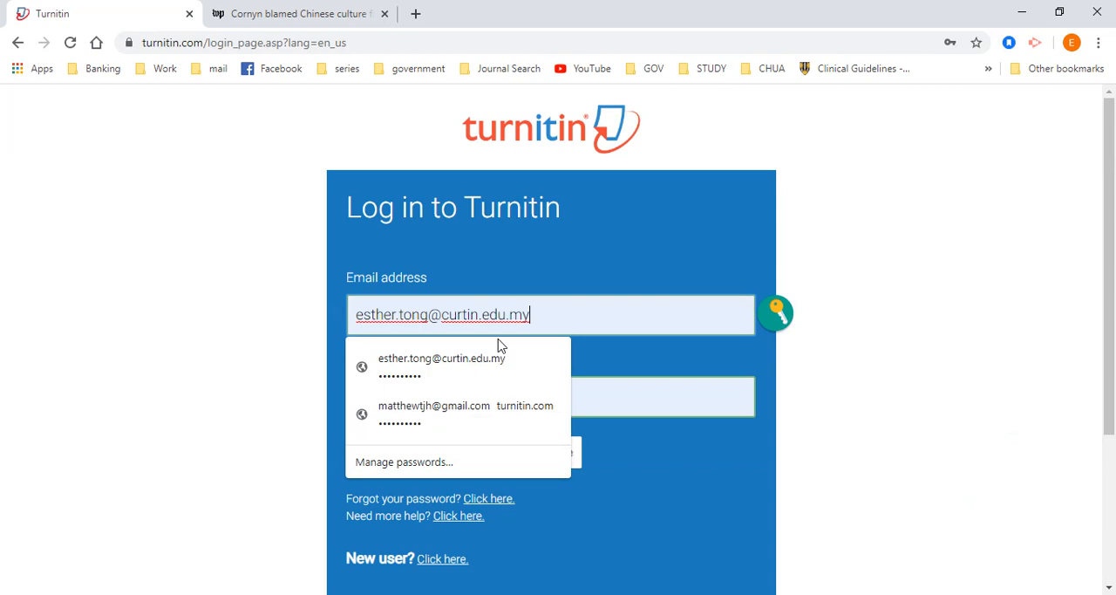
pyautogui.write('est')
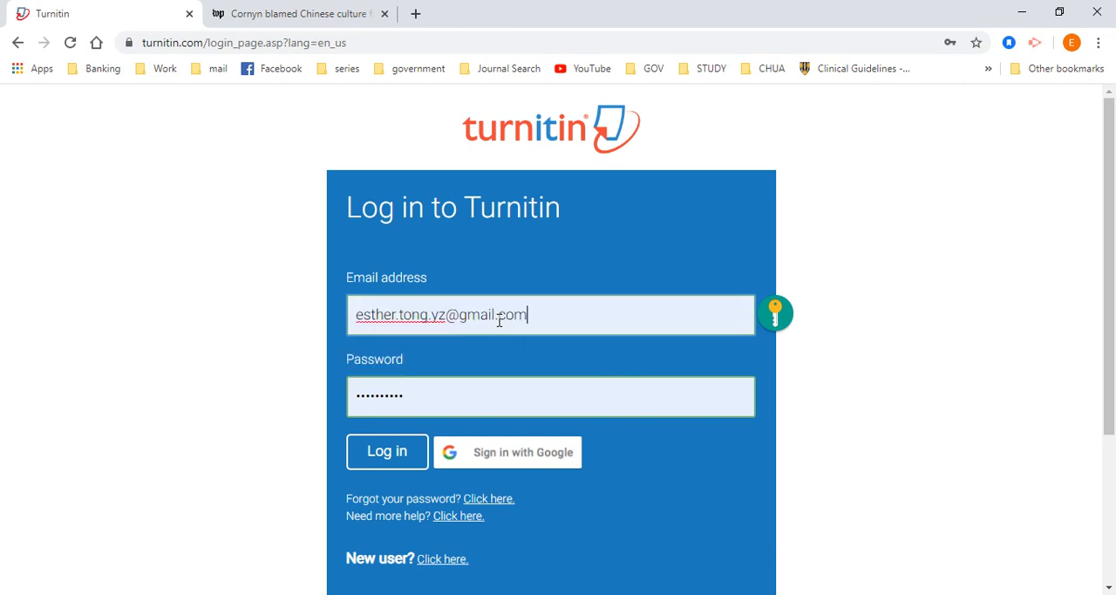
pyautogui.click(387, 450)
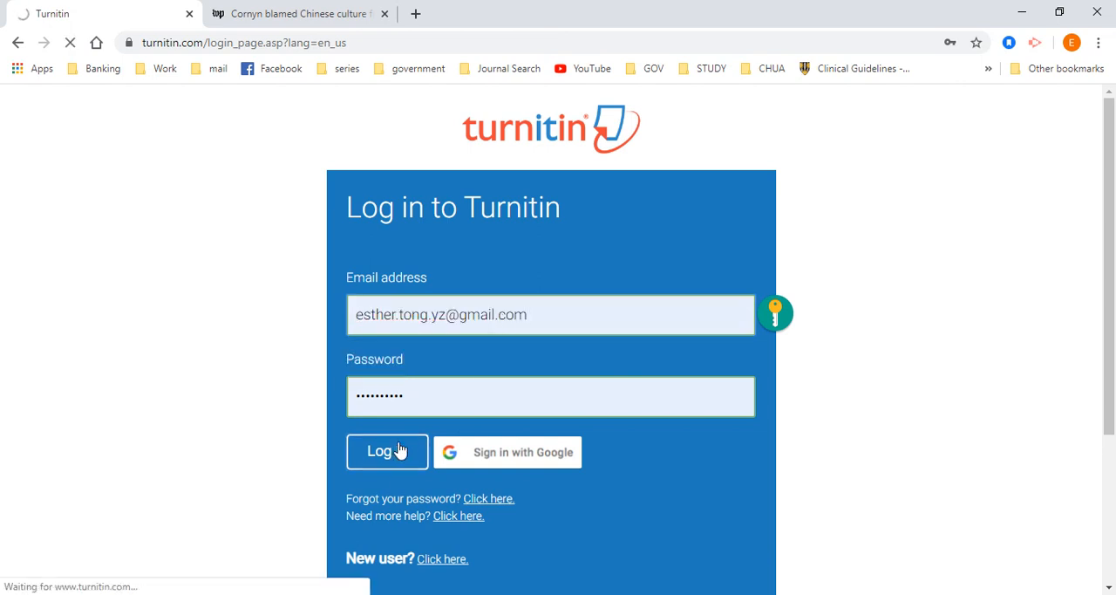
pyautogui.click(387, 450)
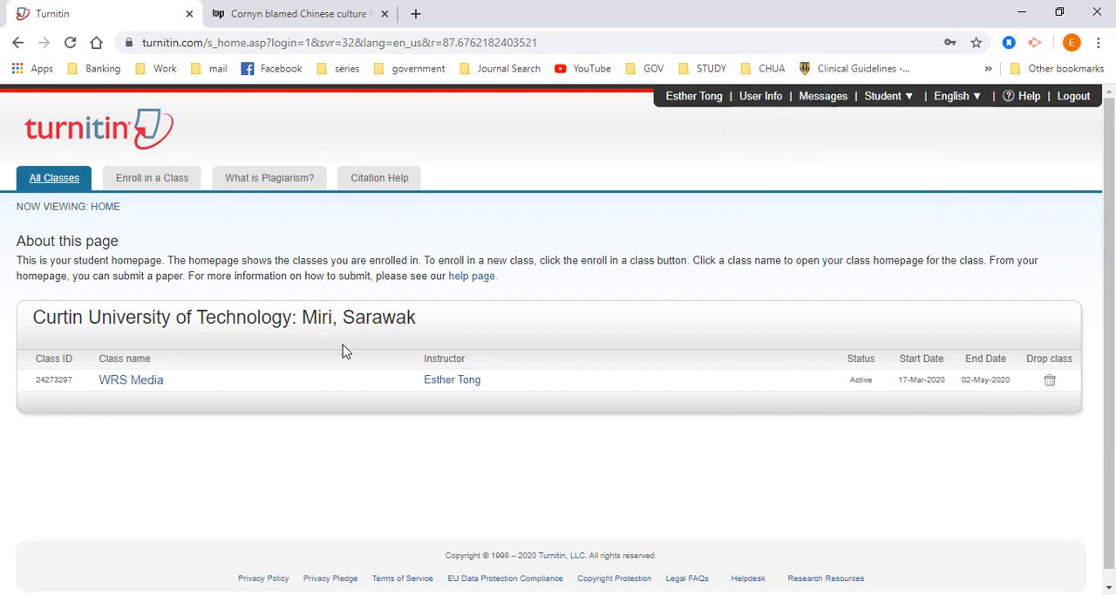
# Open the WRS Media class portfolio showing Assessment 1 with its dates.
pyautogui.click(131, 380)
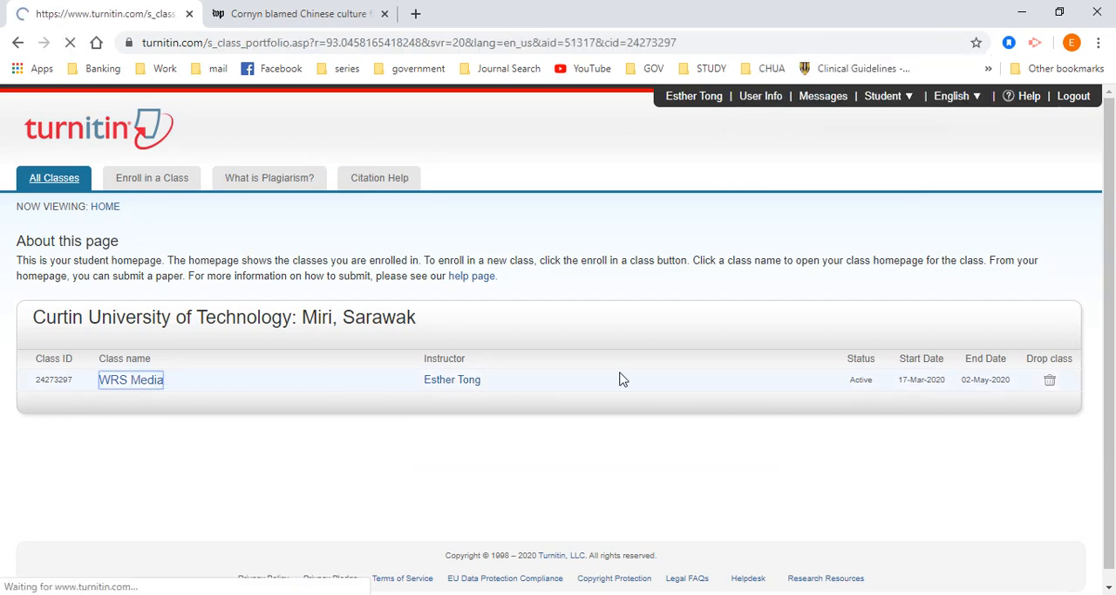
pyautogui.click(131, 380)
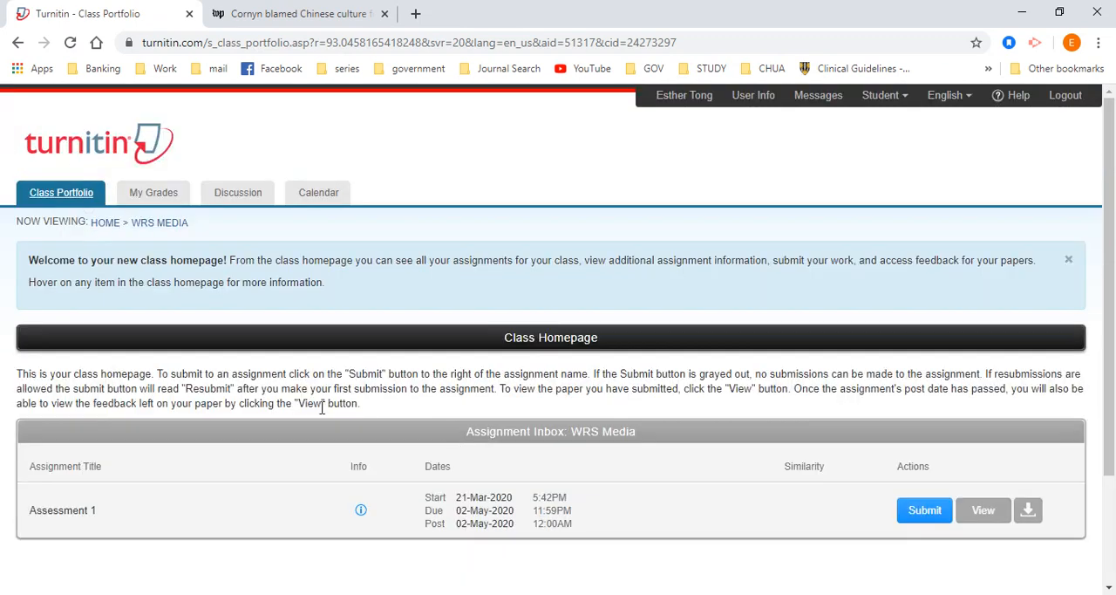
pyautogui.scroll(-3)
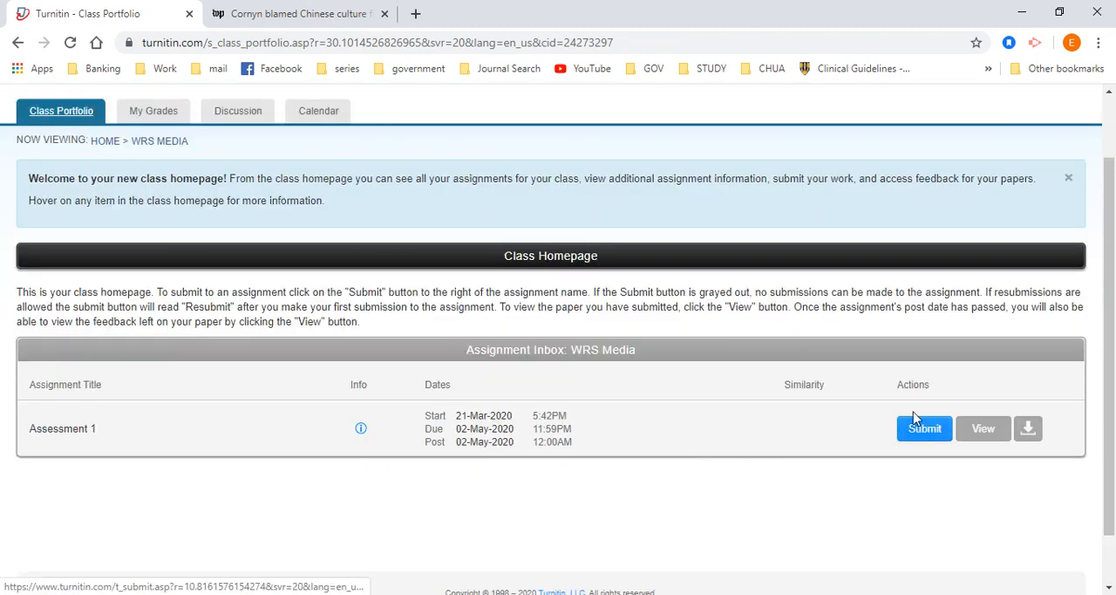
pyautogui.moveTo(928, 457)
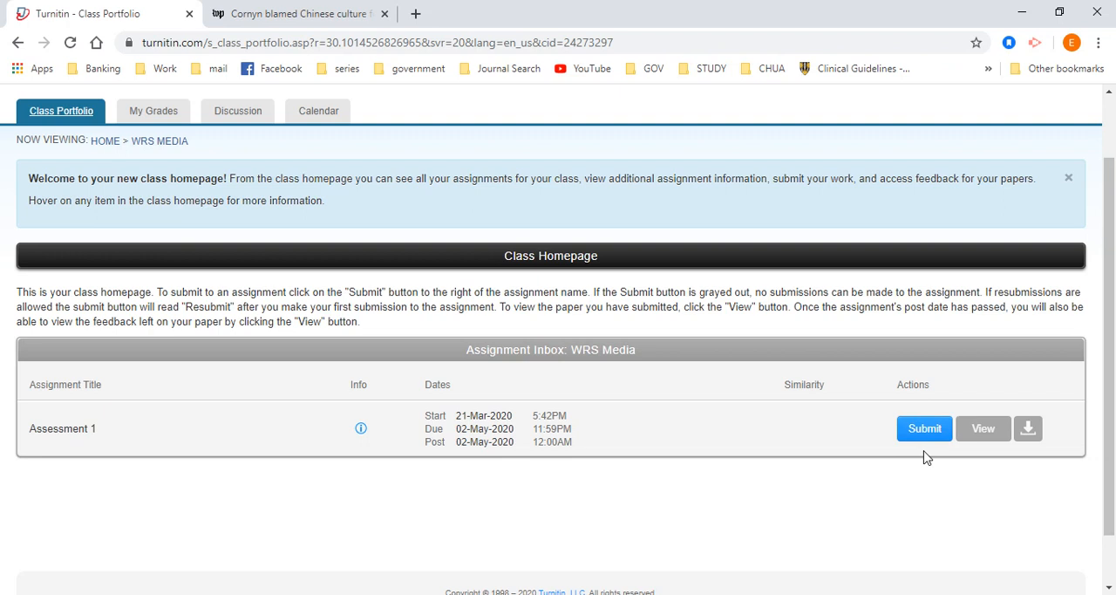
pyautogui.moveTo(889, 475)
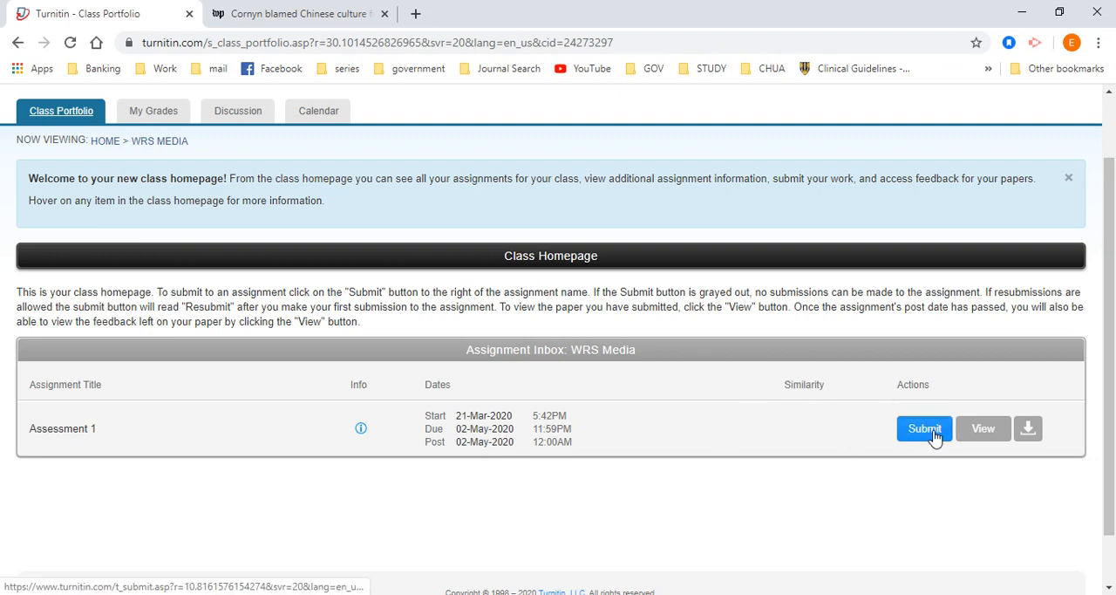
pyautogui.click(924, 429)
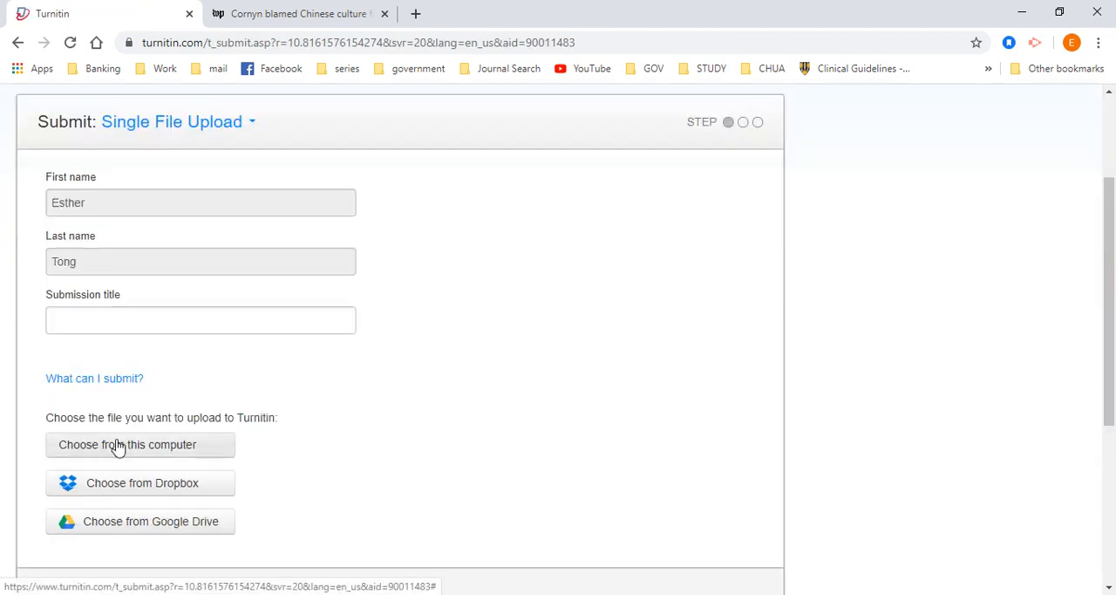
pyautogui.moveTo(422, 526)
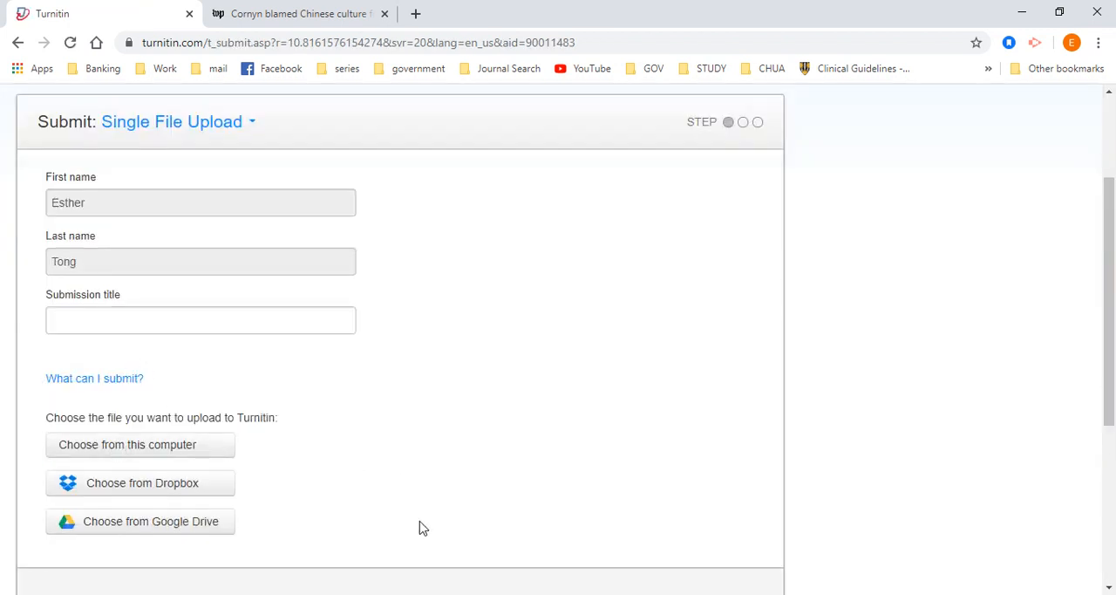
pyautogui.moveTo(637, 368)
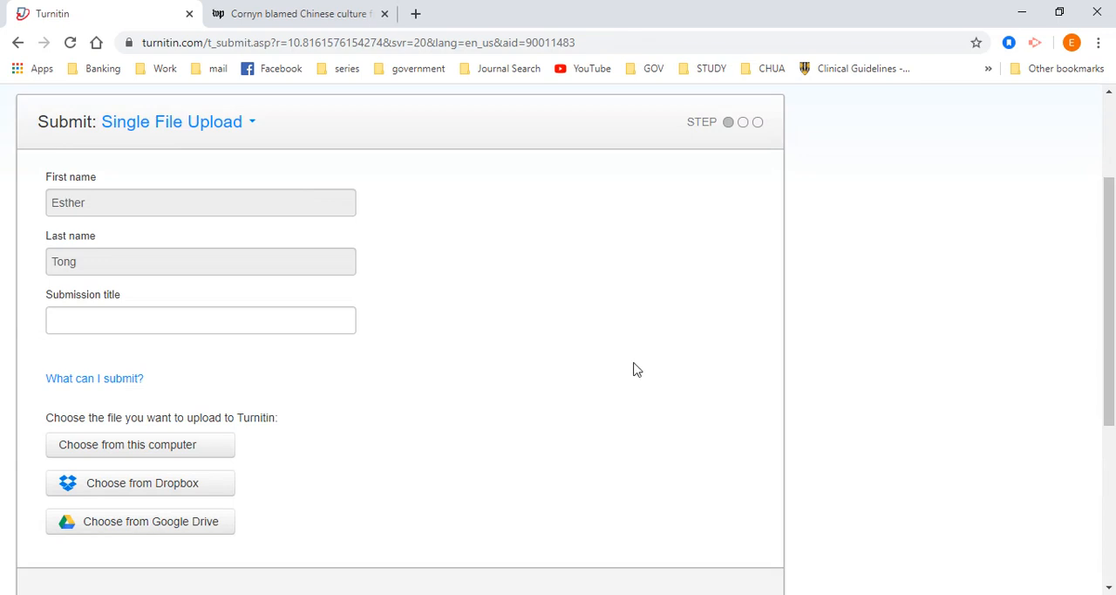
pyautogui.moveTo(166, 122)
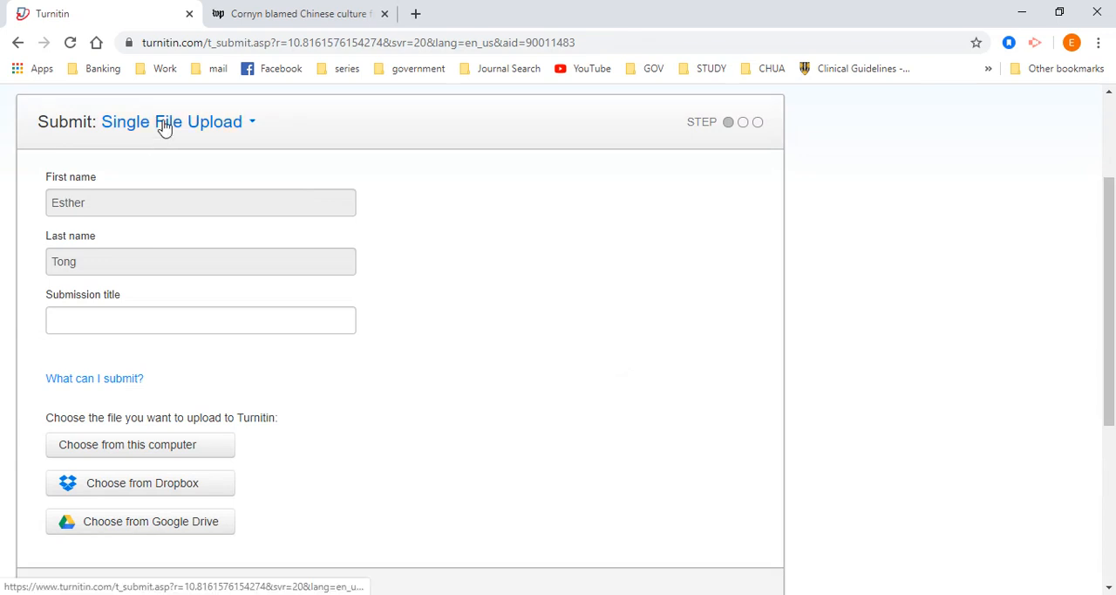
pyautogui.click(170, 122)
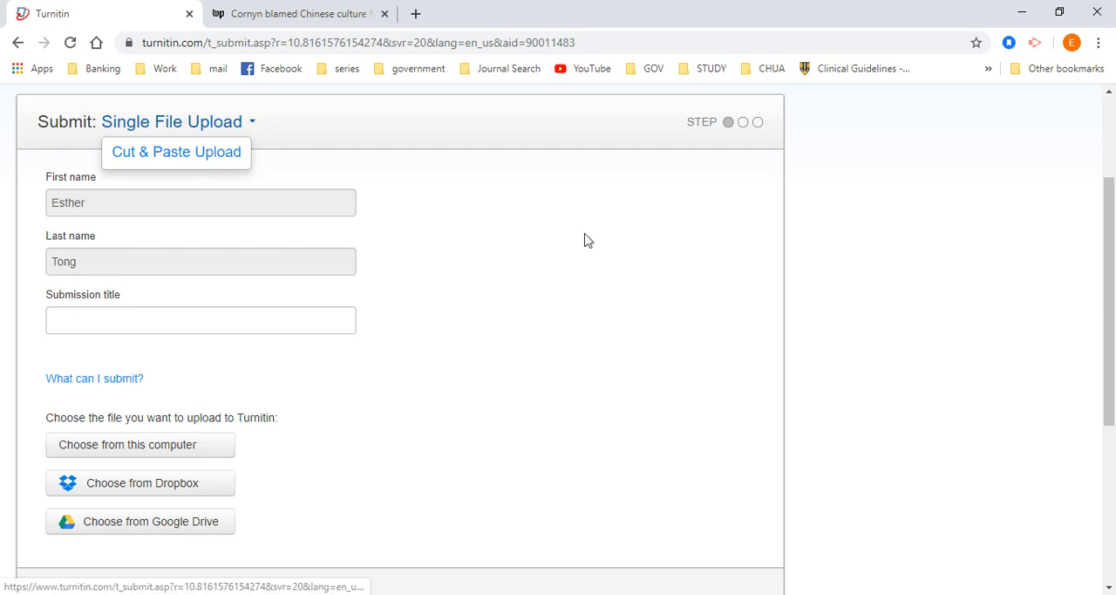
pyautogui.click(171, 122)
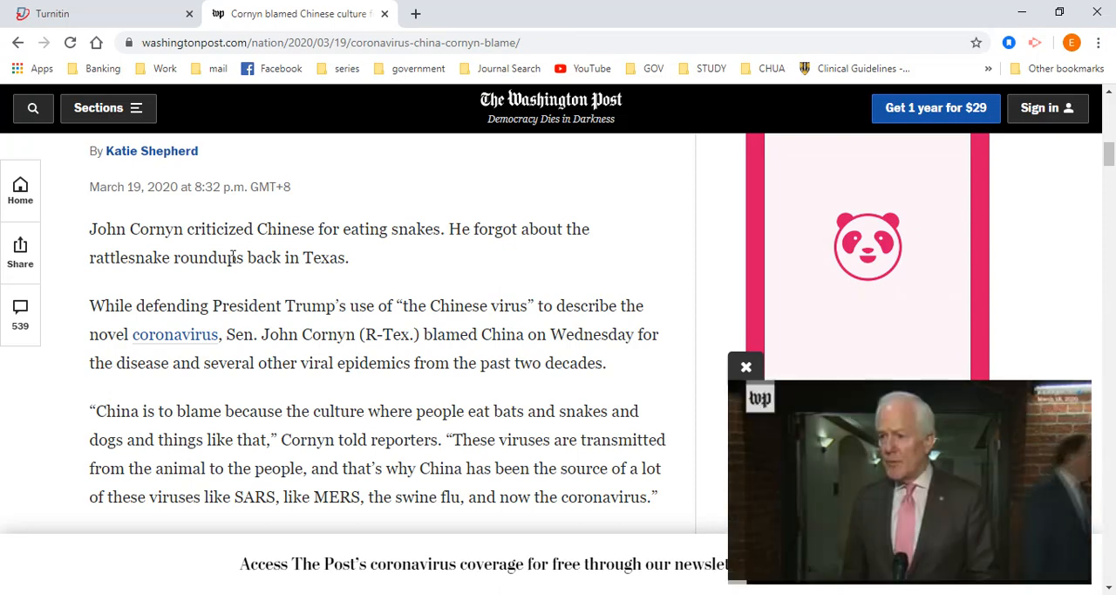
# Select the Cornyn quote paragraph in the Washington Post article.
pyautogui.doubleClick(115, 411)
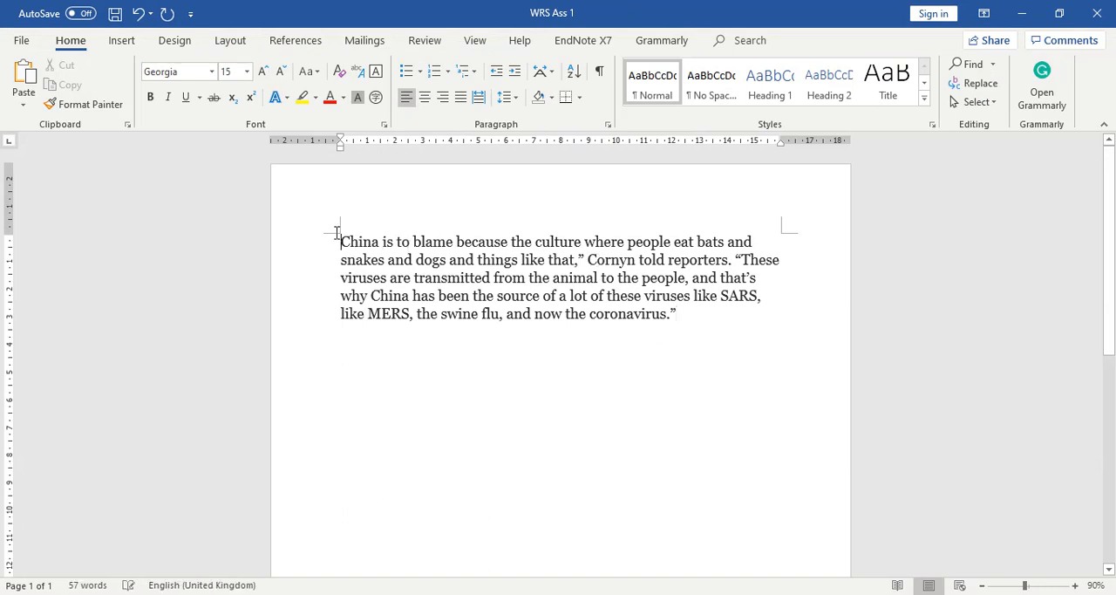
# Reword the quote to begin 'I believe China is to be blamed' and delete Cornyn's attribution.
pyautogui.write('I believe C')
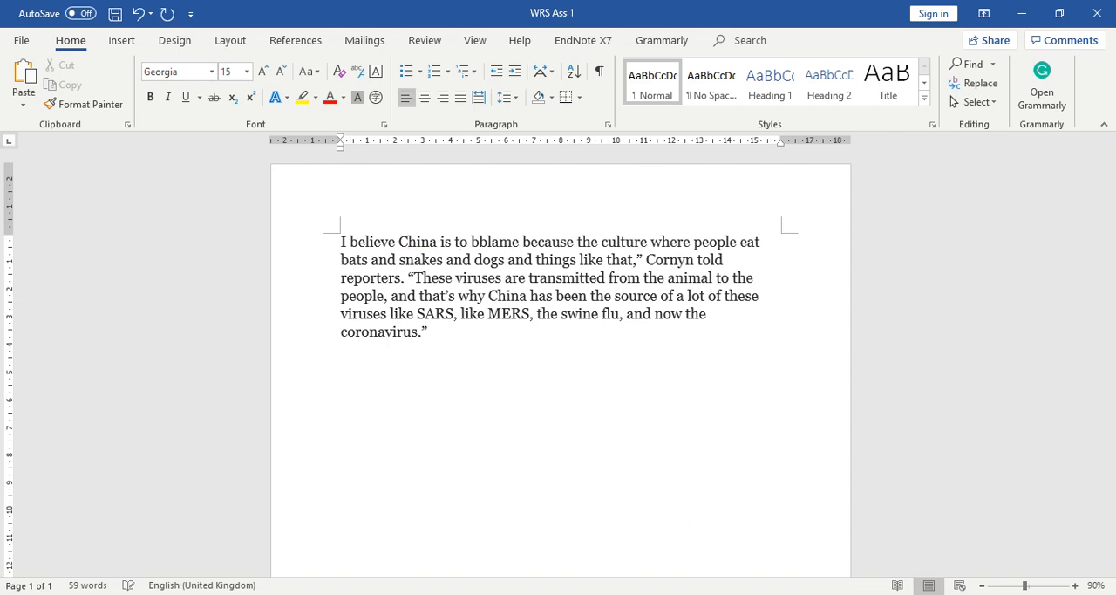
pyautogui.write('be blamed')
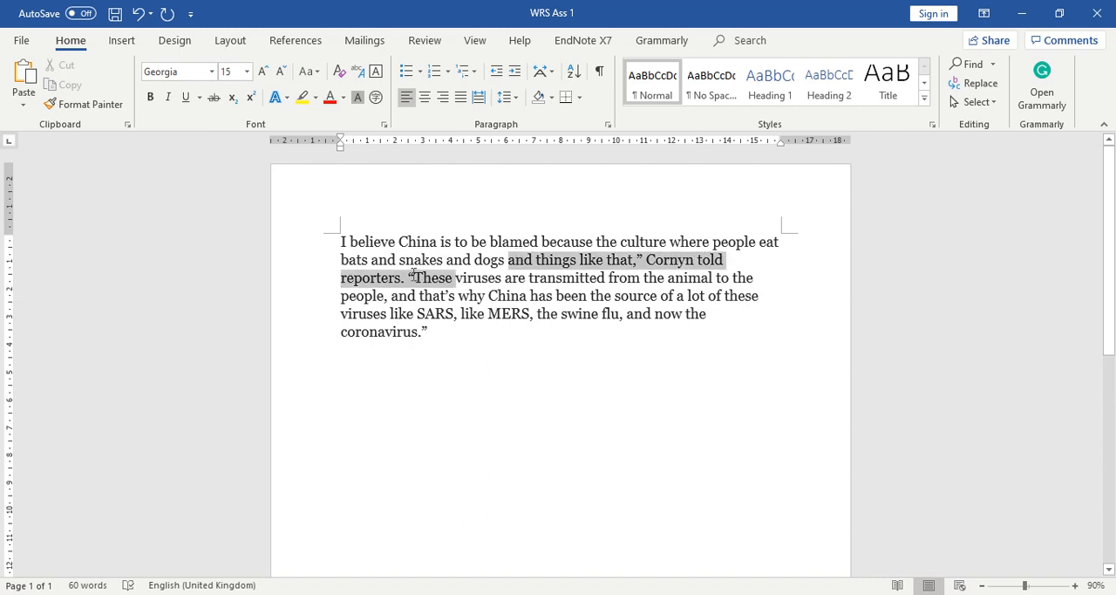
pyautogui.press('Delete')
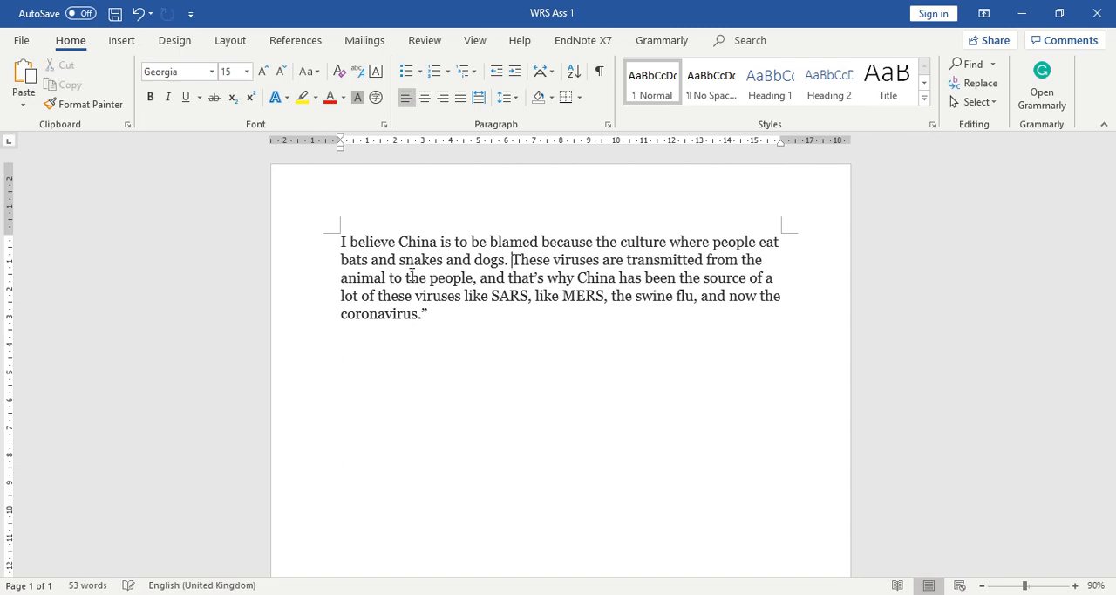
pyautogui.moveTo(408, 190)
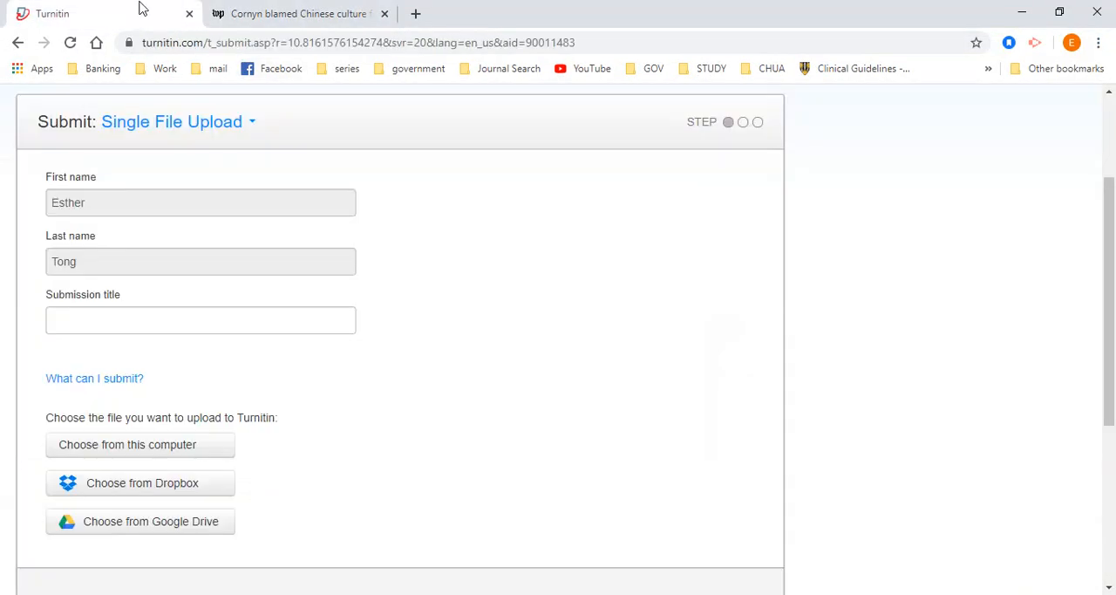
# Title the submission Assessment 1 and choose WRS Ass 1.docx from the computer.
pyautogui.write('A')
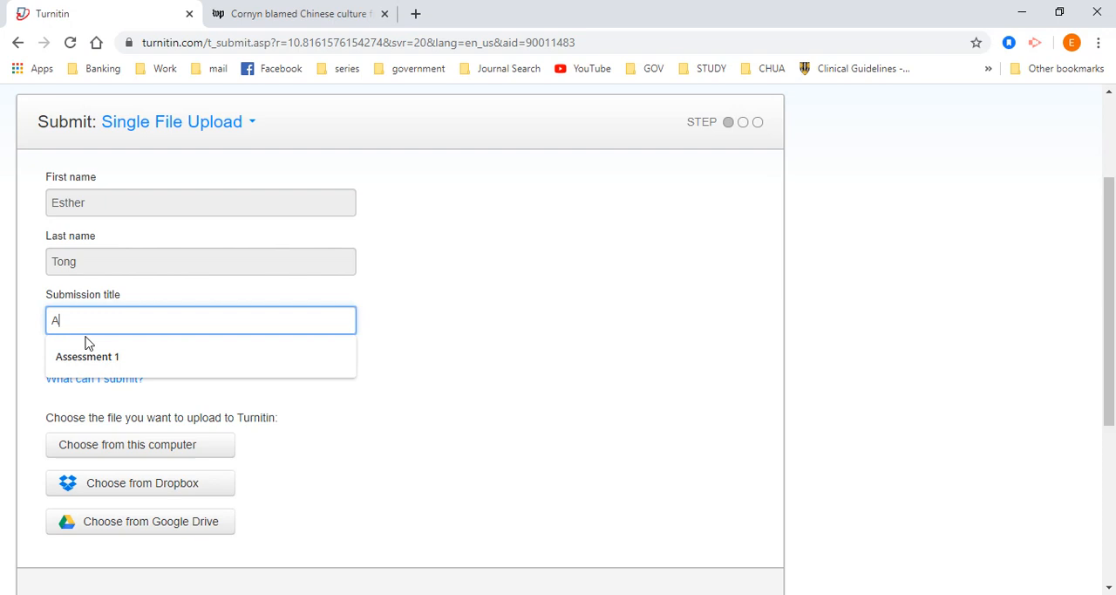
pyautogui.click(87, 356)
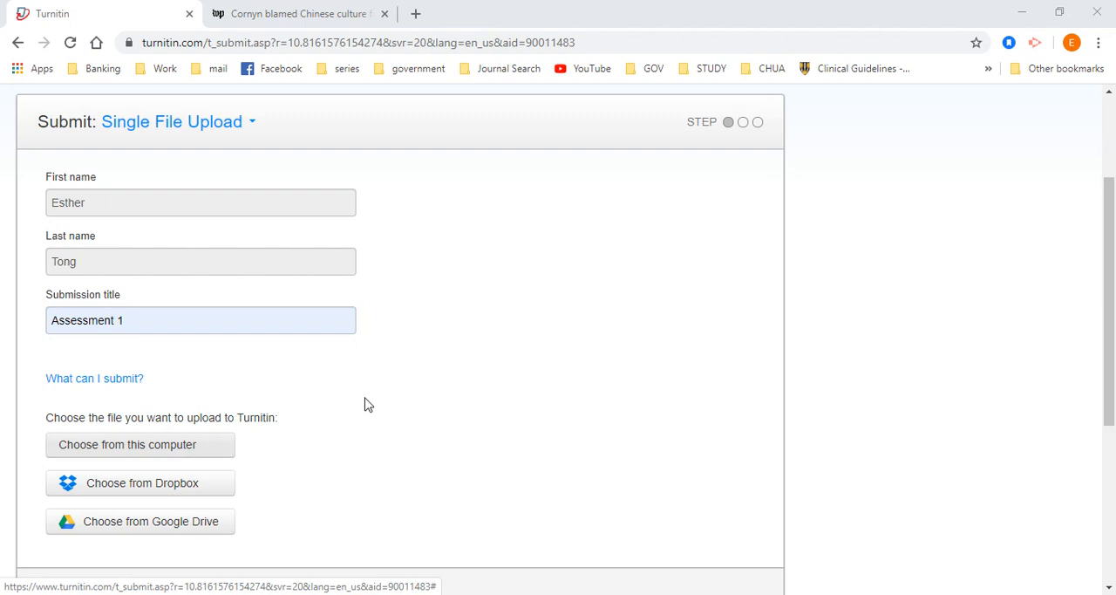
pyautogui.click(127, 444)
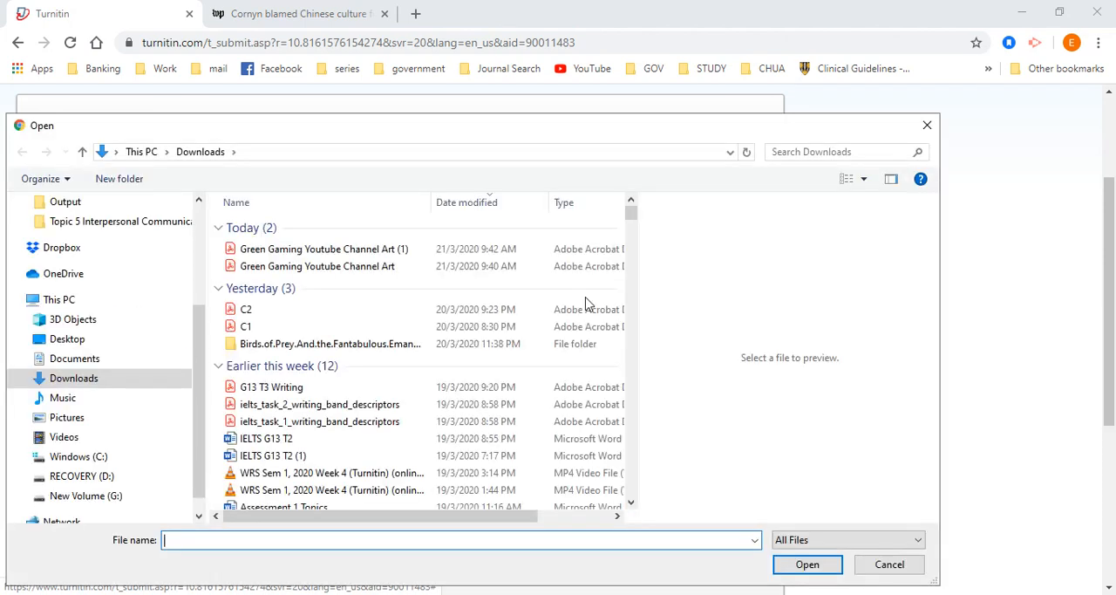
pyautogui.click(66, 338)
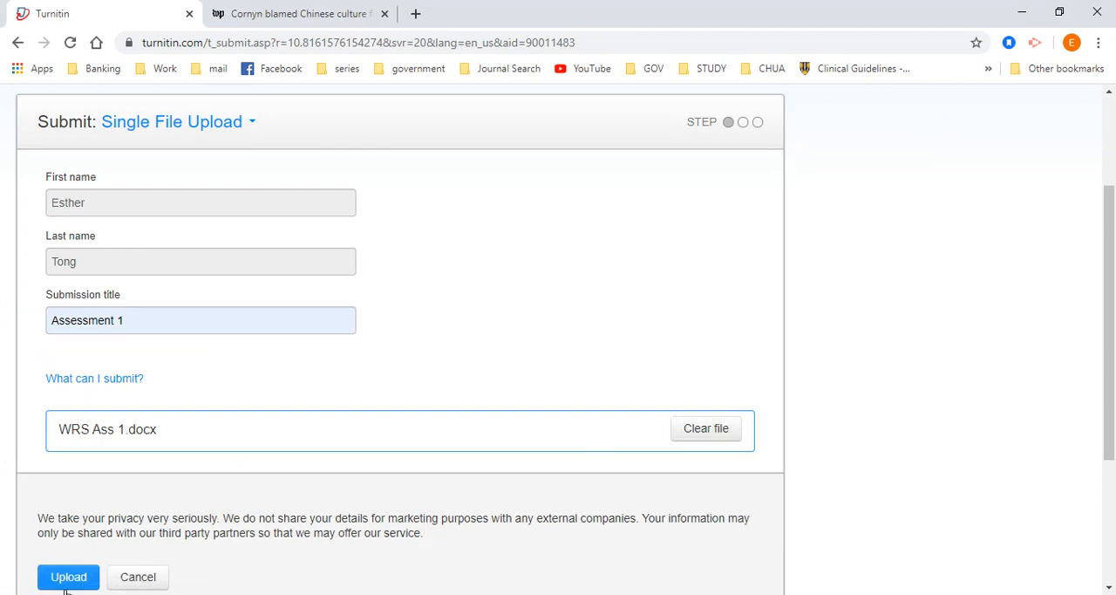
# Upload the document and confirm the Assessment 1 submission.
pyautogui.click(68, 575)
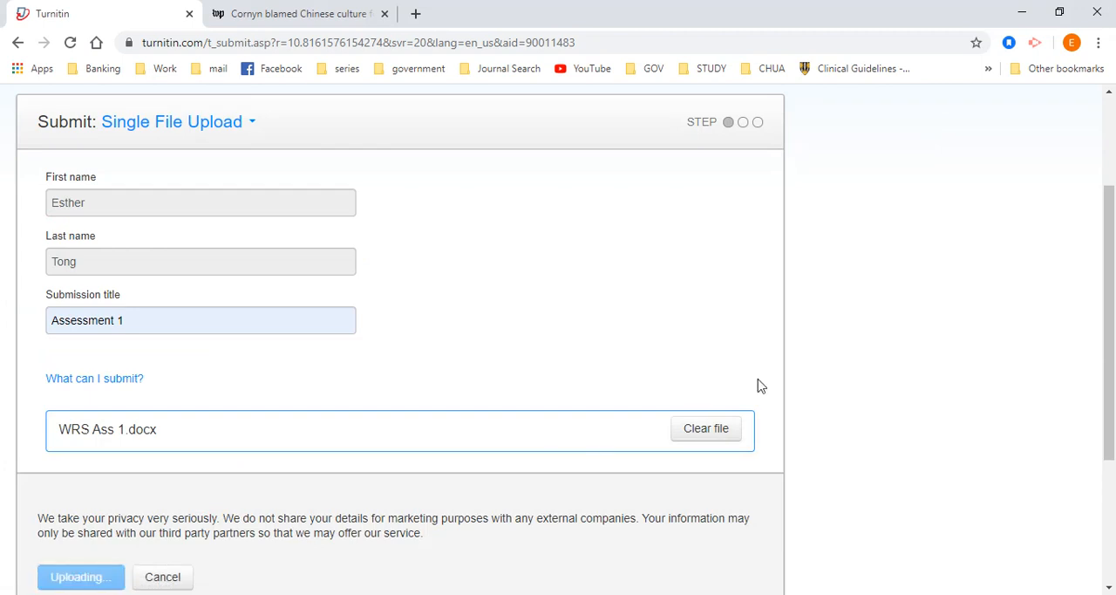
pyautogui.click(80, 575)
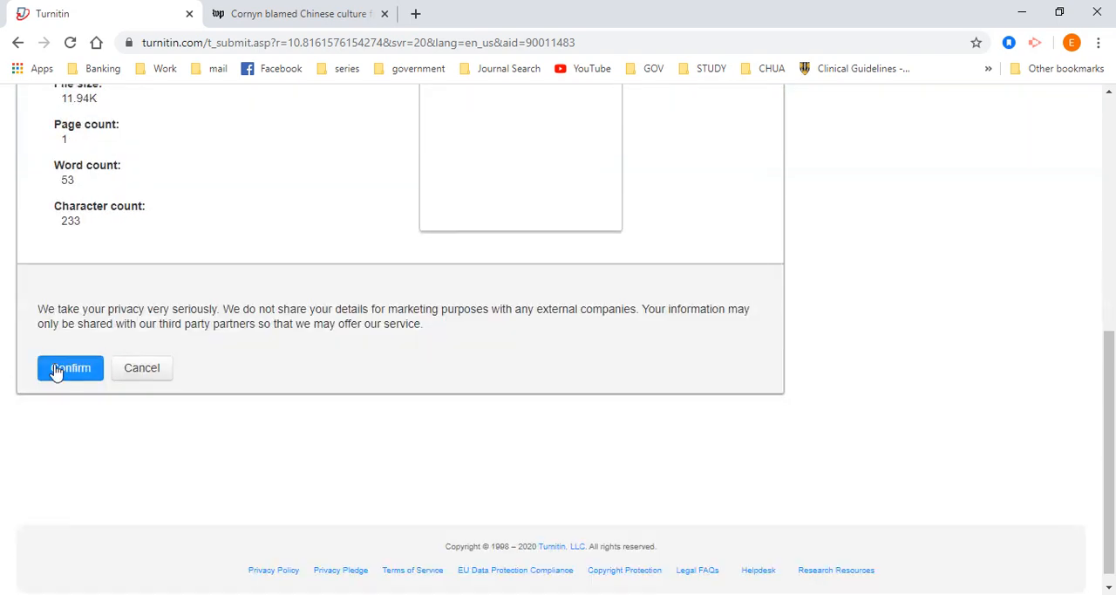
pyautogui.click(69, 366)
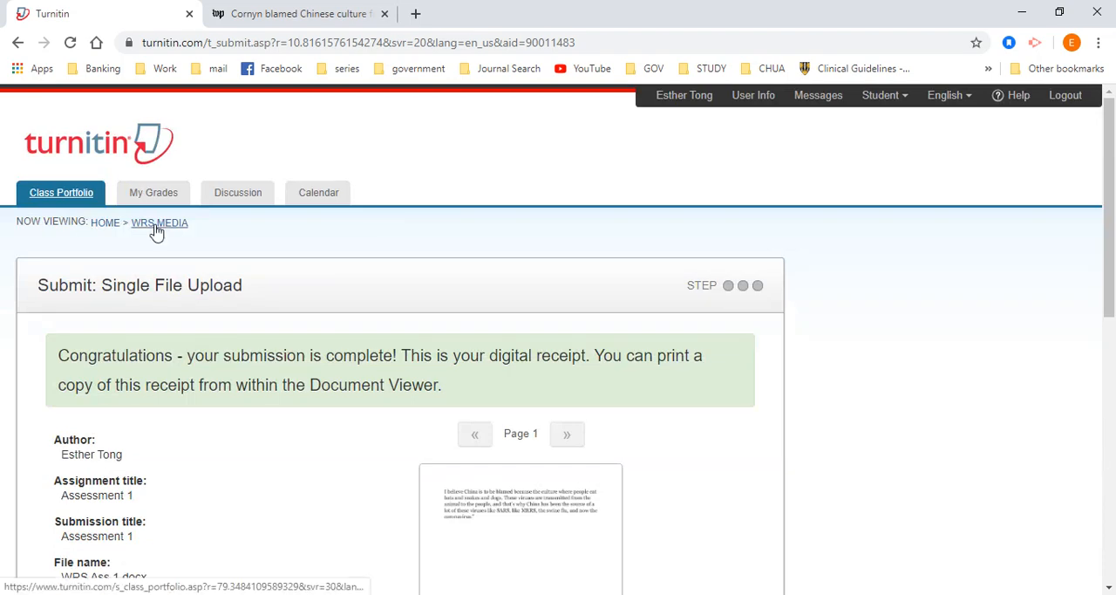
# Return to the WRS Media class homepage and open Assessment 1's 81% similarity report.
pyautogui.click(161, 224)
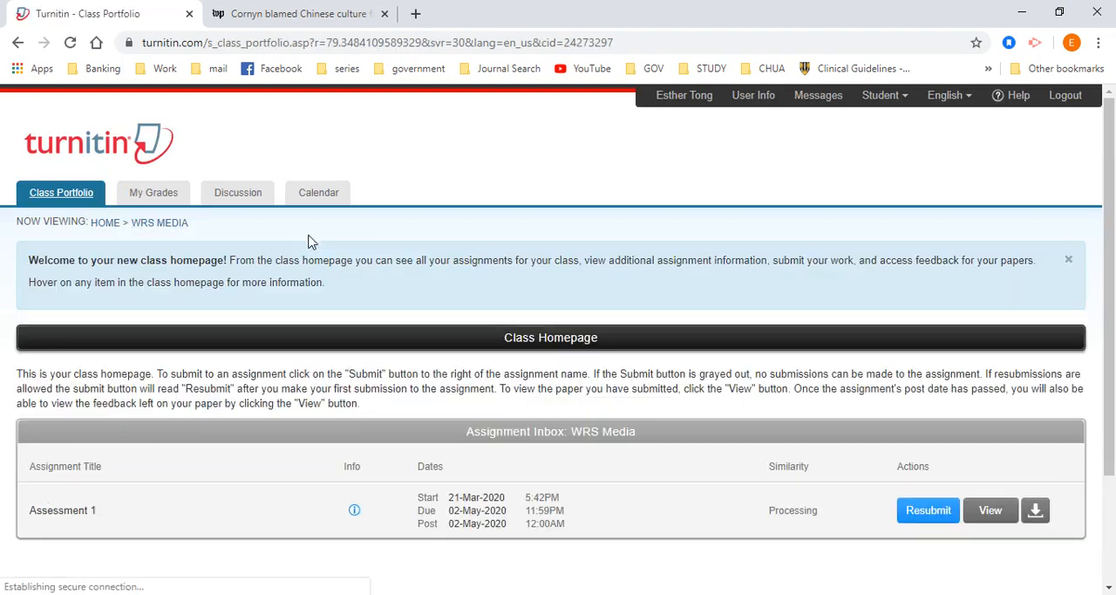
pyautogui.scroll(-3)
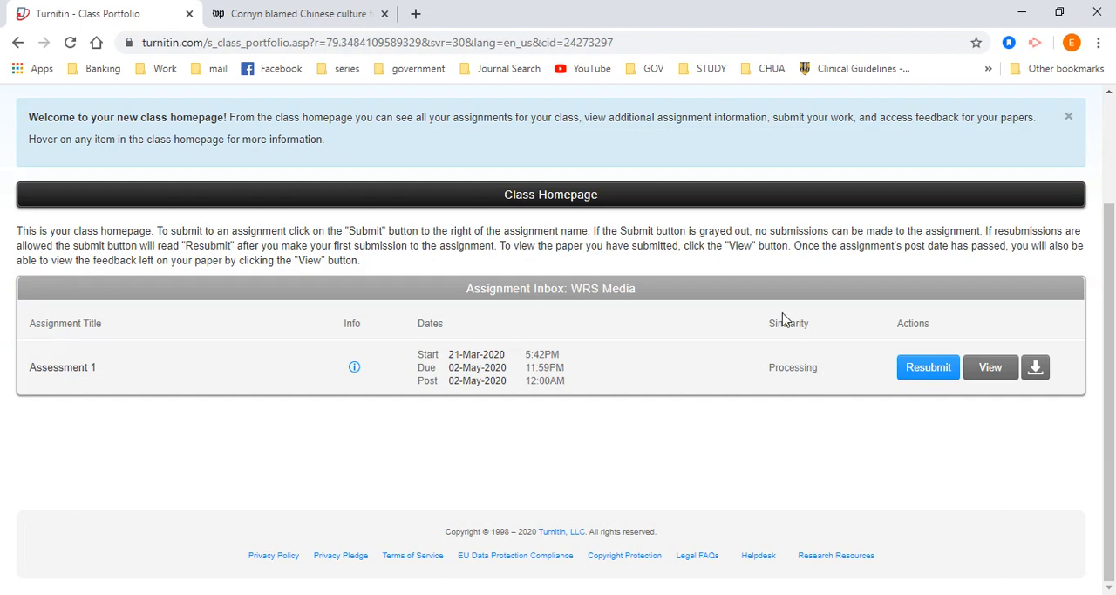
pyautogui.moveTo(788, 414)
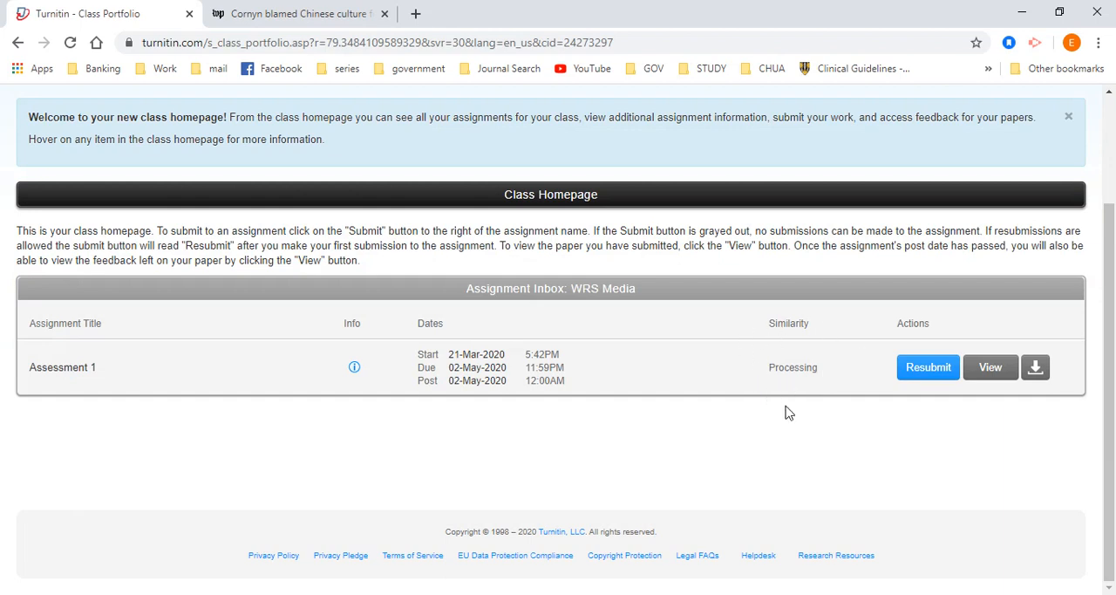
pyautogui.moveTo(833, 387)
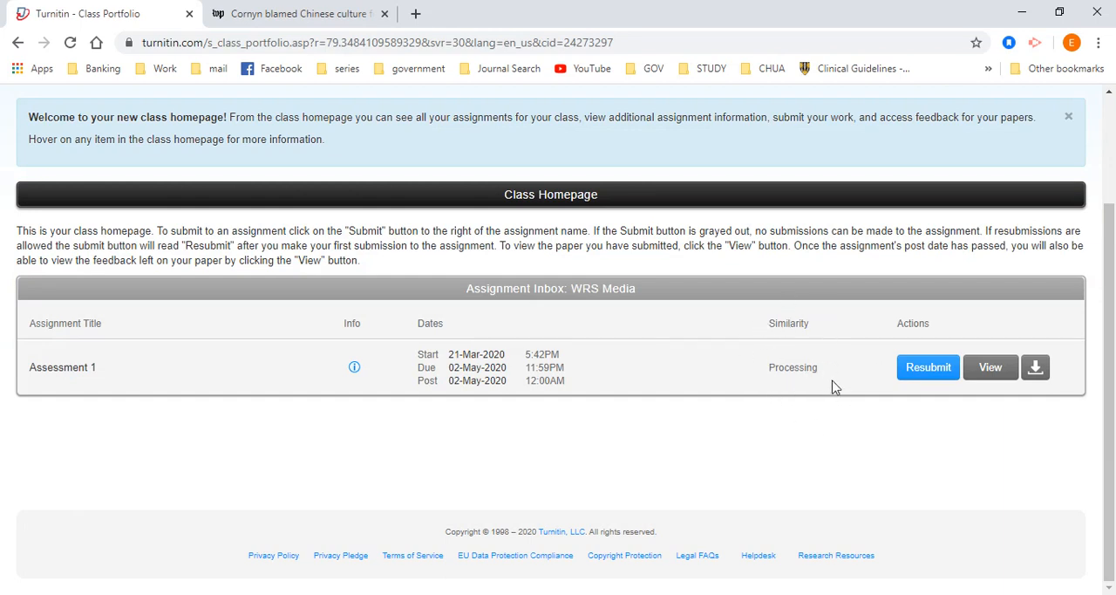
pyautogui.moveTo(854, 434)
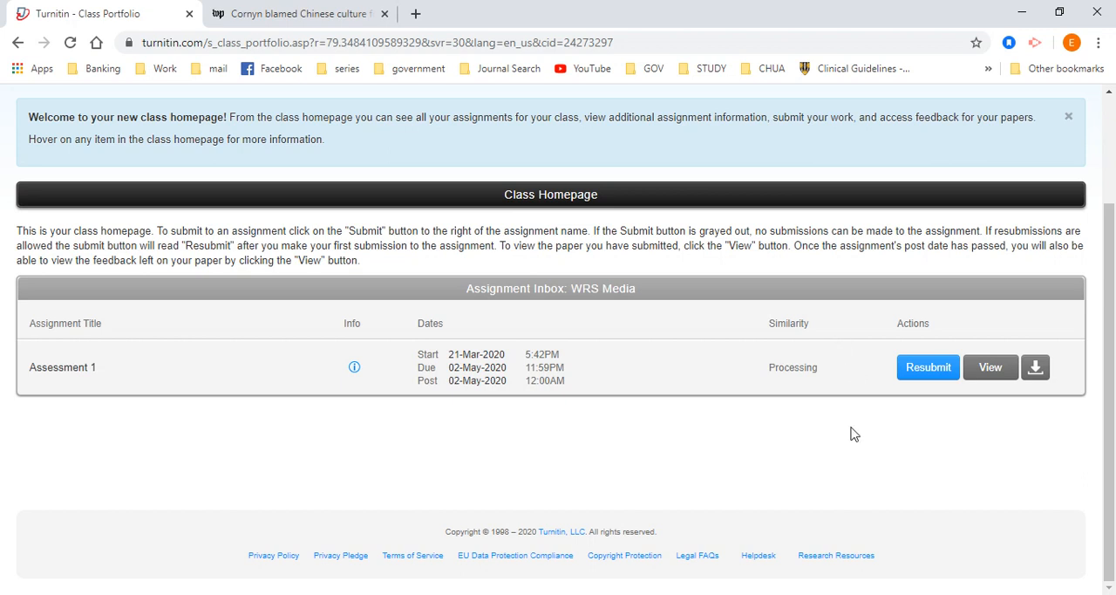
pyautogui.moveTo(736, 404)
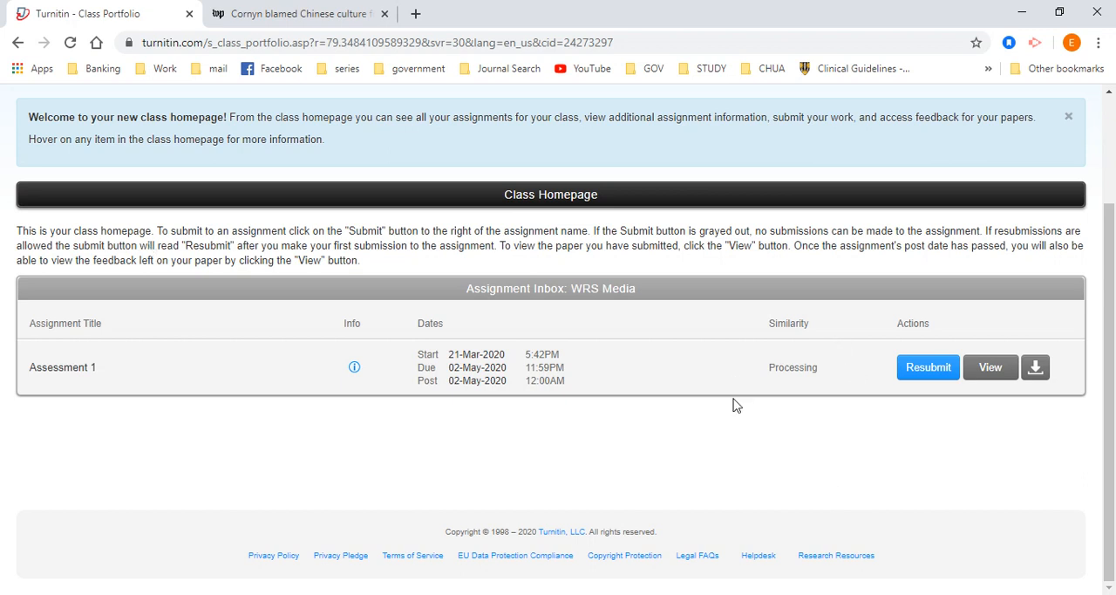
pyautogui.moveTo(813, 394)
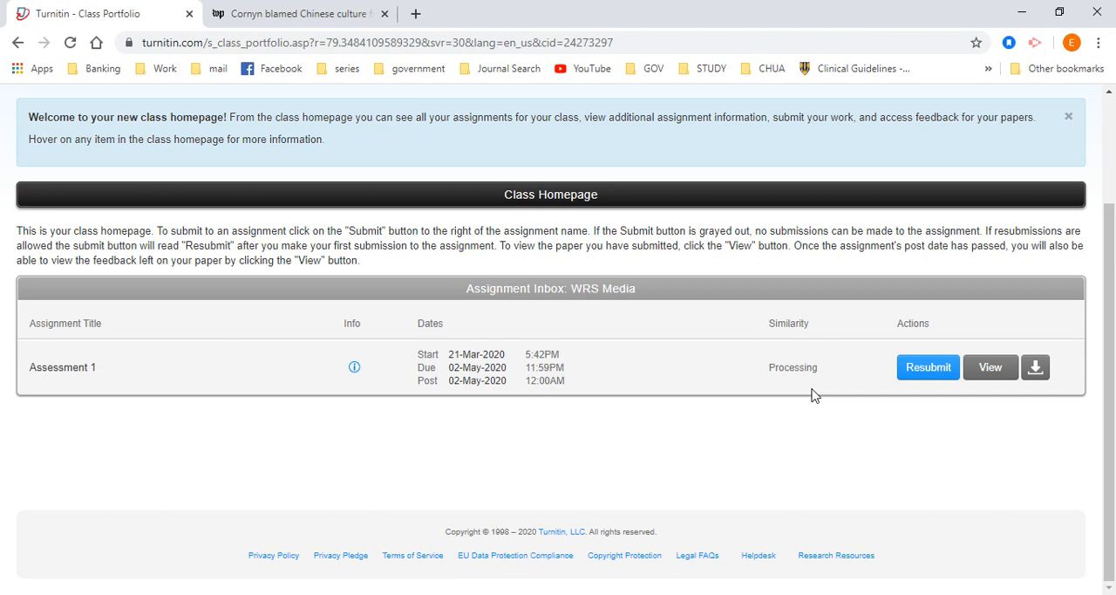
pyautogui.click(70, 41)
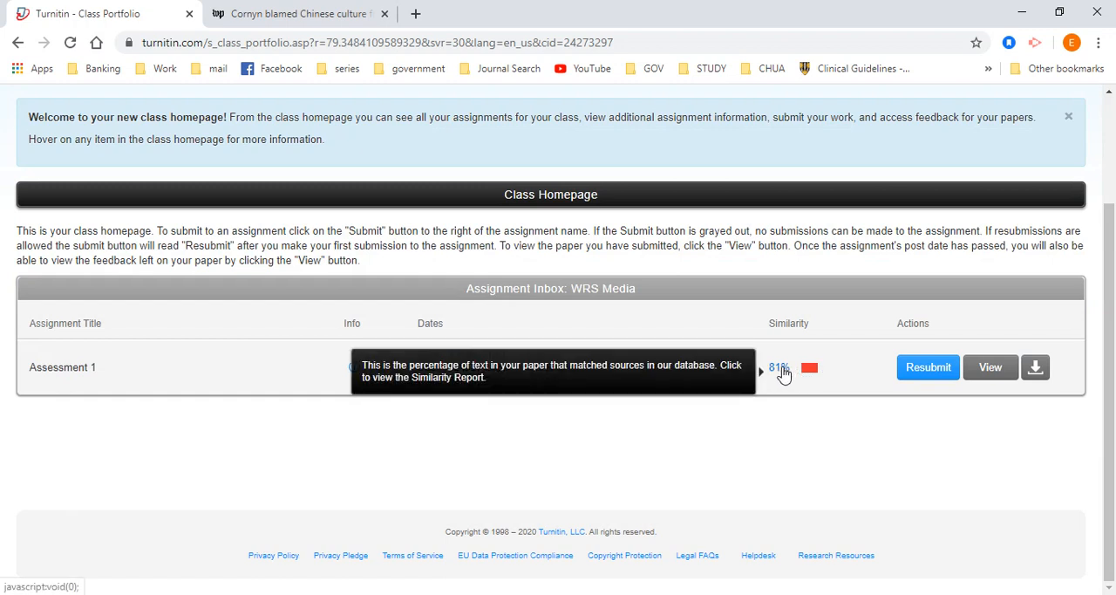
pyautogui.click(776, 366)
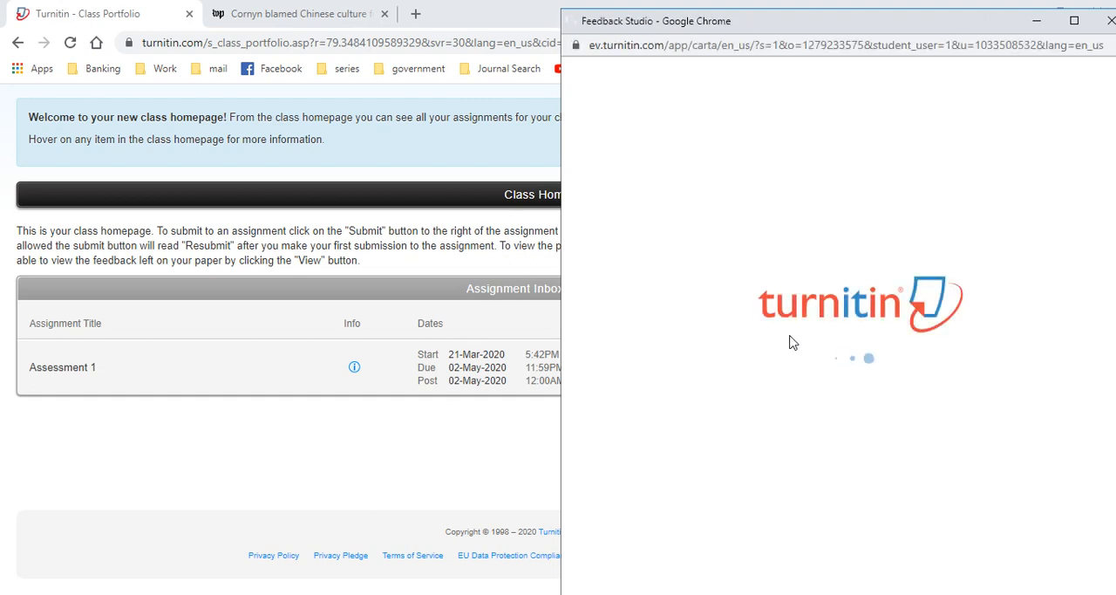
pyautogui.moveTo(794, 304)
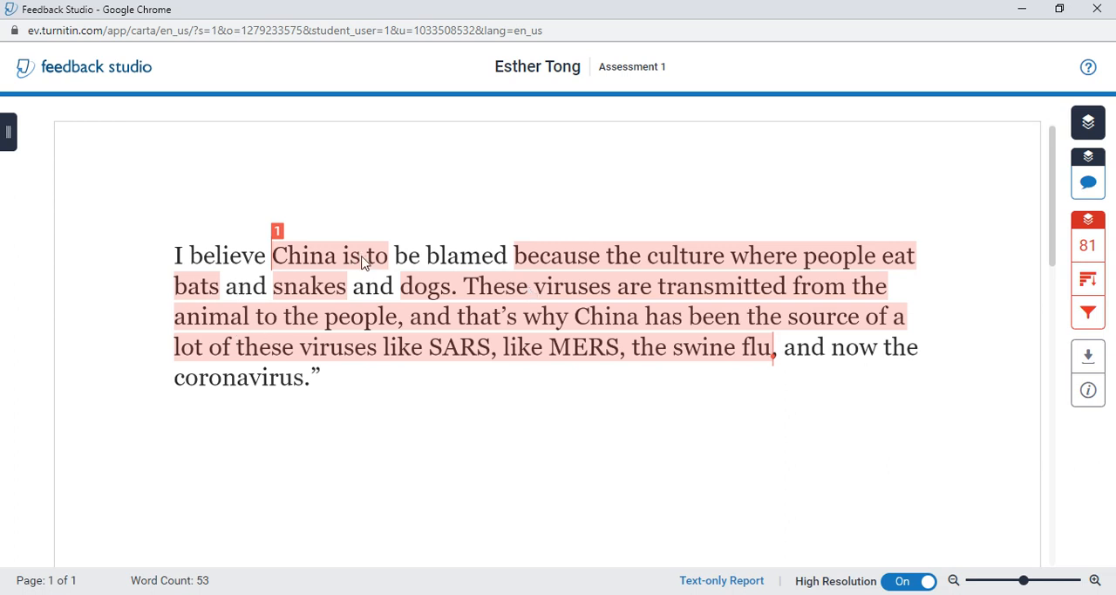
pyautogui.moveTo(796, 279)
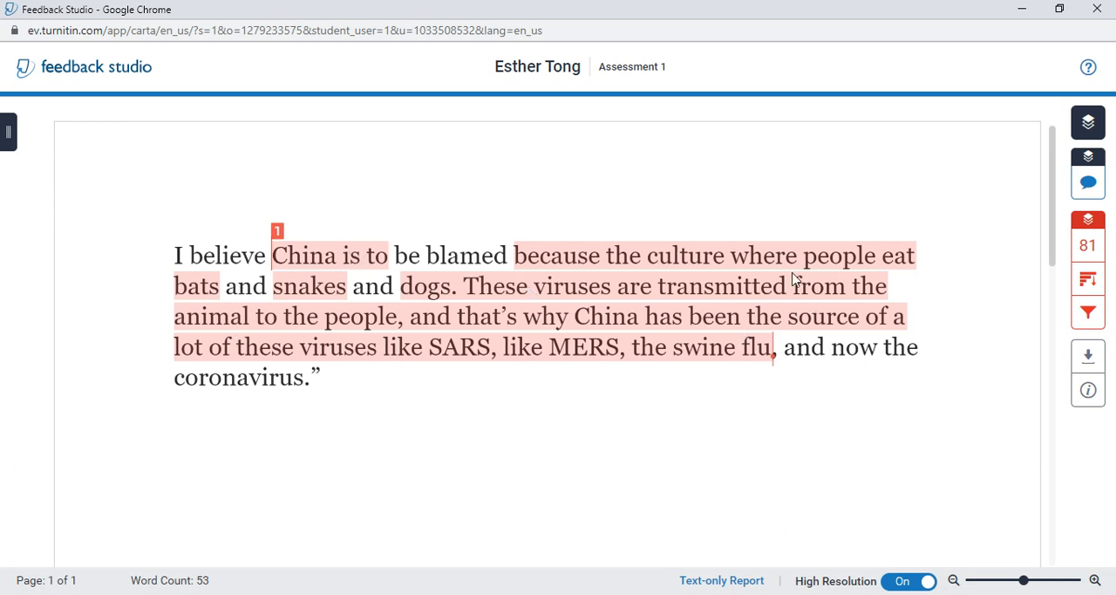
pyautogui.moveTo(763, 324)
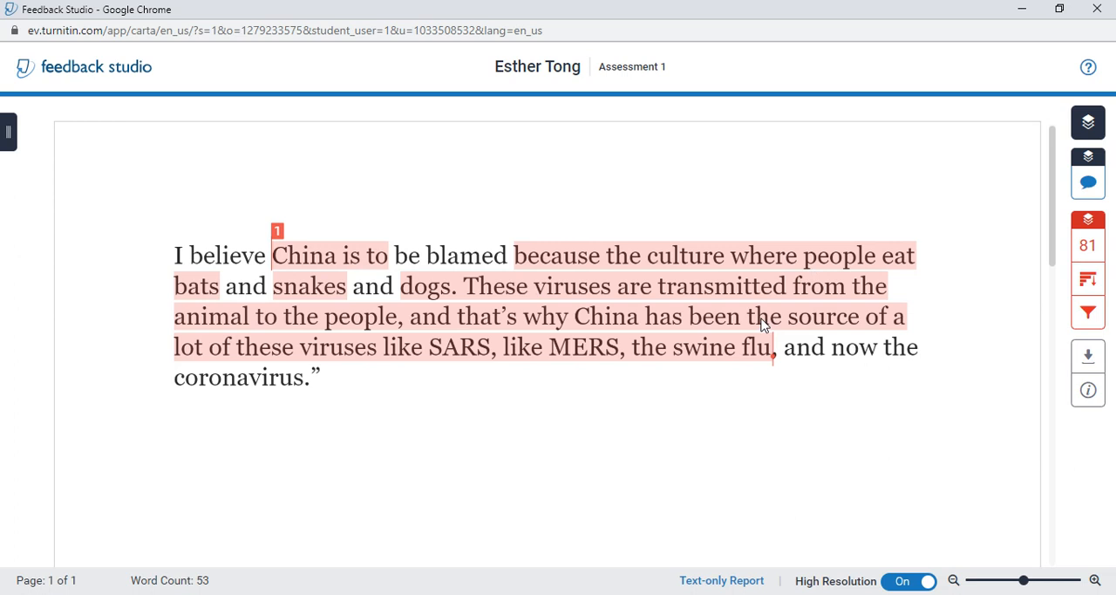
pyautogui.moveTo(320, 265)
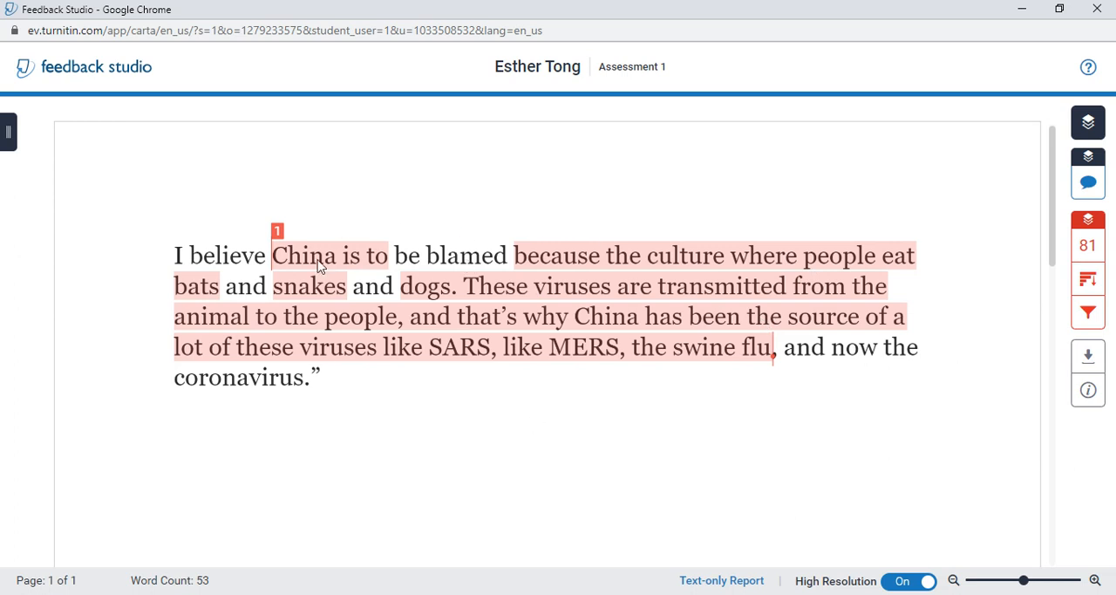
pyautogui.moveTo(367, 305)
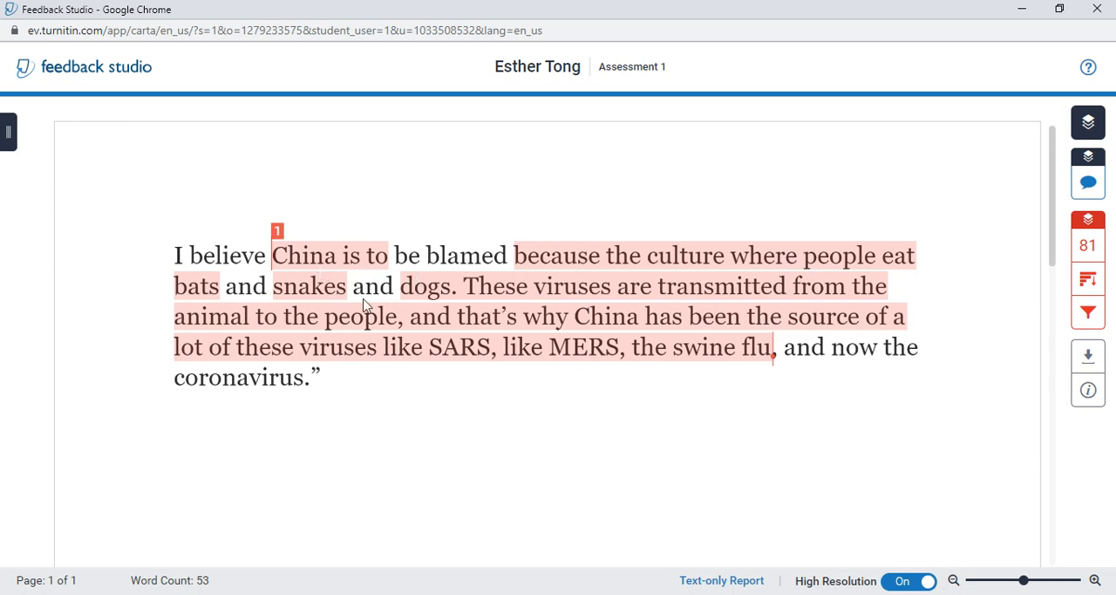
# Close the Feedback Studio viewer to return to the assignment inbox.
pyautogui.click(1088, 244)
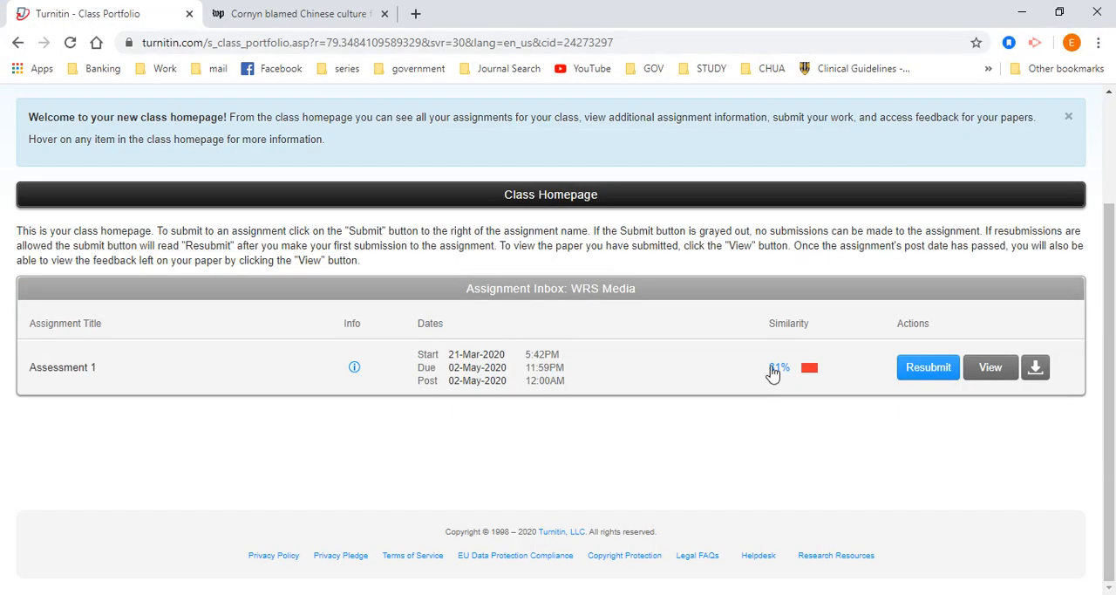
# Abandon the Assessment 1 resubmission prompt and log out of the student account.
pyautogui.click(928, 366)
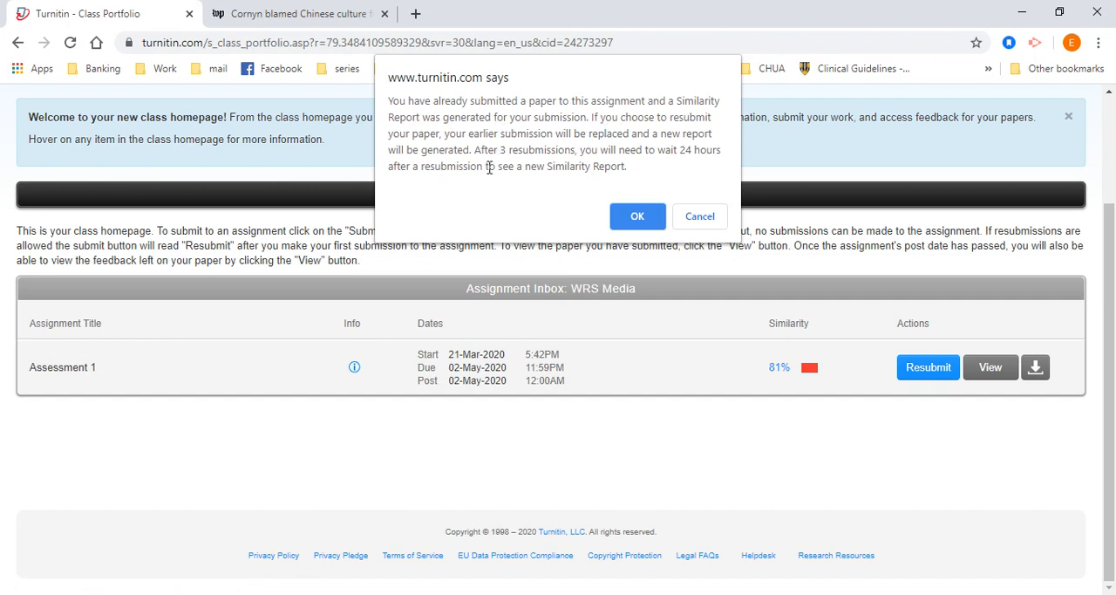
pyautogui.moveTo(706, 153)
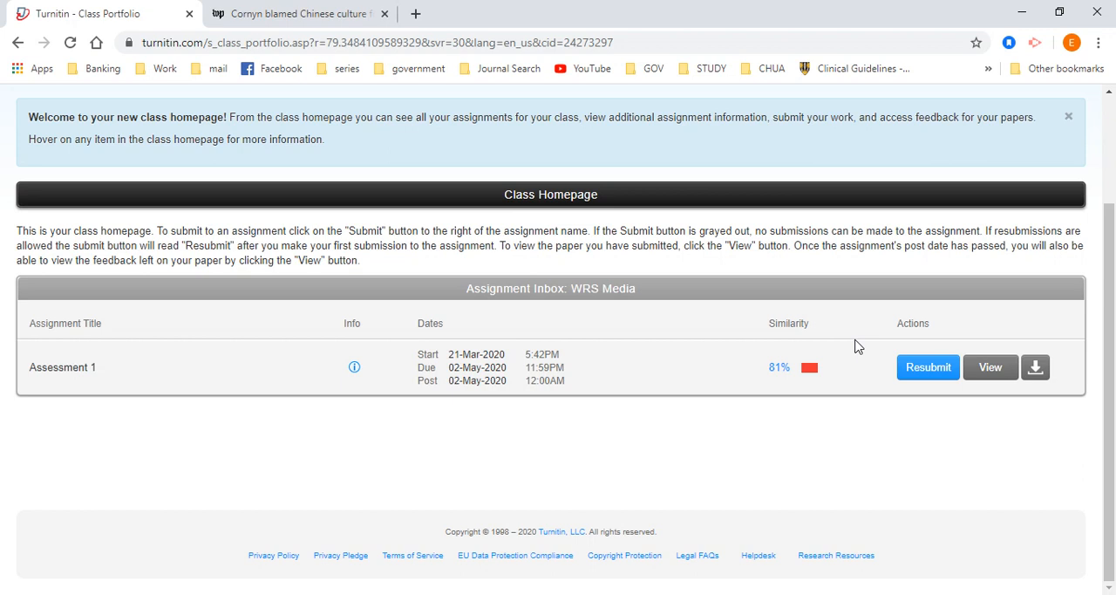
pyautogui.moveTo(844, 323)
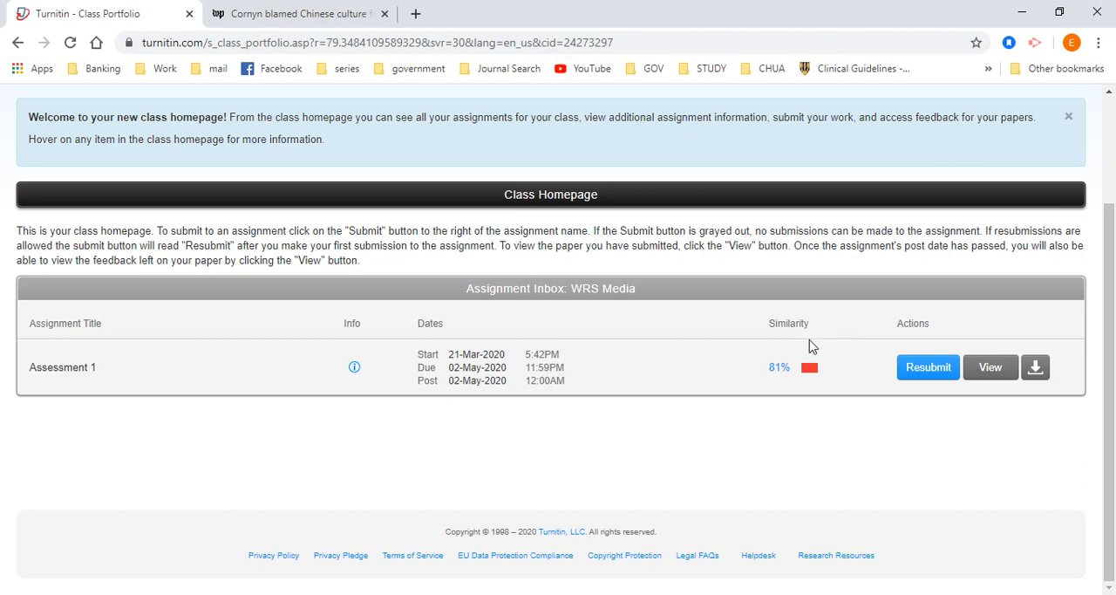
pyautogui.moveTo(781, 303)
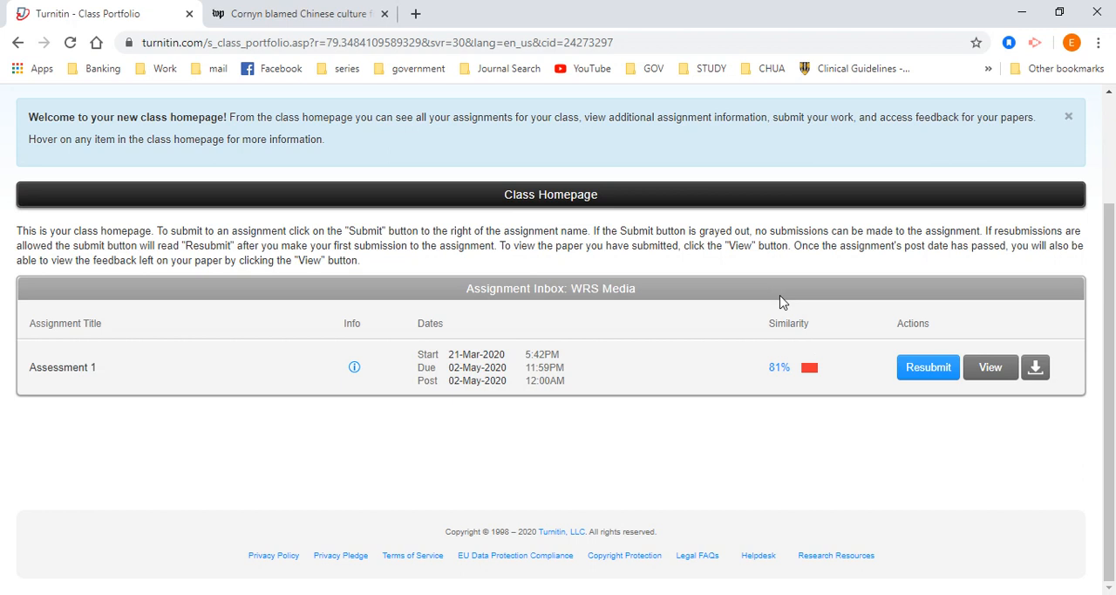
pyautogui.moveTo(781, 485)
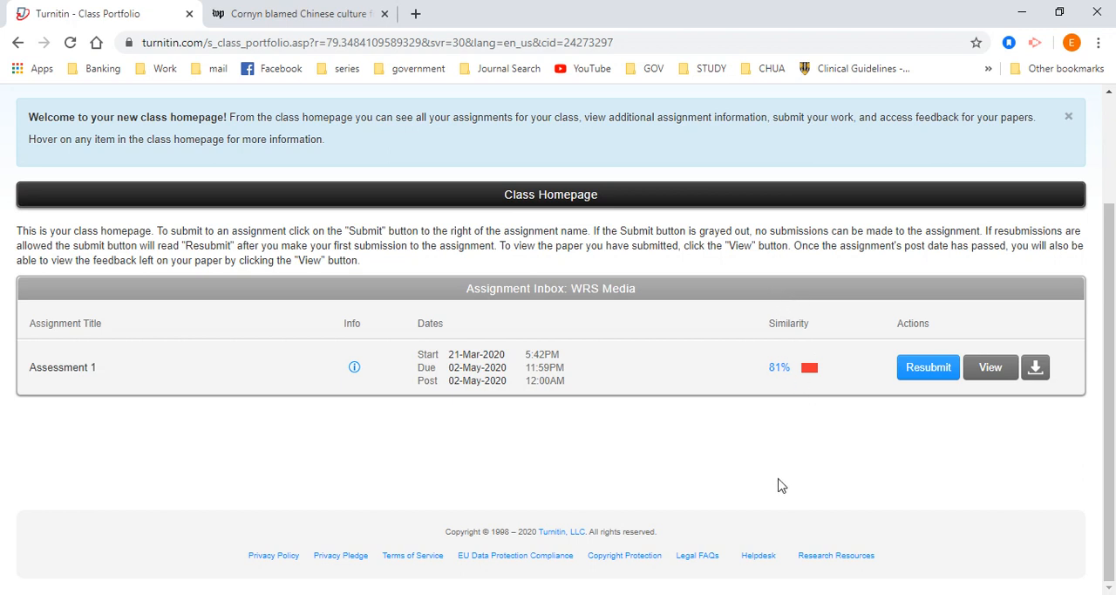
pyautogui.moveTo(935, 366)
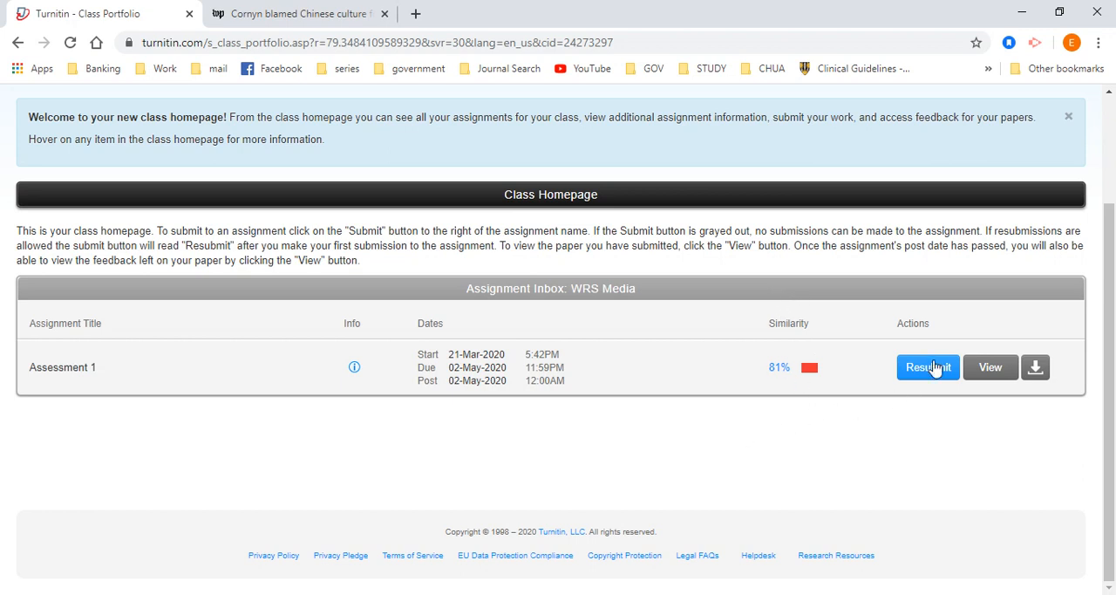
pyautogui.moveTo(607, 104)
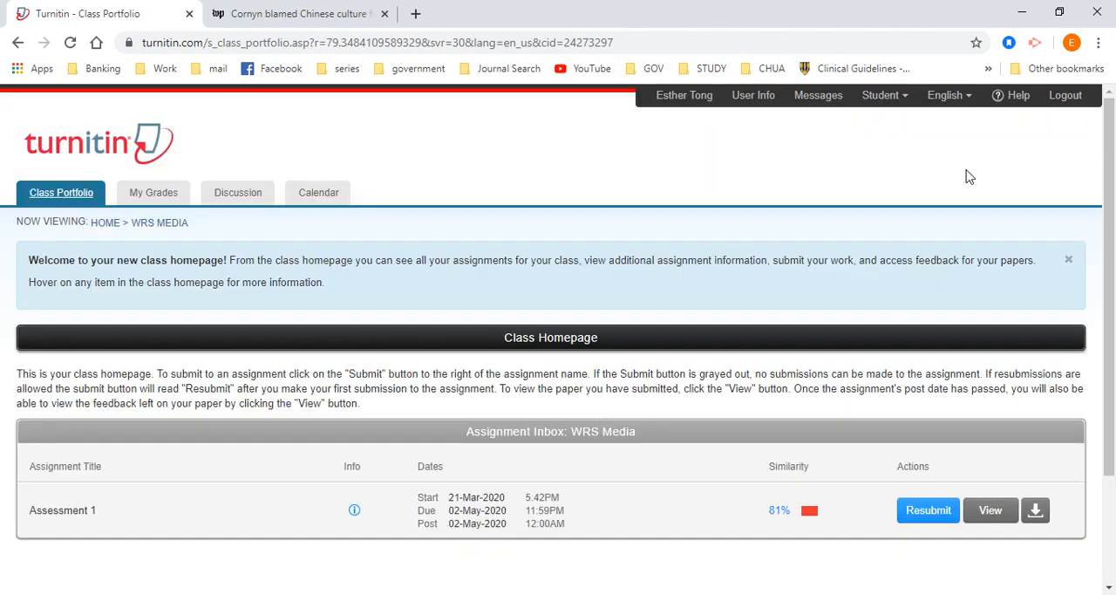
pyautogui.moveTo(844, 495)
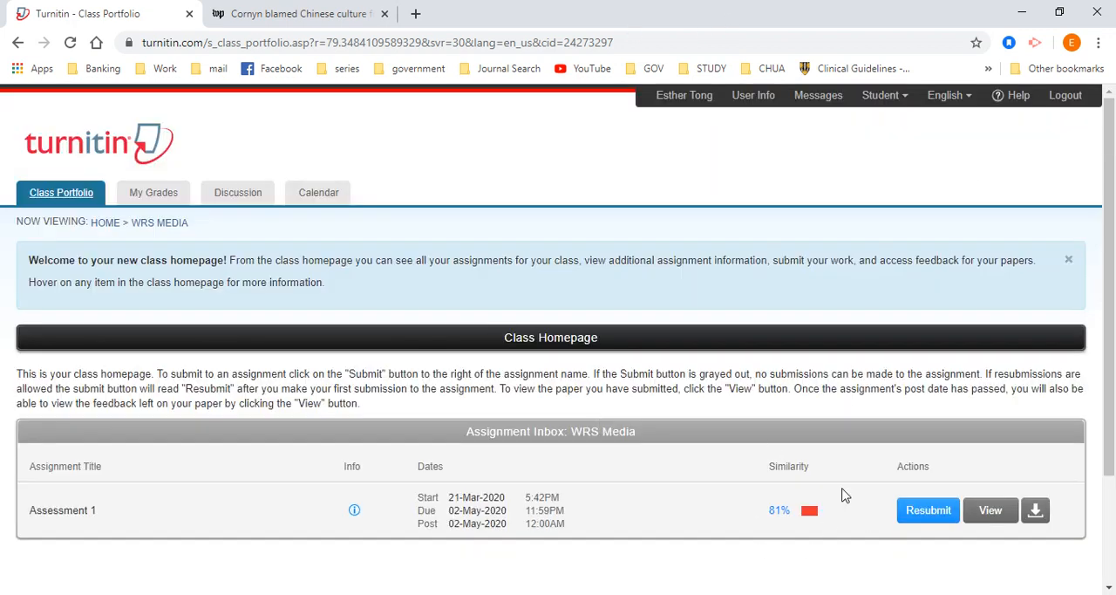
pyautogui.moveTo(764, 461)
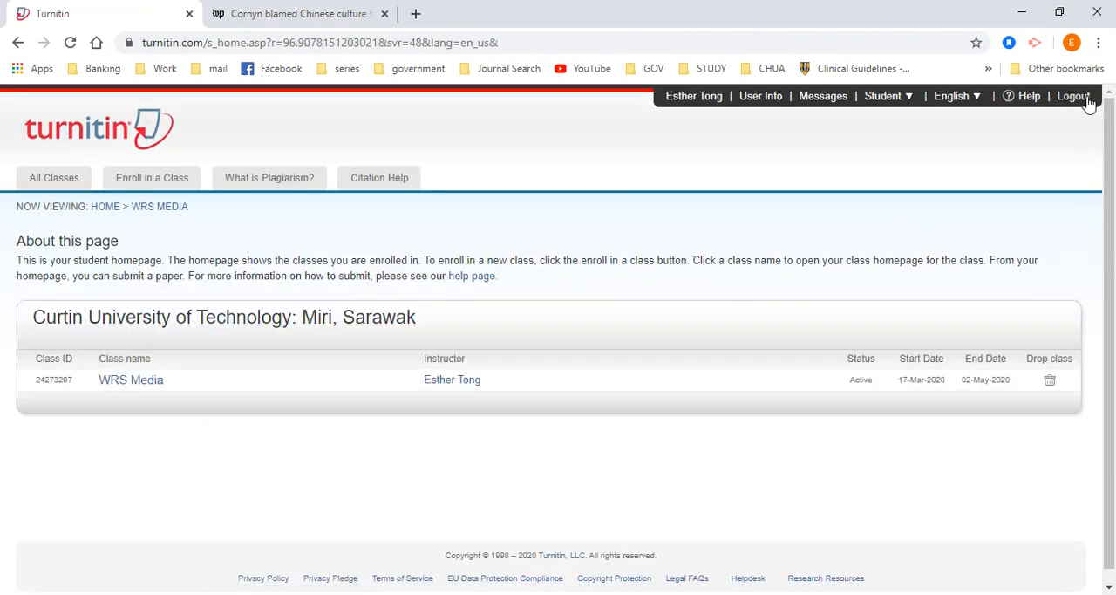
pyautogui.click(1075, 96)
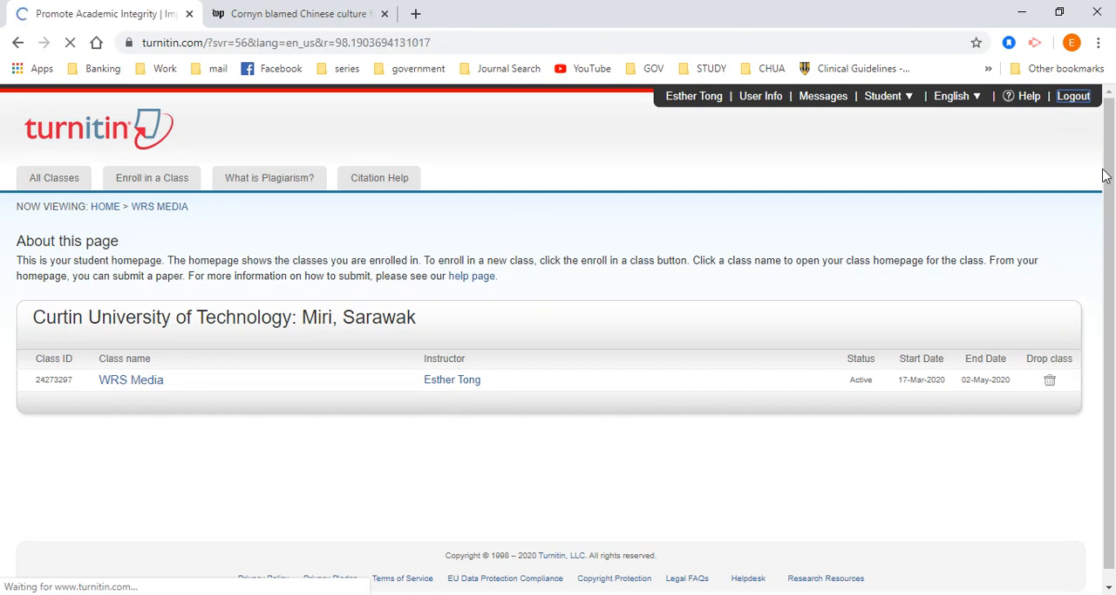
# Sign back in to Turnitin with the saved instructor credentials.
pyautogui.click(1074, 96)
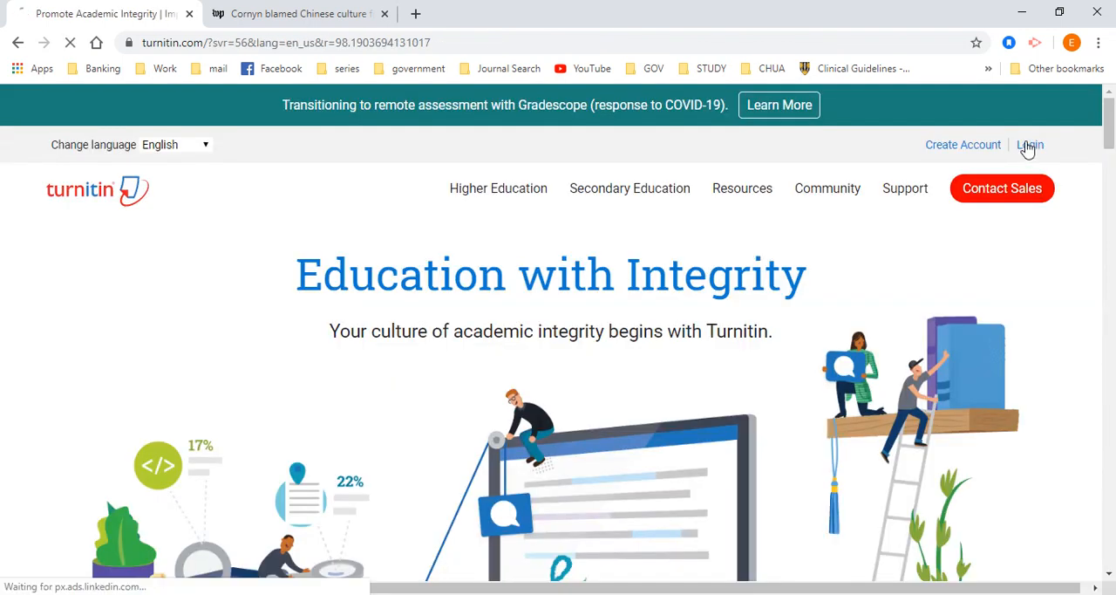
pyautogui.click(1029, 145)
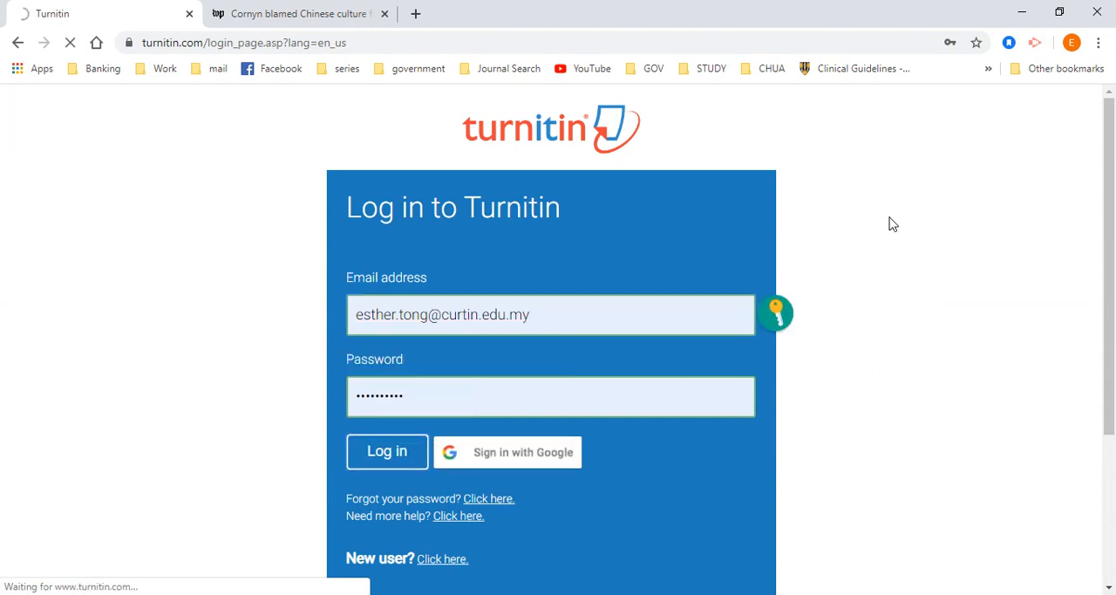
pyautogui.click(387, 450)
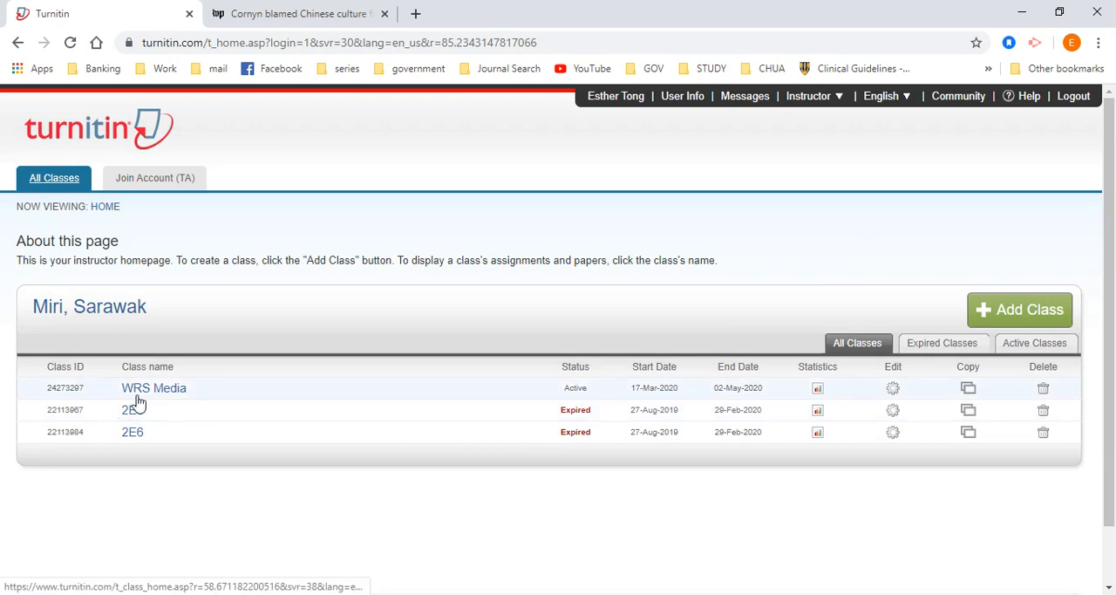
pyautogui.click(153, 387)
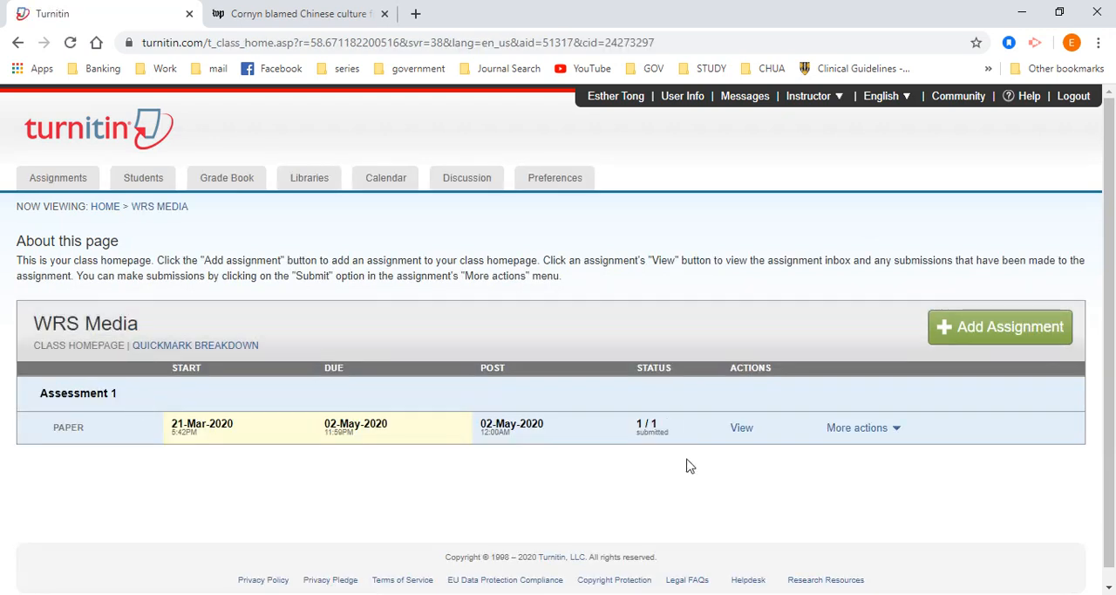
pyautogui.click(741, 427)
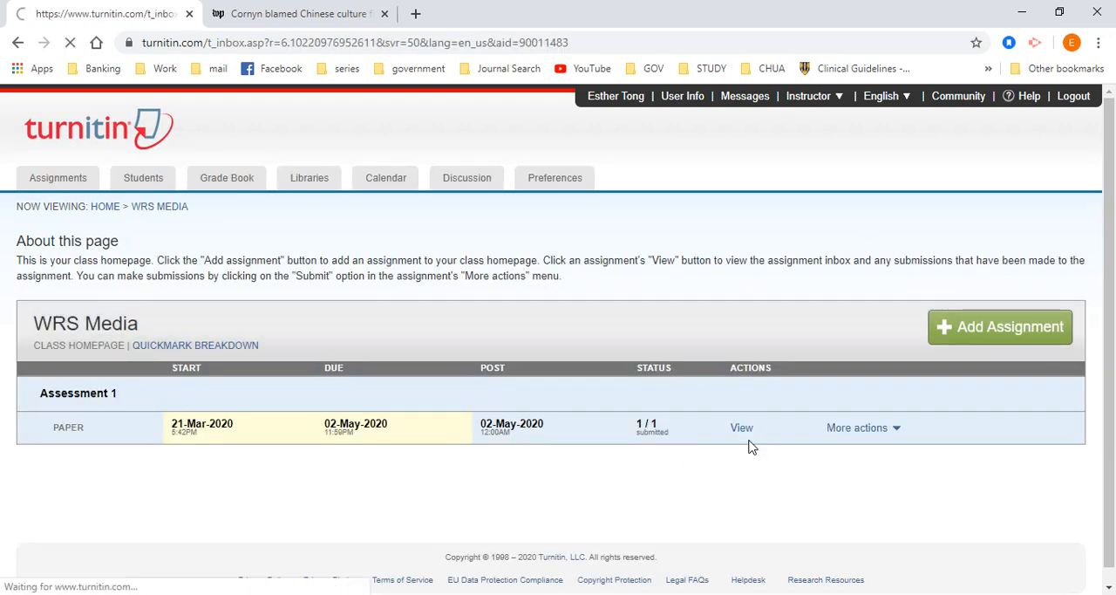
pyautogui.click(741, 427)
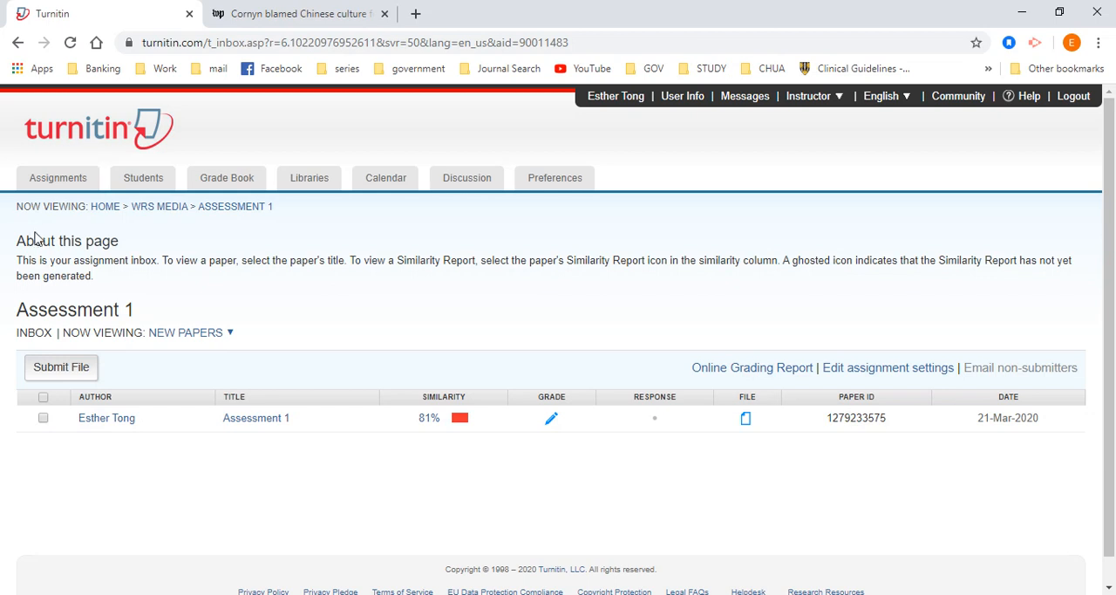
pyautogui.moveTo(104, 206)
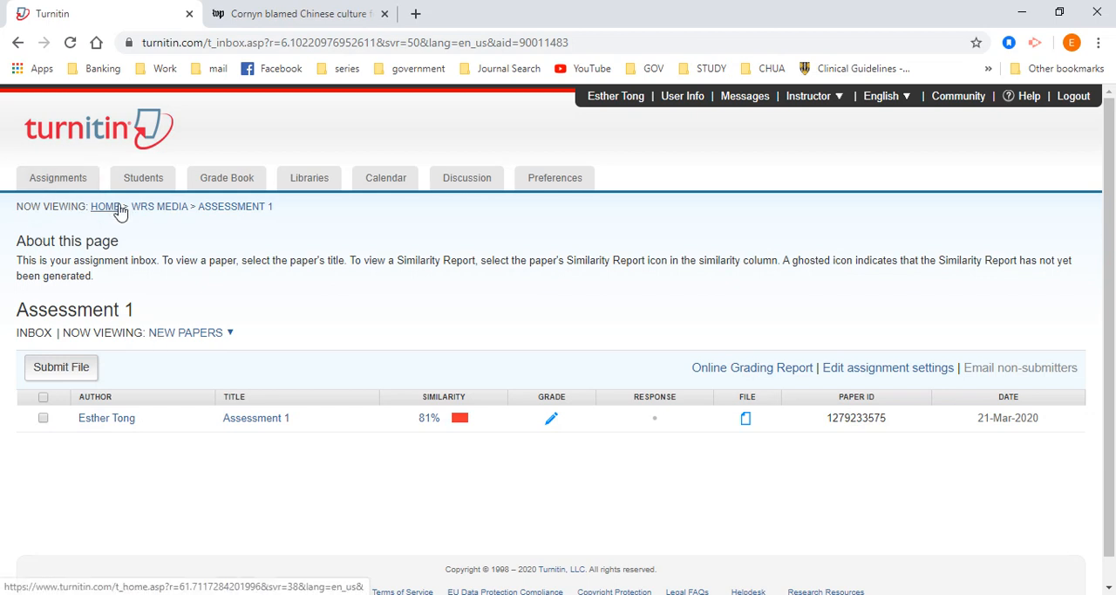
pyautogui.click(104, 206)
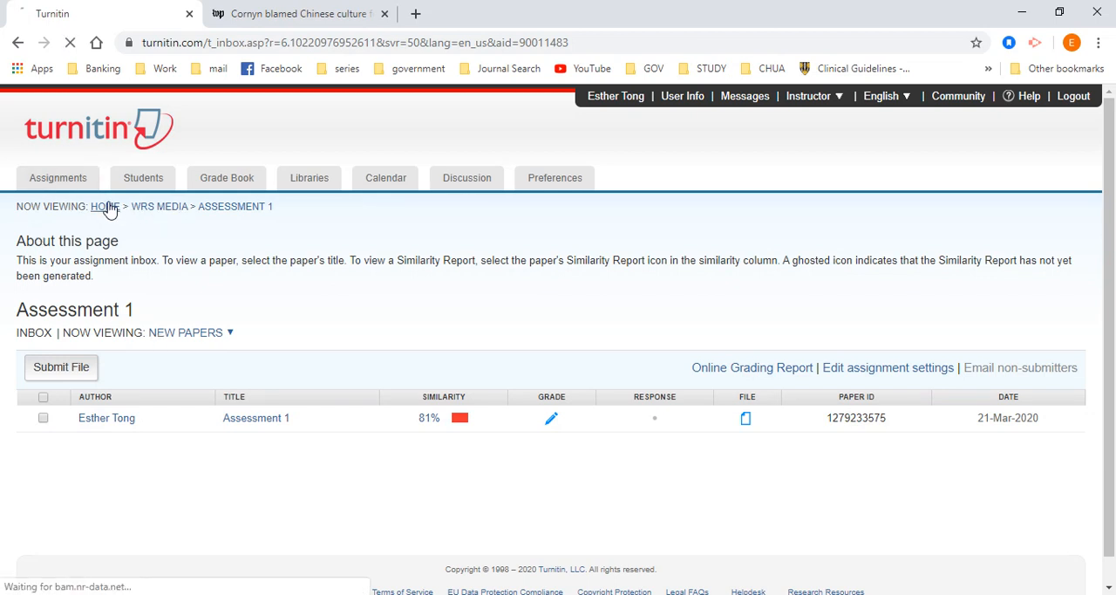
pyautogui.click(105, 206)
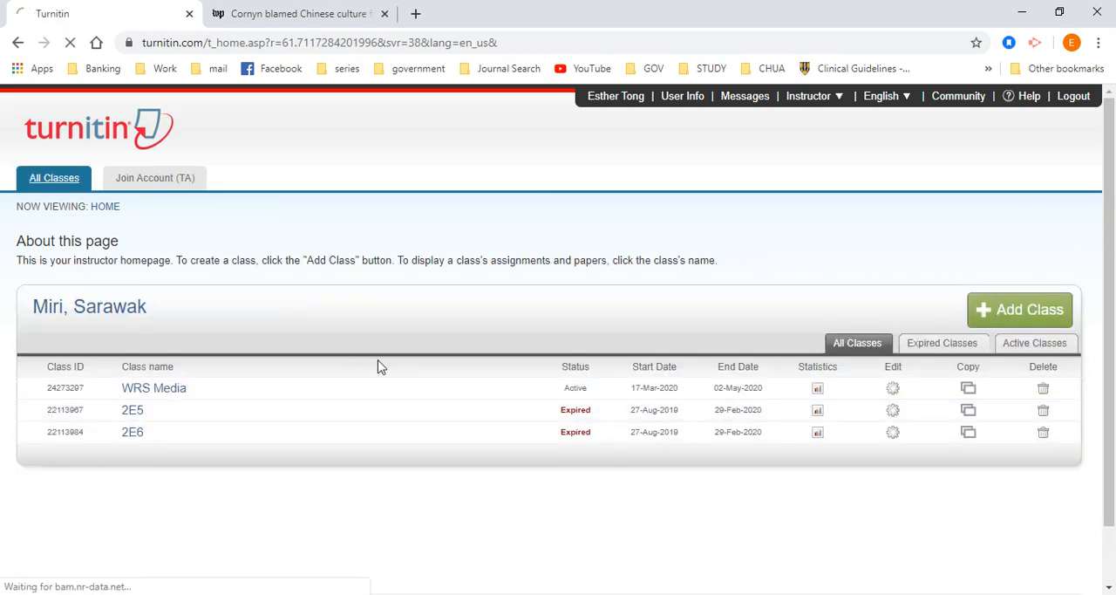
# Open the expired 2E5 class's Assessment 1 inbox and review submissions sorted from 0% similarity.
pyautogui.click(133, 410)
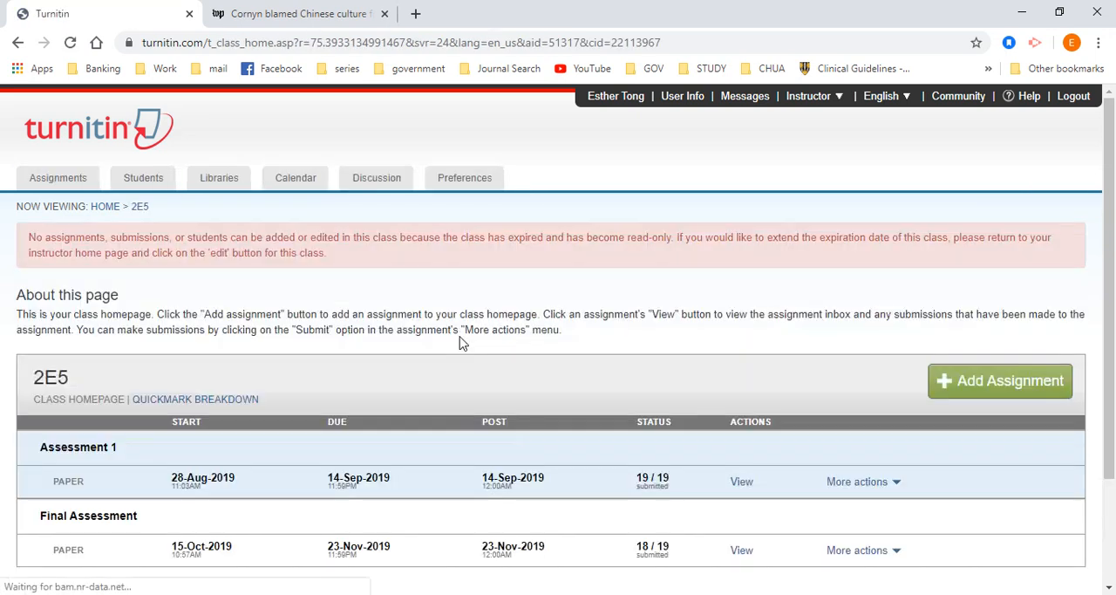
pyautogui.scroll(-3)
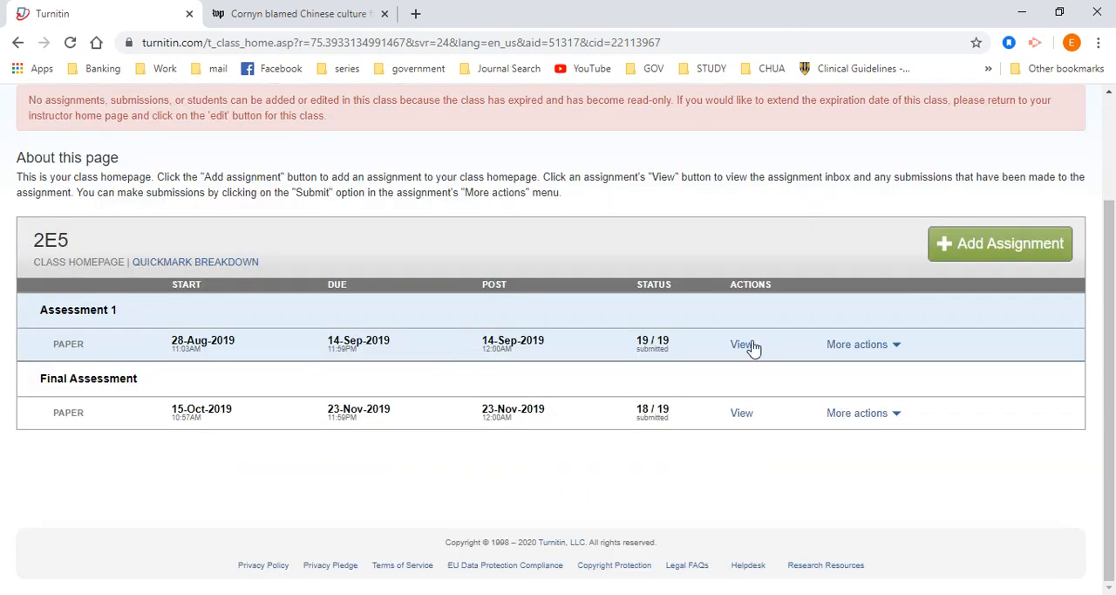
pyautogui.click(739, 344)
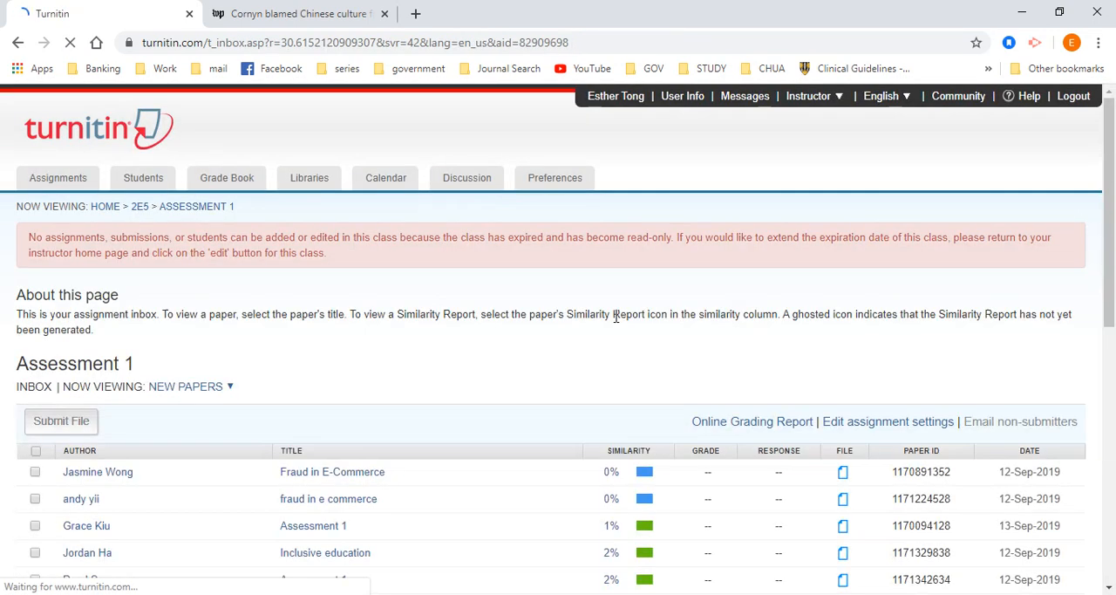
pyautogui.scroll(-3)
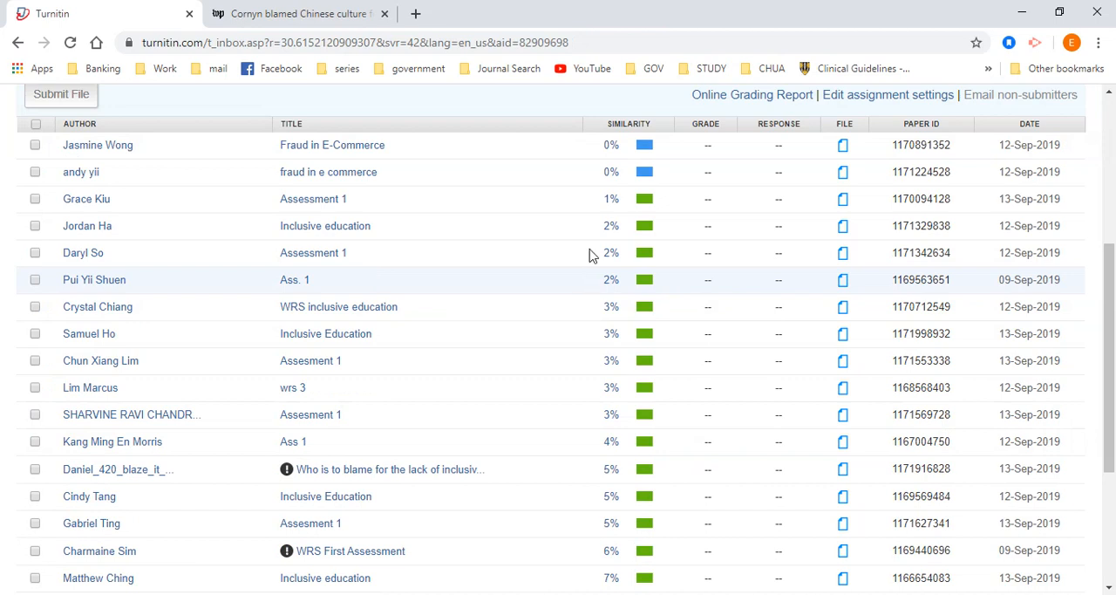
pyautogui.scroll(-3)
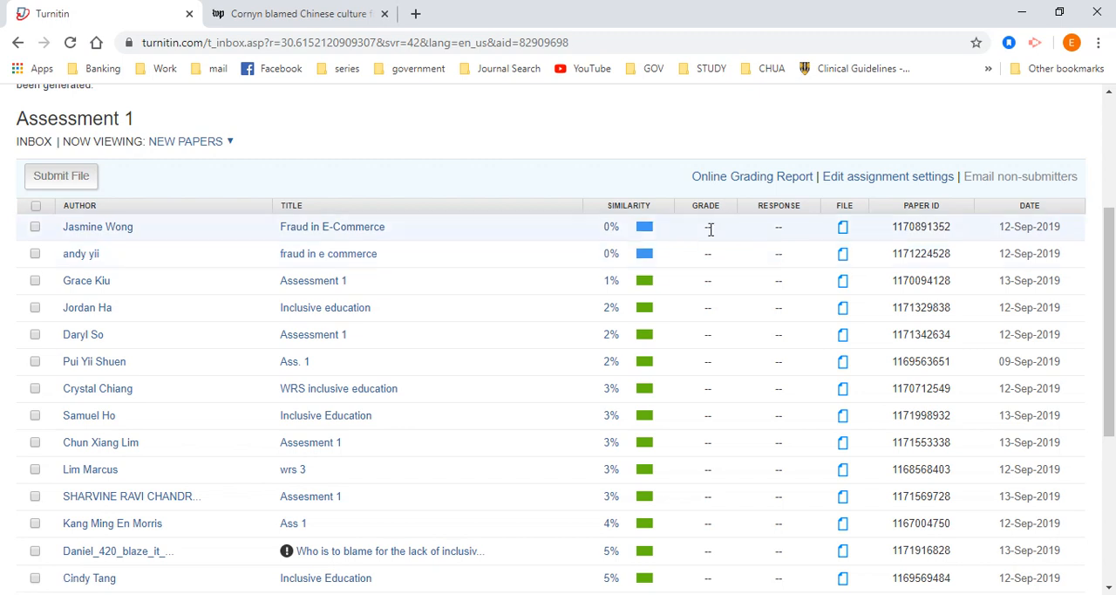
pyautogui.moveTo(720, 225)
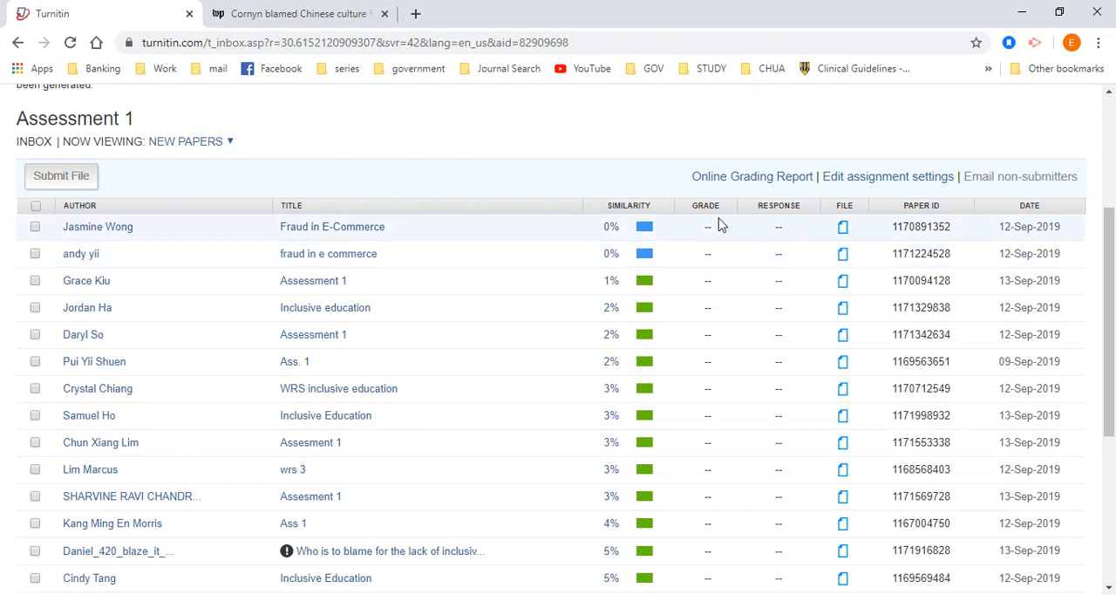
pyautogui.moveTo(732, 216)
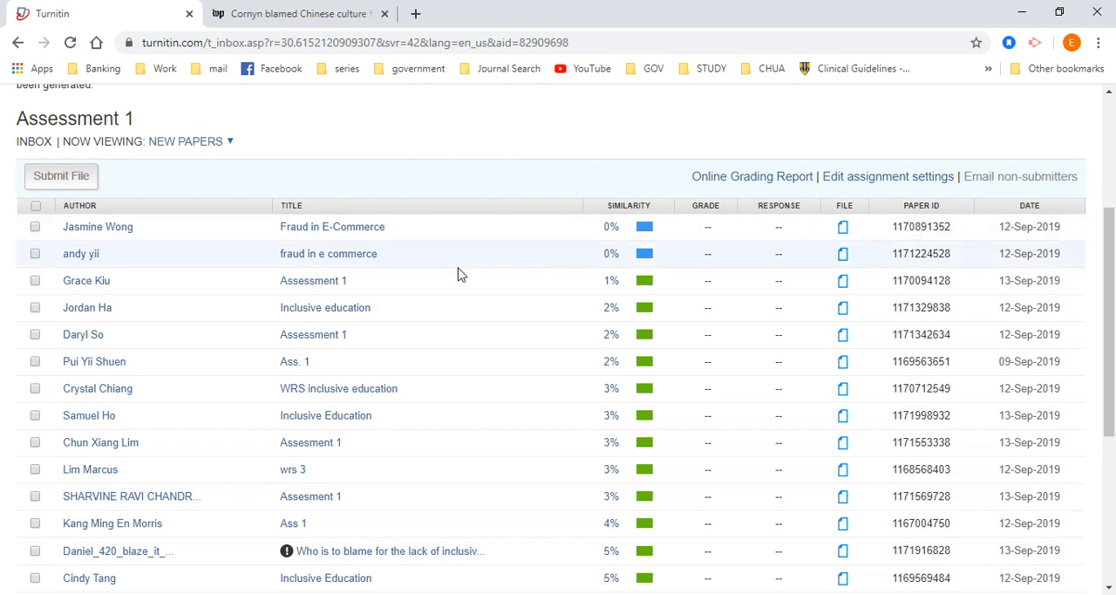
pyautogui.scroll(-3)
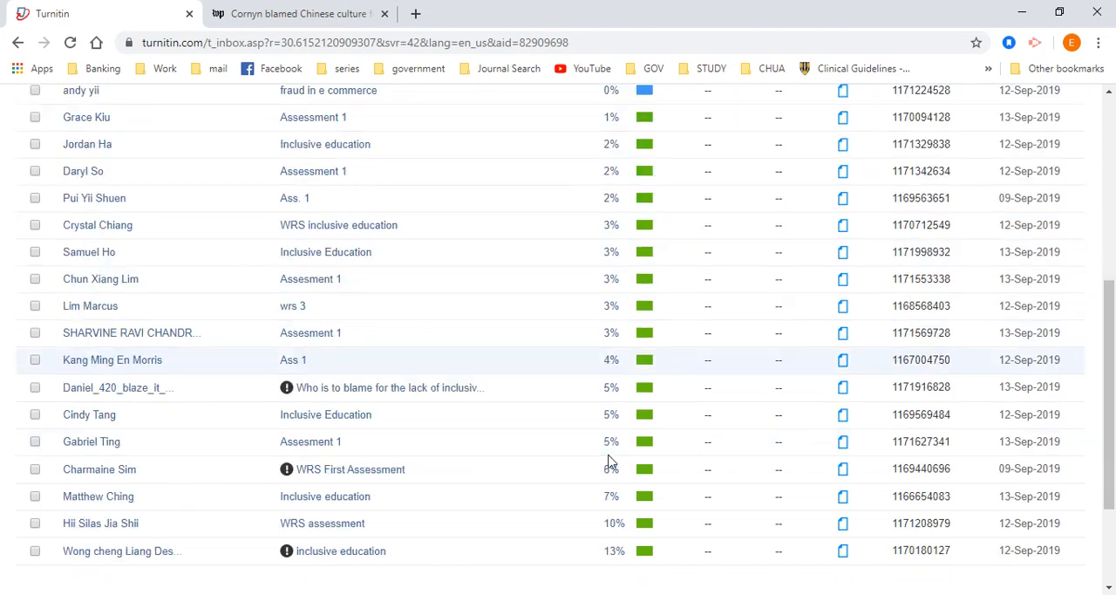
pyautogui.moveTo(579, 474)
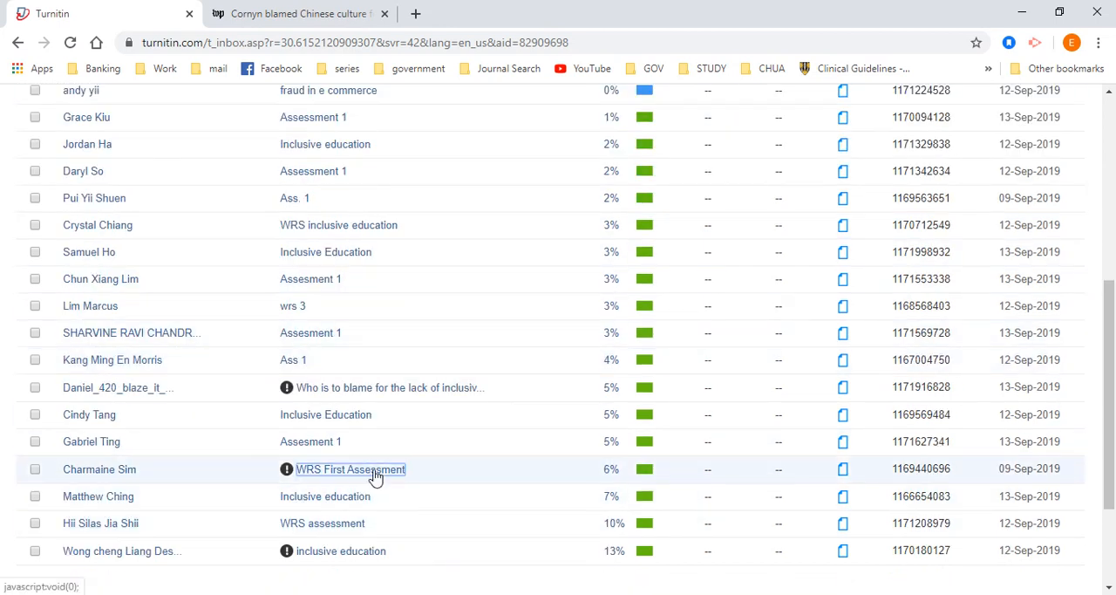
pyautogui.click(348, 469)
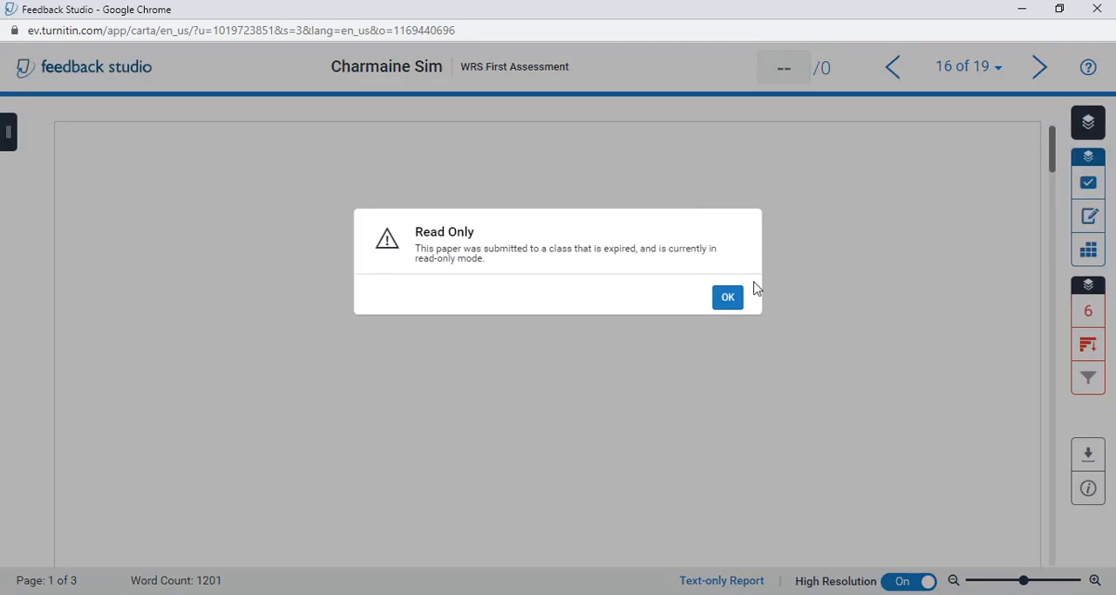
pyautogui.click(729, 296)
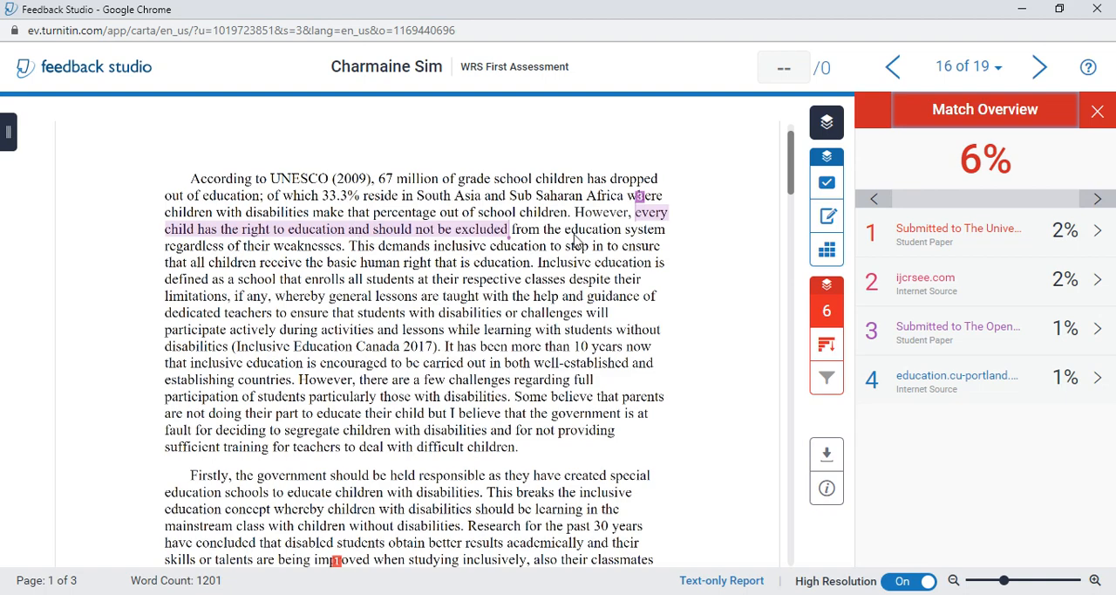
pyautogui.scroll(-3)
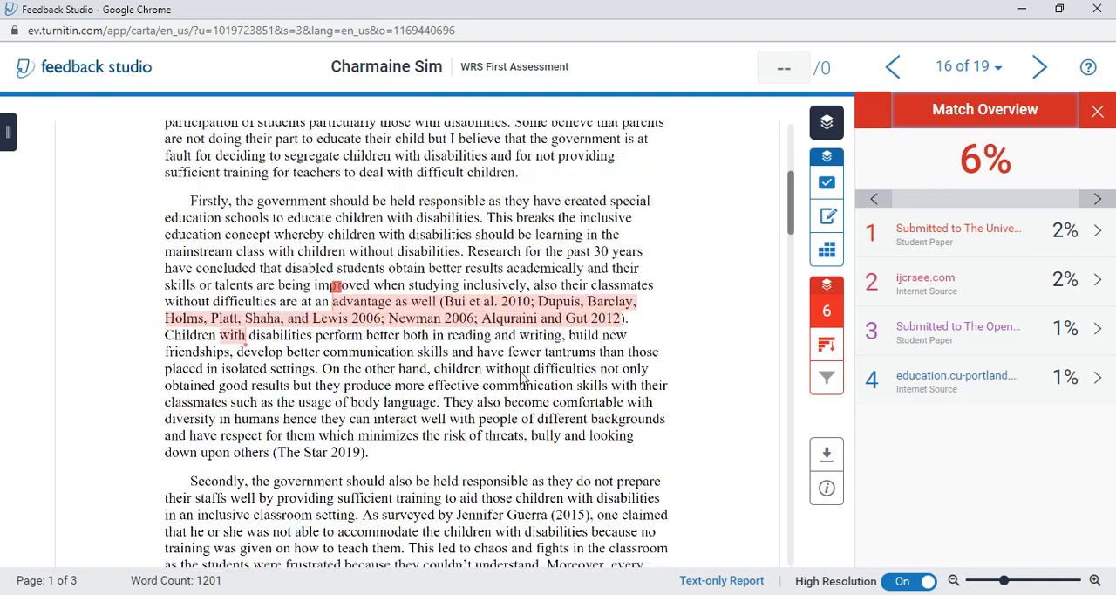
pyautogui.scroll(-3)
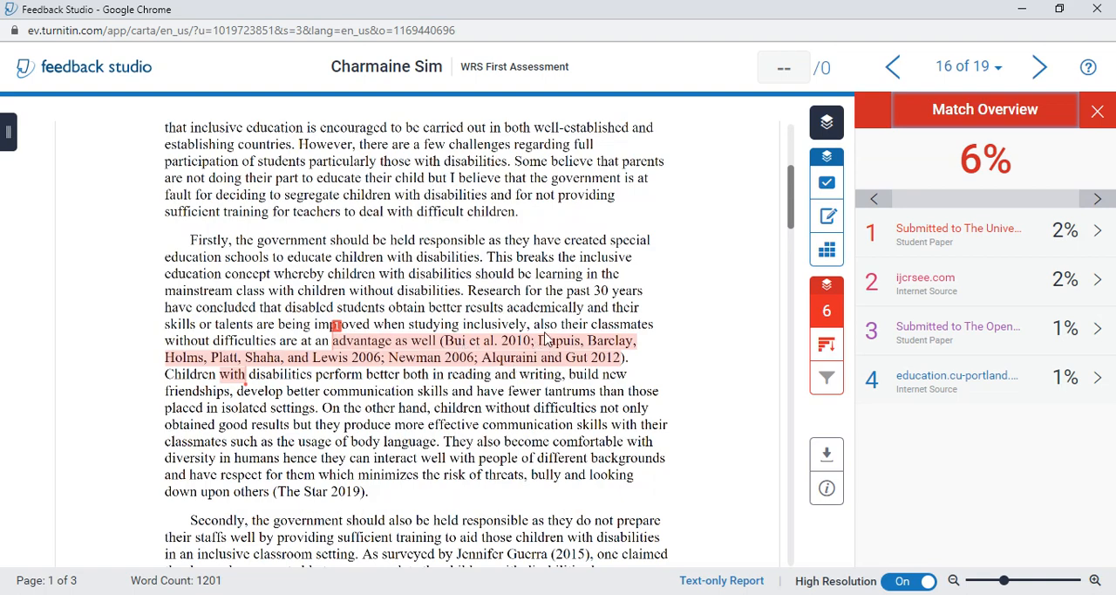
pyautogui.scroll(-3)
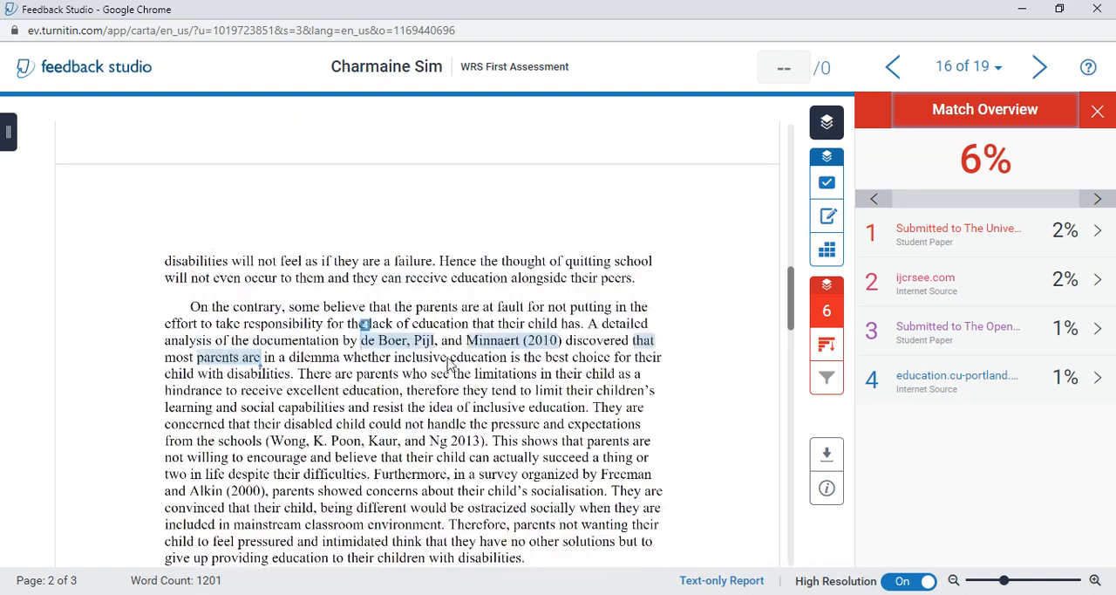
pyautogui.scroll(-3)
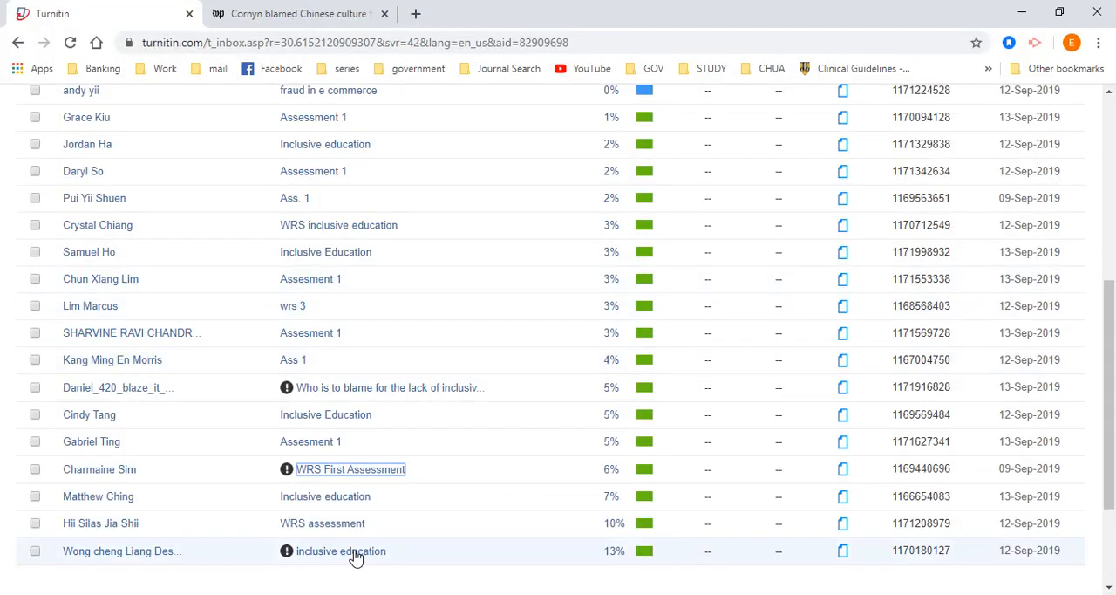
pyautogui.click(340, 551)
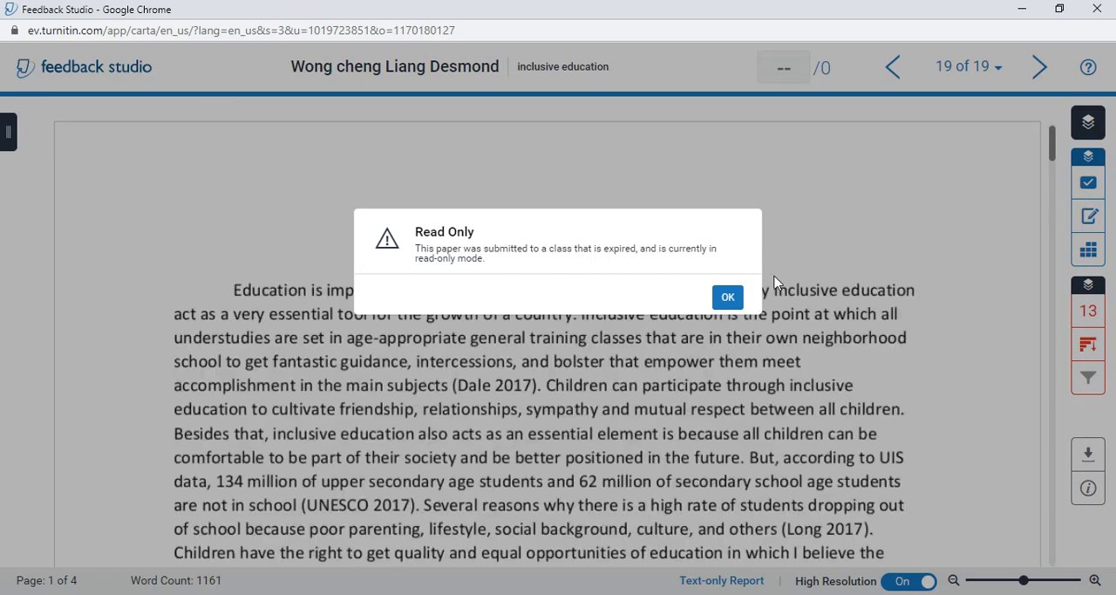
pyautogui.click(729, 296)
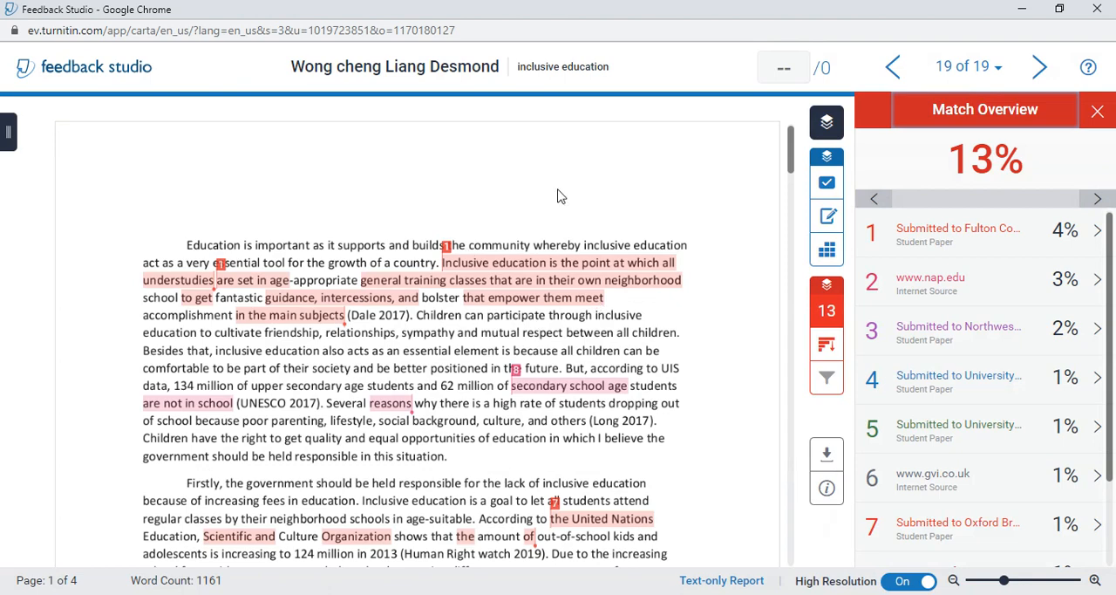
pyautogui.moveTo(561, 399)
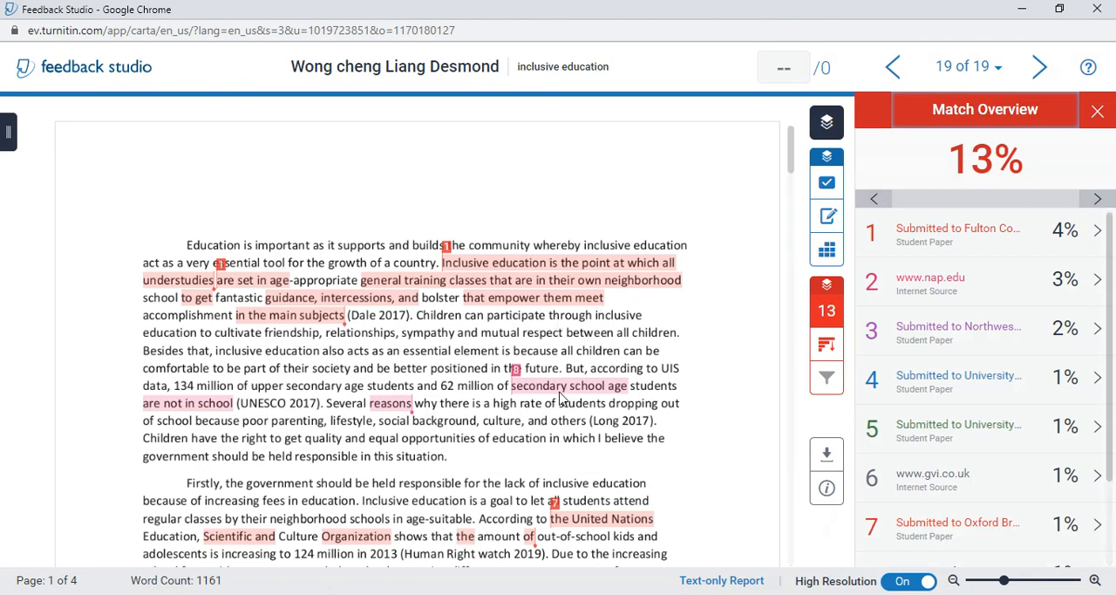
pyautogui.scroll(-3)
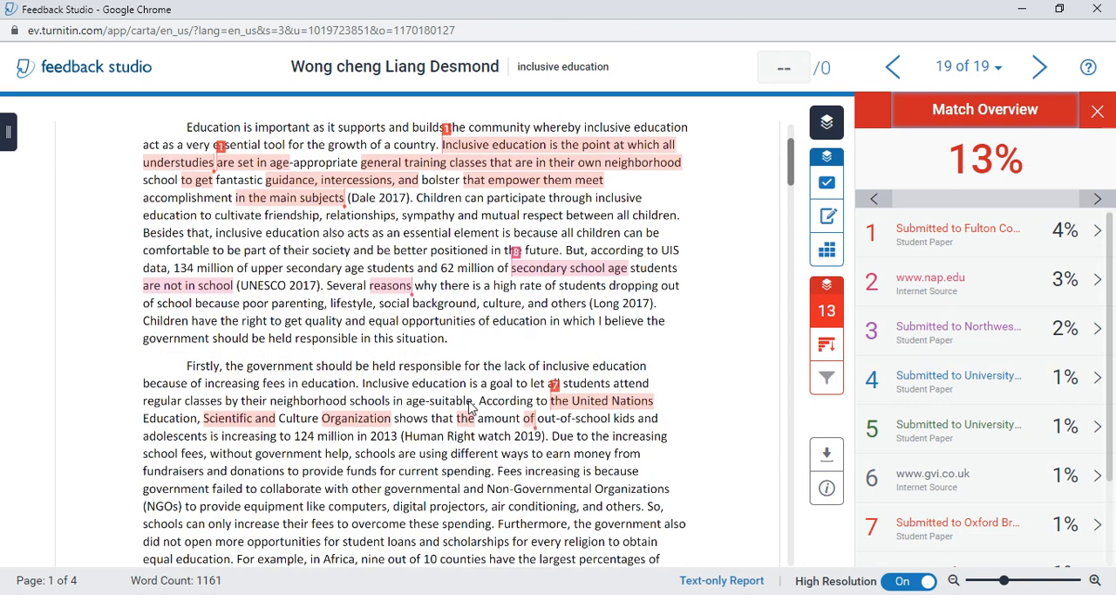
pyautogui.moveTo(375, 436)
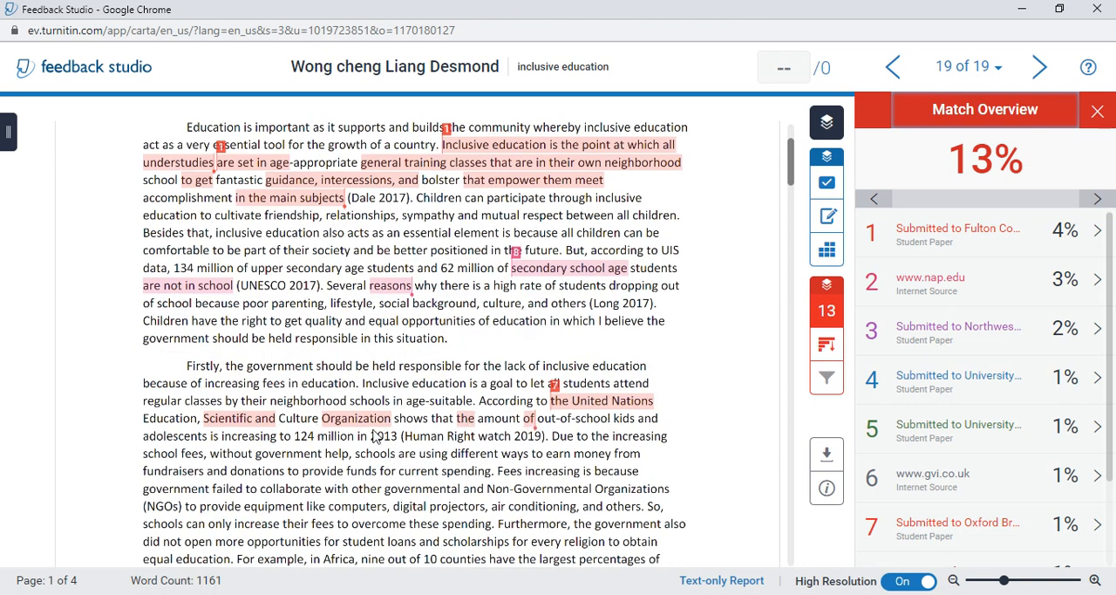
pyautogui.scroll(-3)
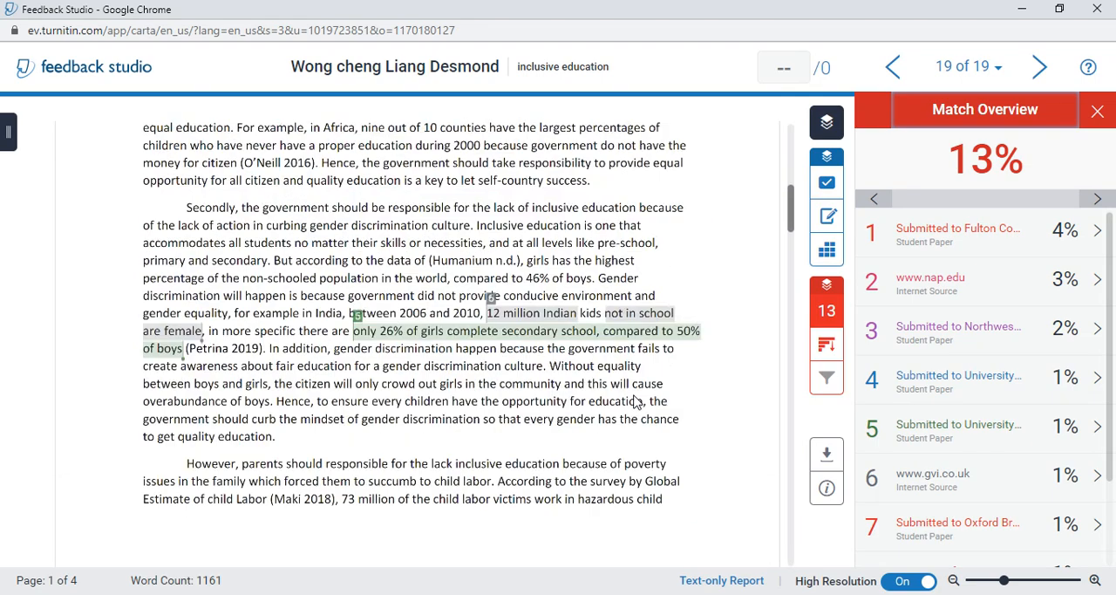
pyautogui.scroll(3)
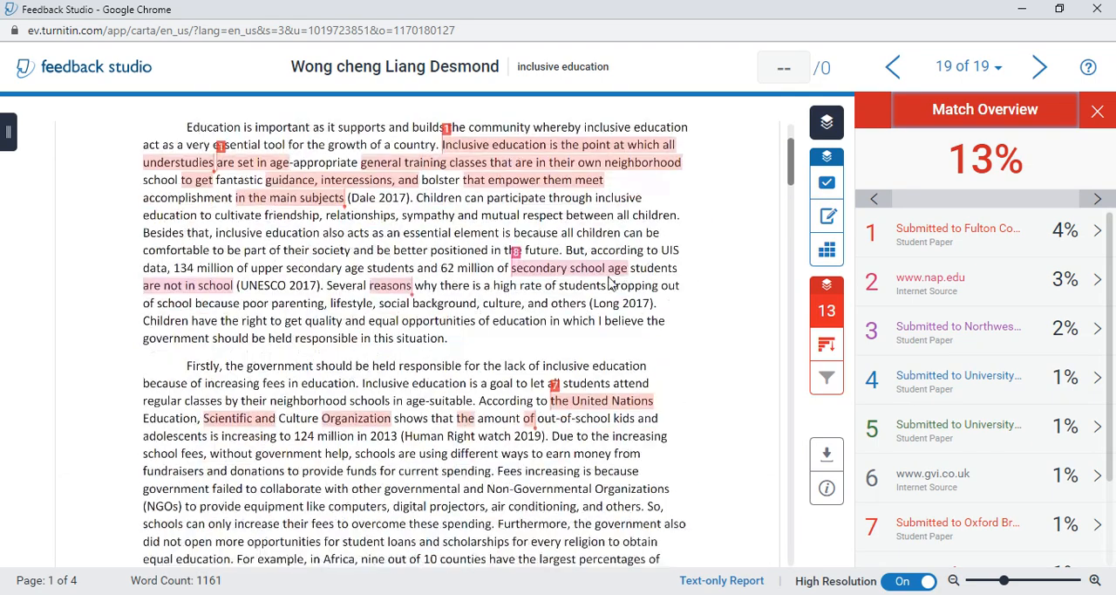
pyautogui.scroll(-3)
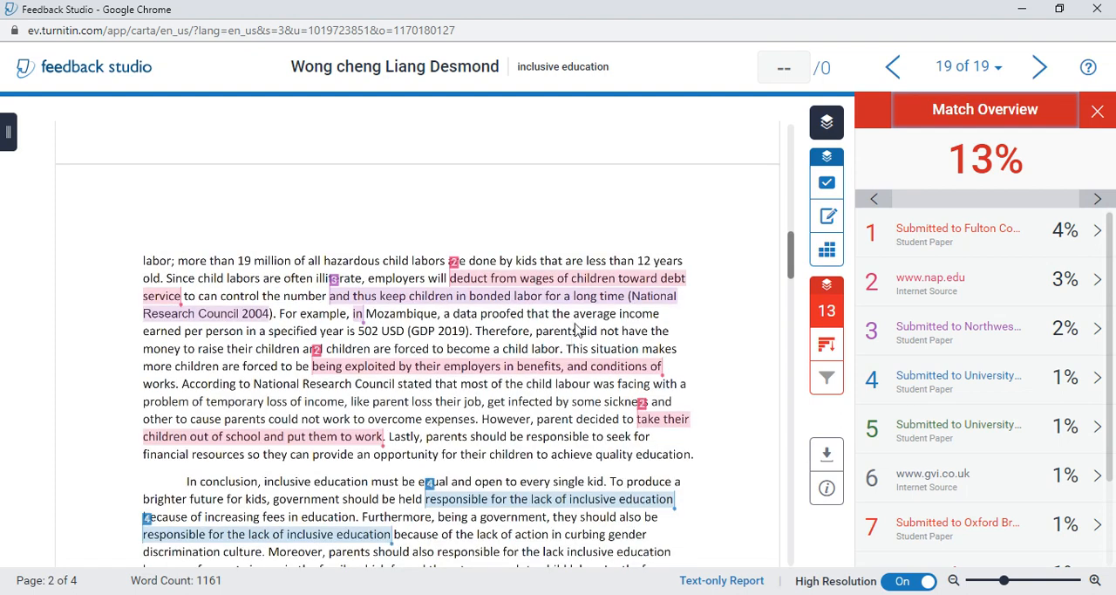
pyautogui.moveTo(680, 314)
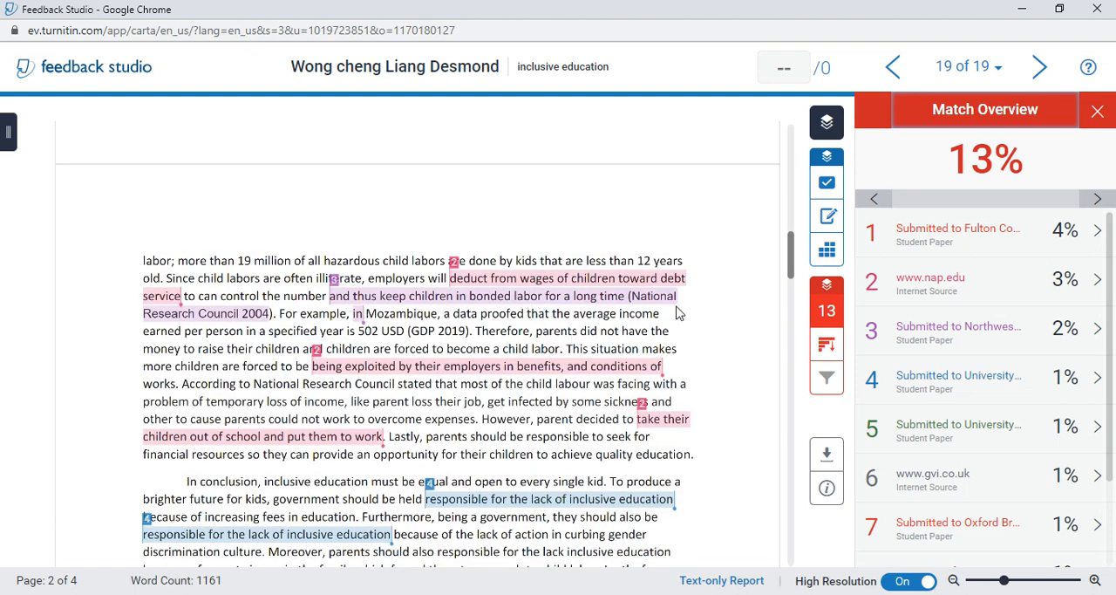
pyautogui.moveTo(339, 281)
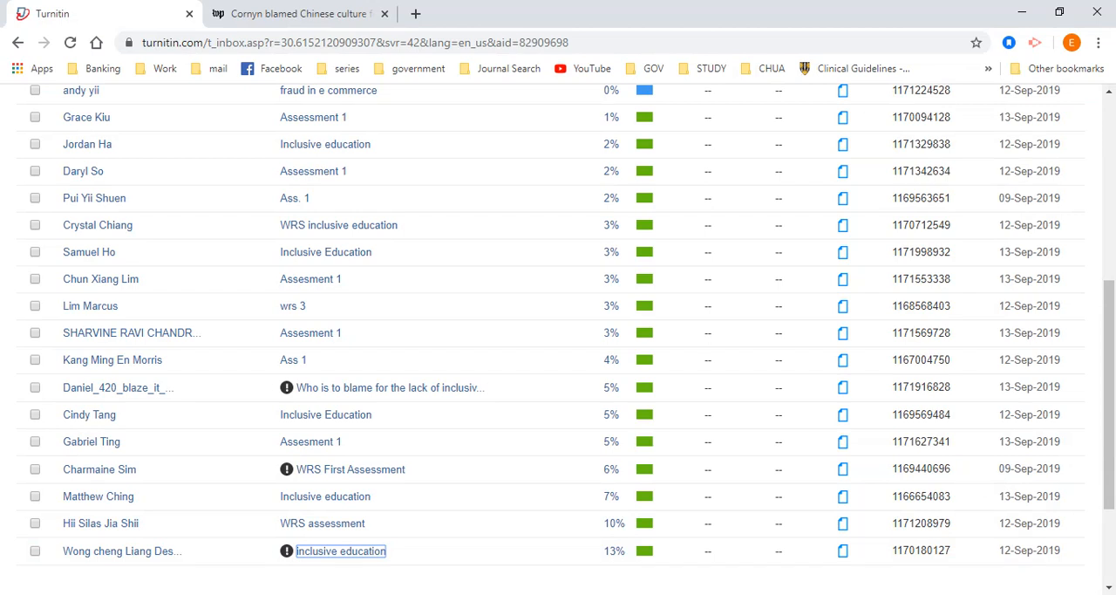
pyautogui.scroll(3)
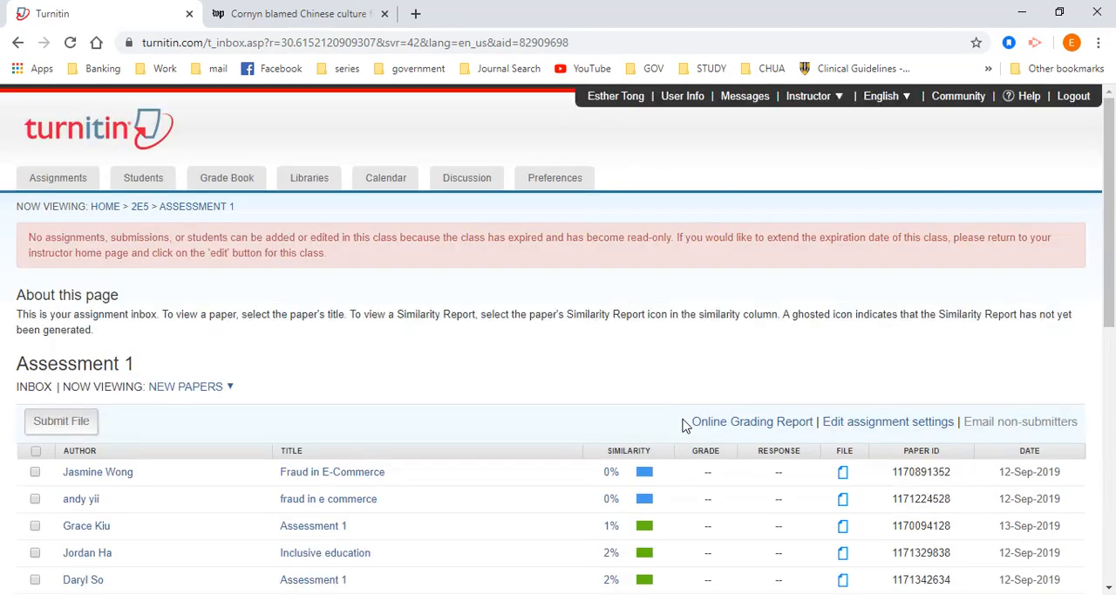